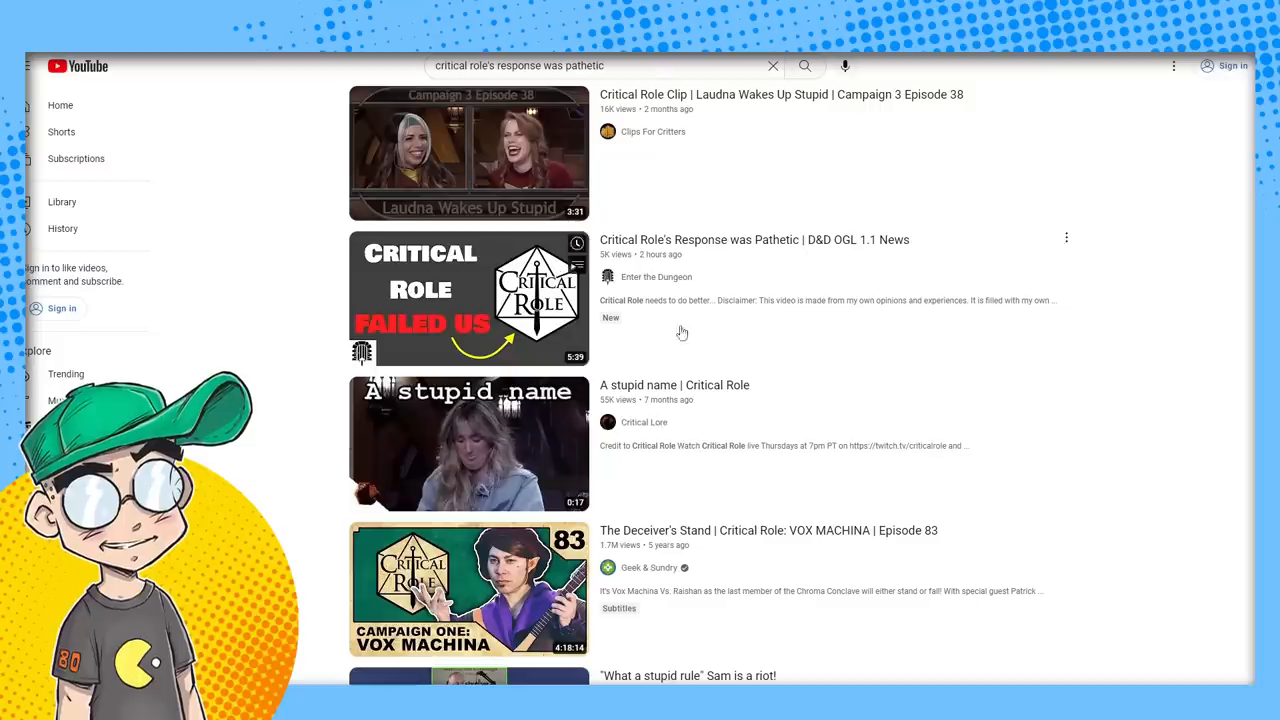
{"action": "mouse_move", "coordinate": [1234, 505]}
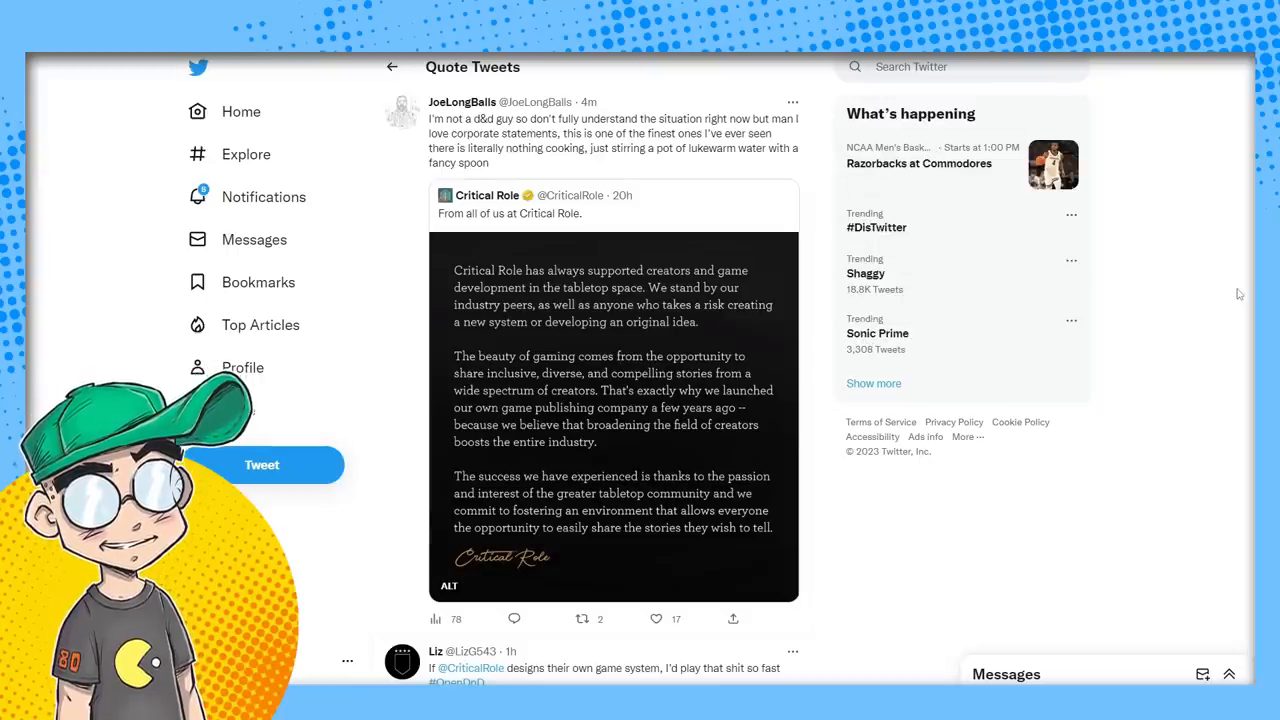
{"action": "left_click", "coordinate": [656, 619]}
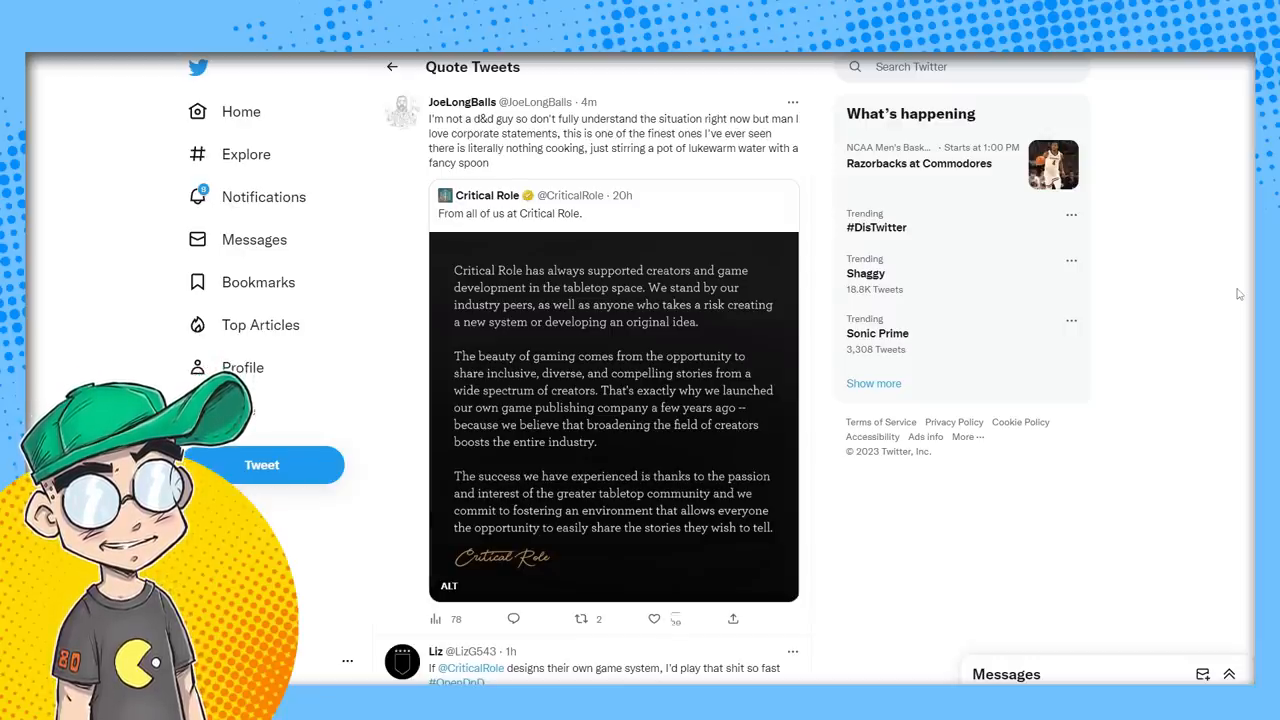
{"action": "left_click", "coordinate": [652, 618]}
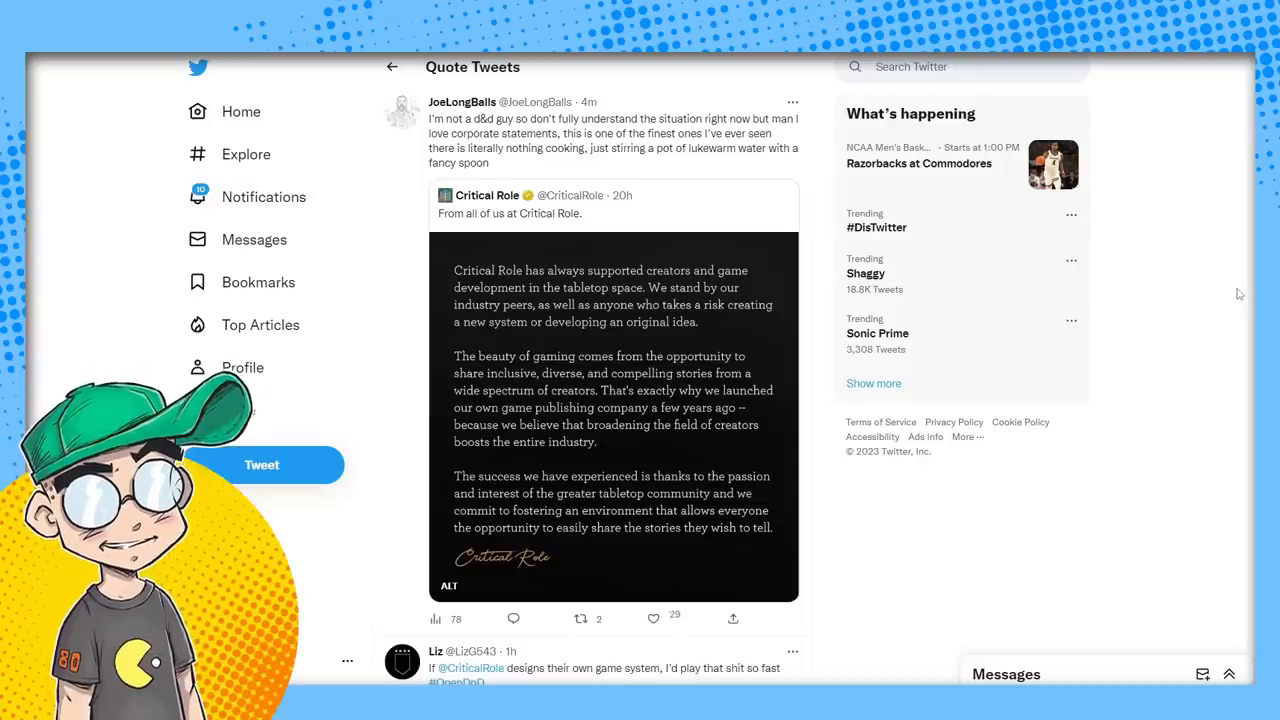
{"action": "left_click", "coordinate": [655, 618]}
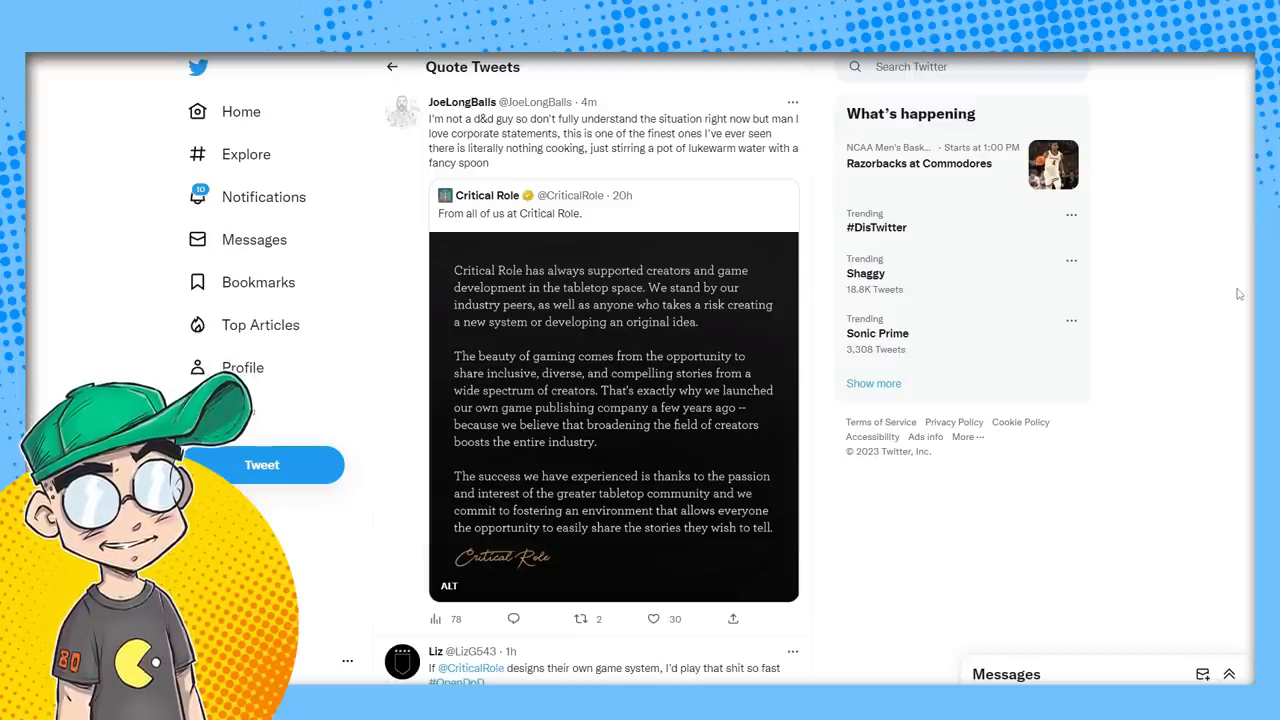
{"action": "left_click", "coordinate": [656, 619]}
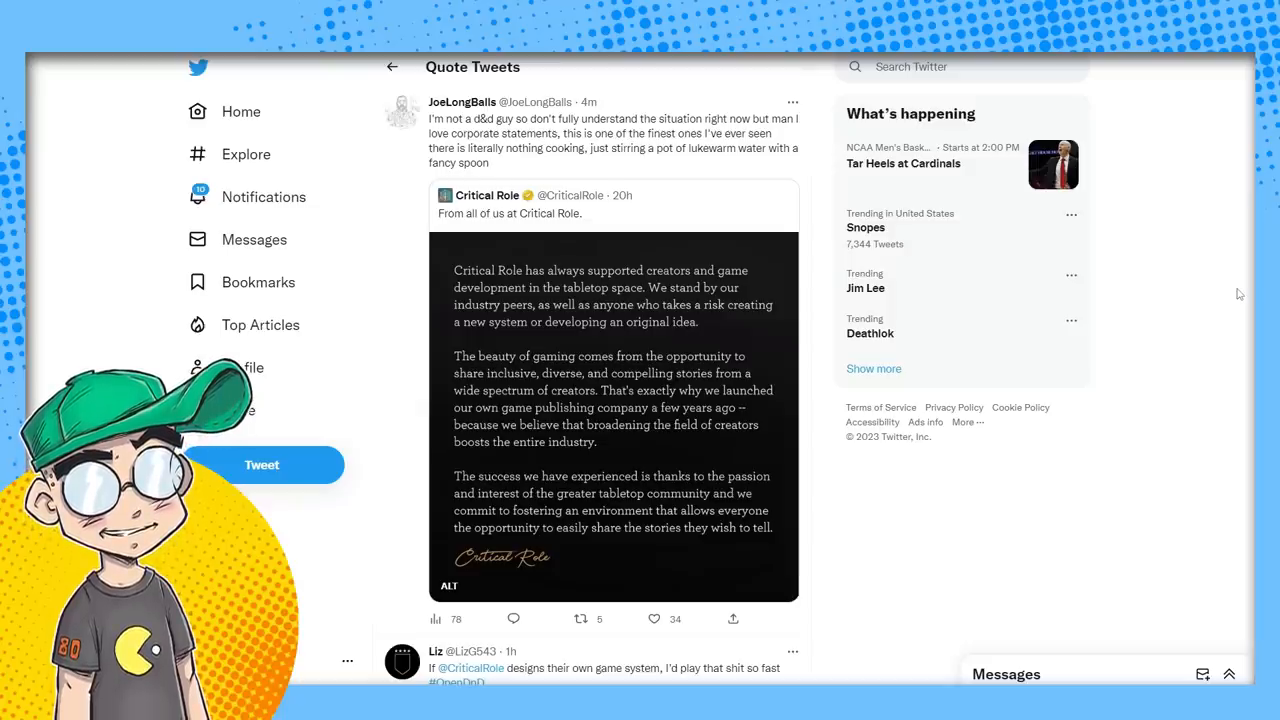
{"action": "left_click", "coordinate": [656, 619]}
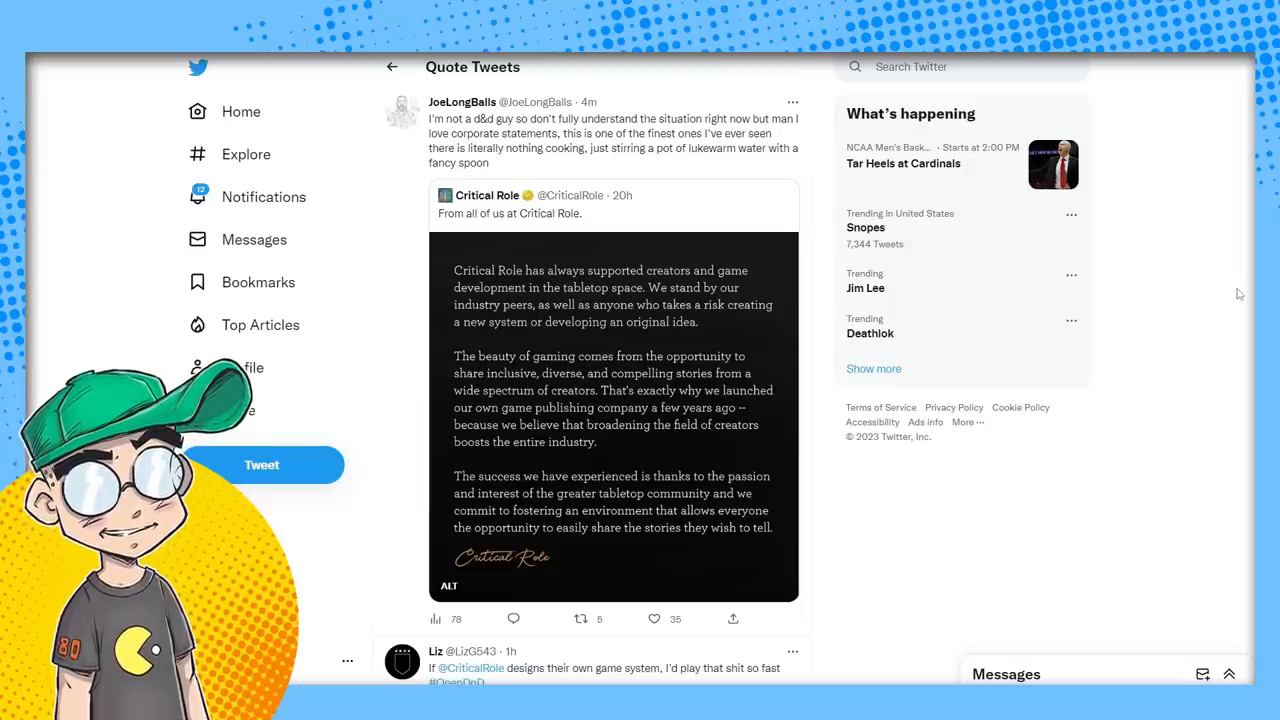
{"action": "scroll", "scroll_direction": "down", "scroll_amount": 3}
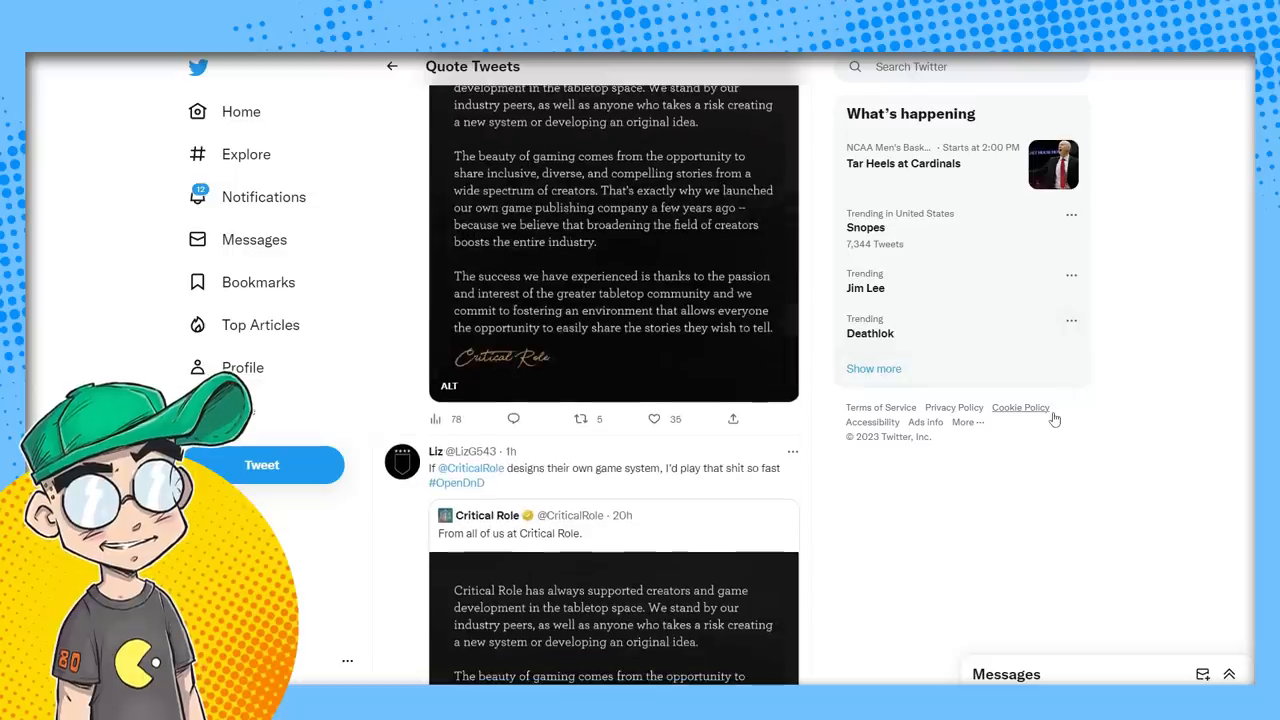
{"action": "scroll", "scroll_direction": "down", "scroll_amount": 3}
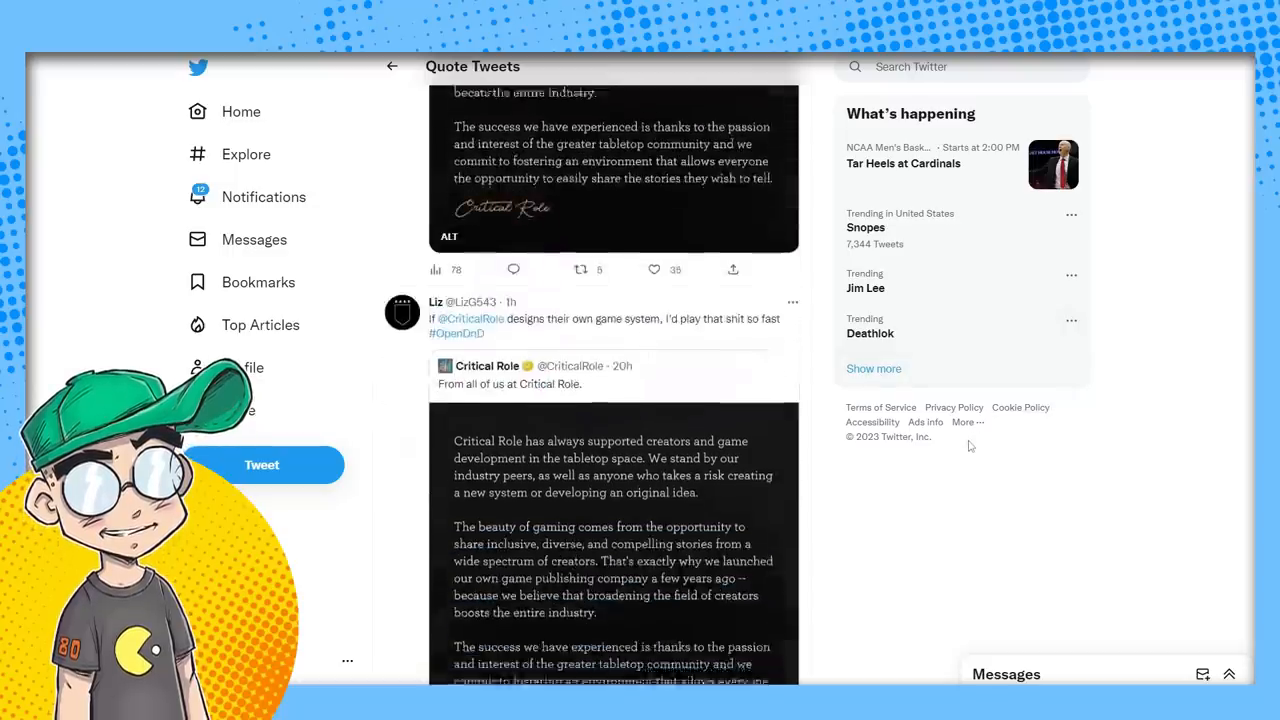
{"action": "scroll", "scroll_direction": "down", "scroll_amount": 3}
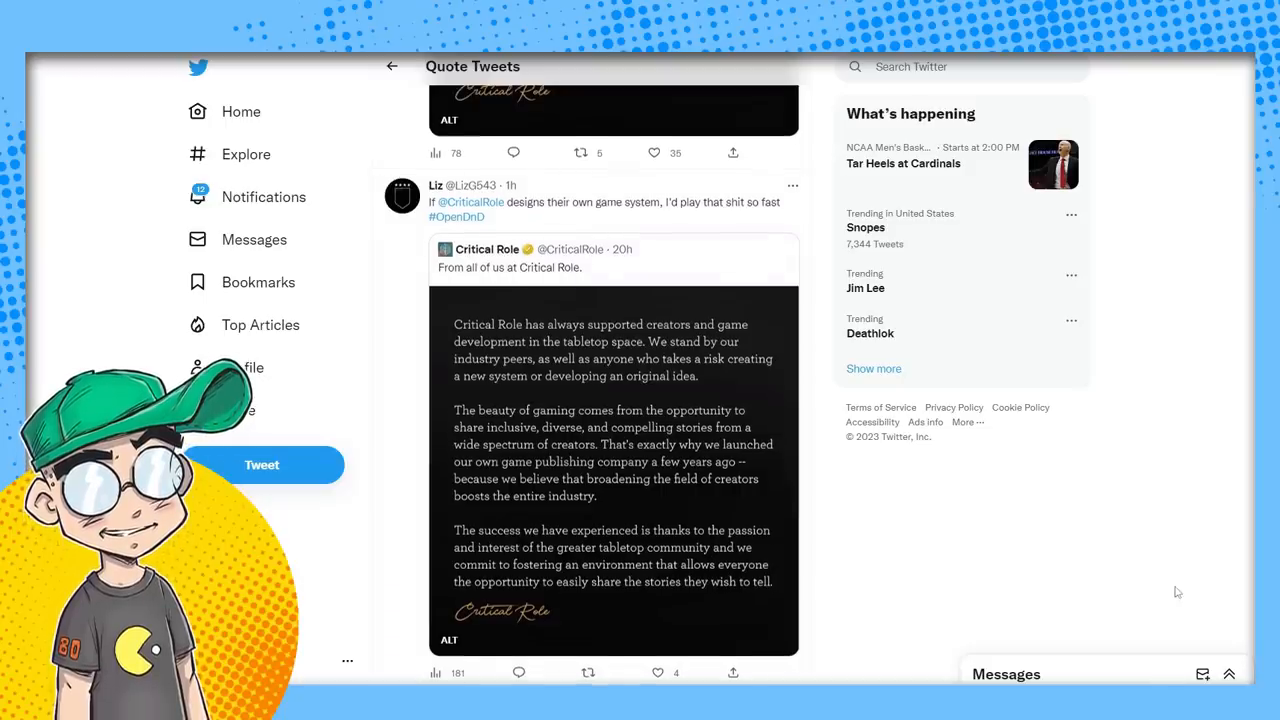
{"action": "scroll", "scroll_direction": "down", "scroll_amount": 3}
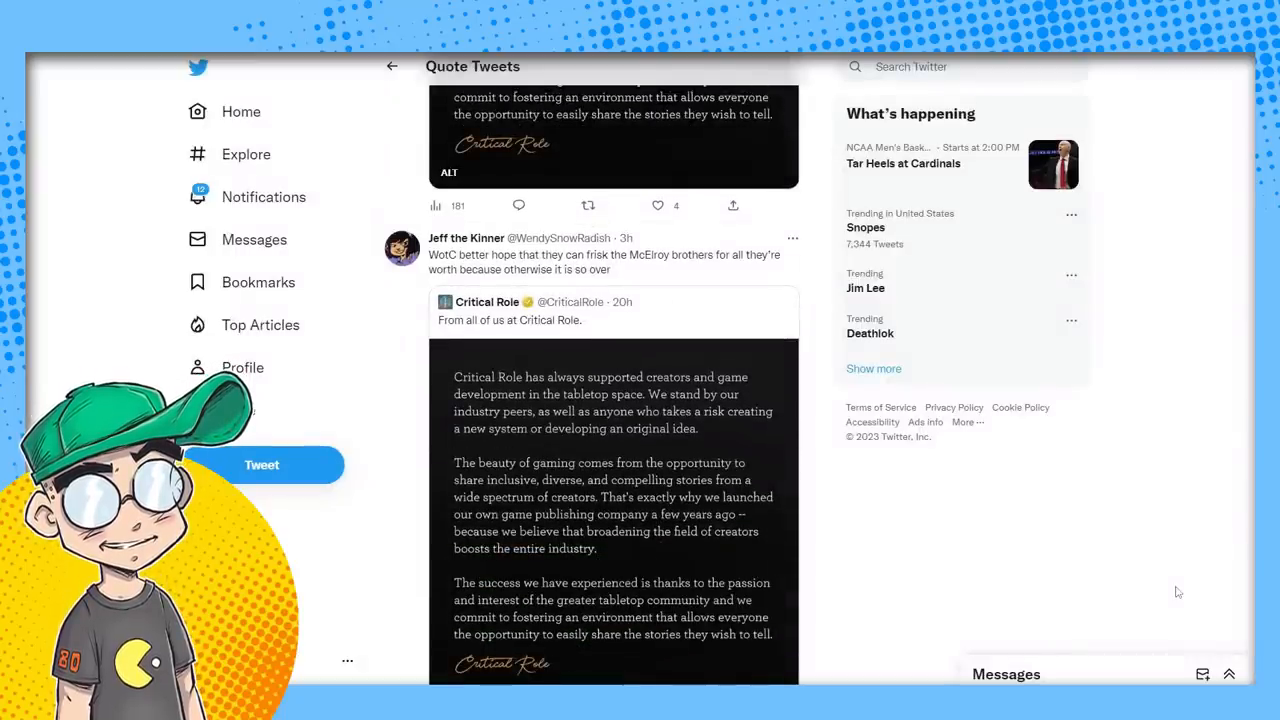
{"action": "scroll", "scroll_direction": "down", "scroll_amount": 3}
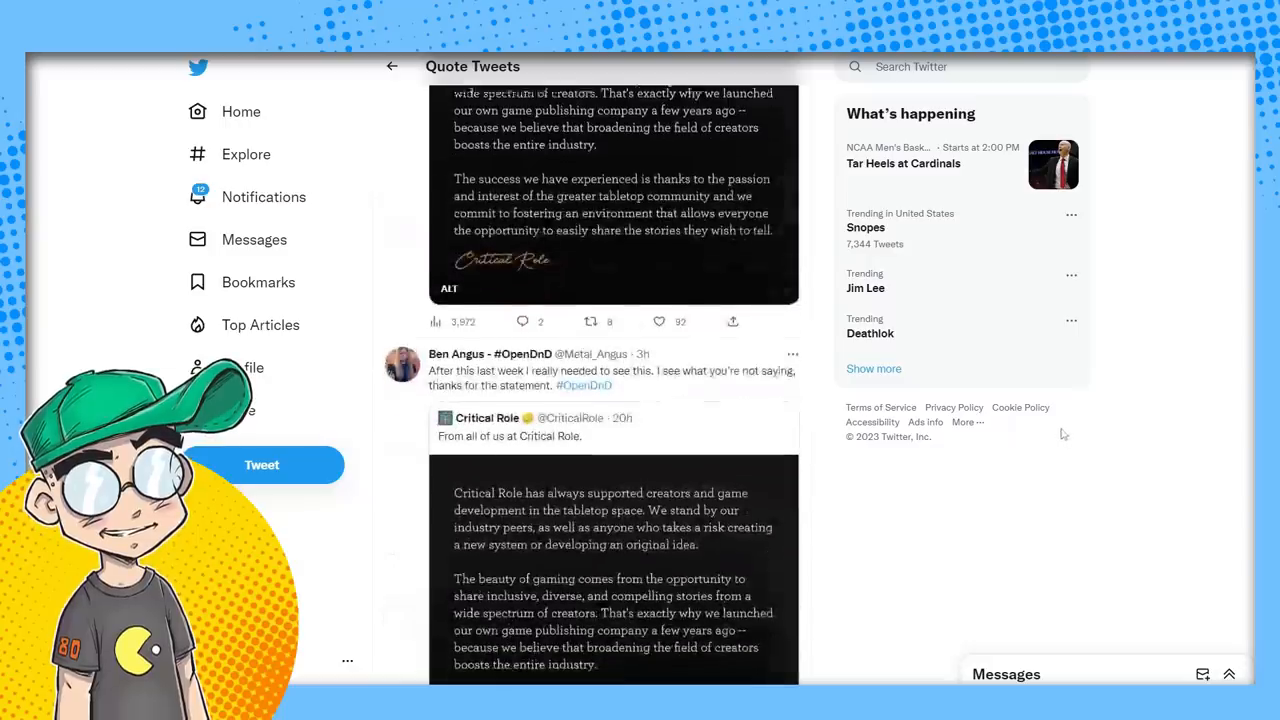
{"action": "scroll", "scroll_direction": "down", "scroll_amount": 3}
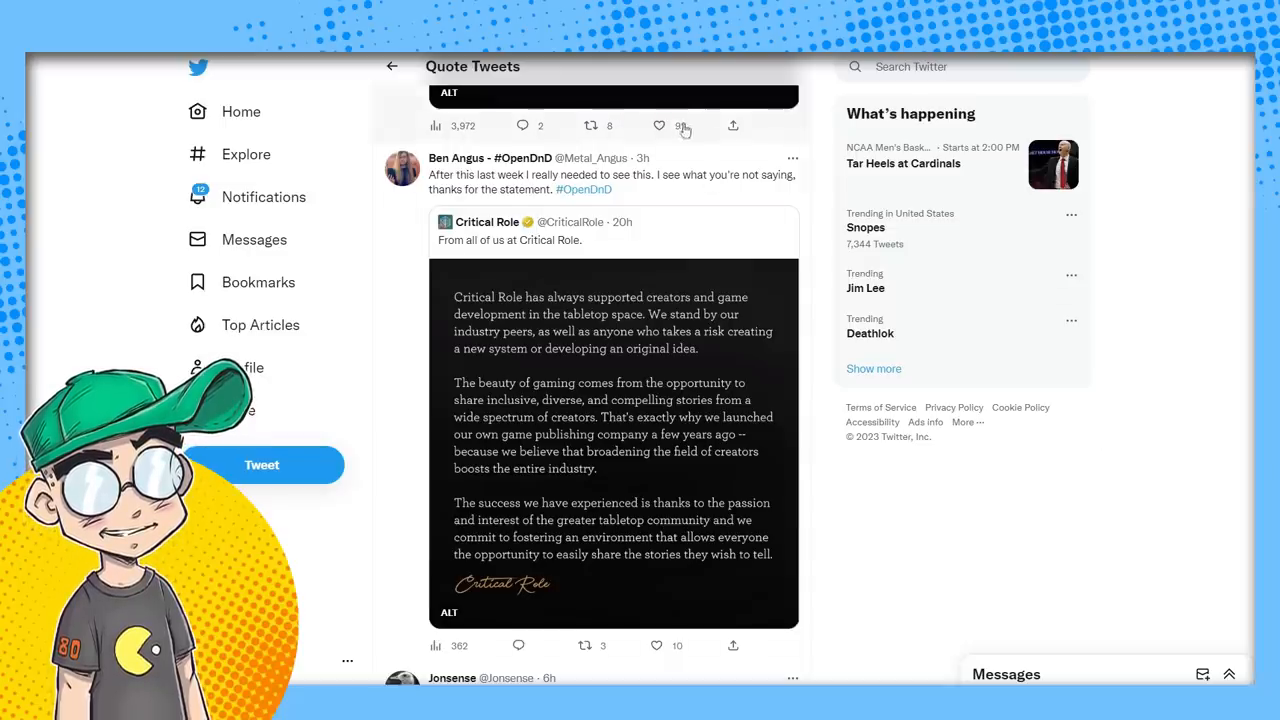
Scroll through quote tweets about contracts and industry support down to The Rook & The Raven
{"action": "scroll", "scroll_direction": "down", "scroll_amount": 3}
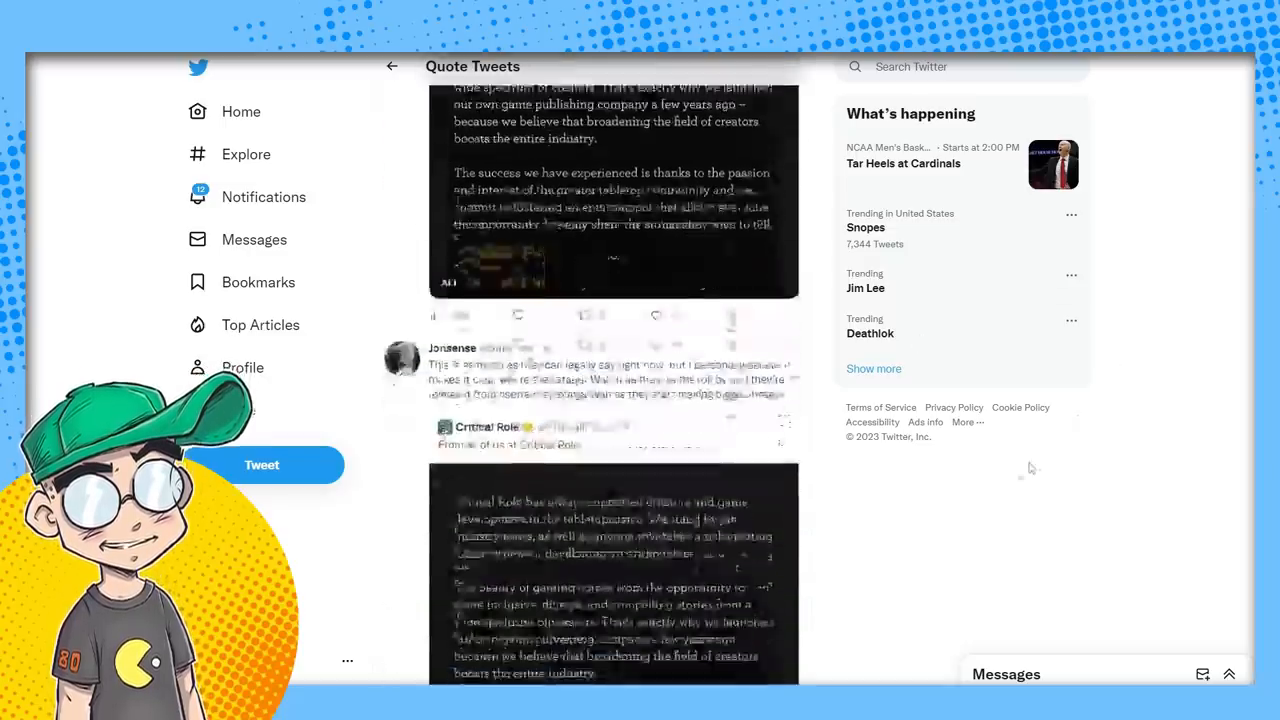
{"action": "scroll", "scroll_direction": "down", "scroll_amount": 3}
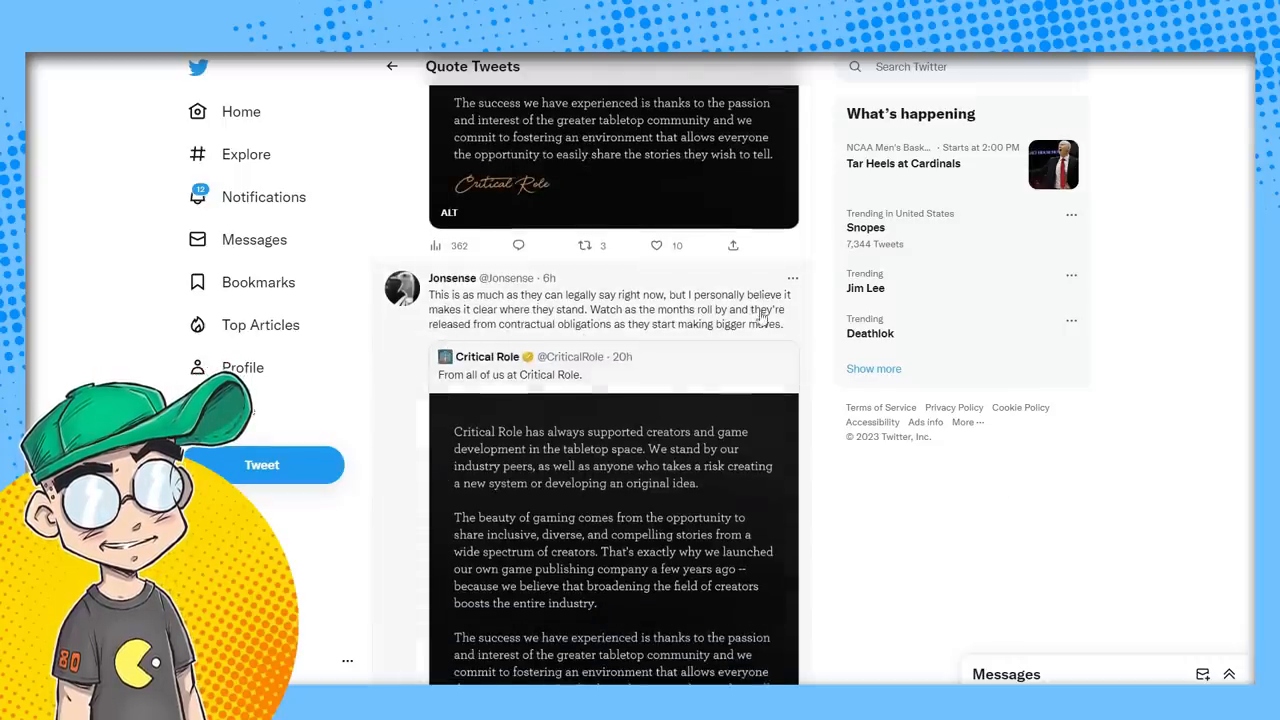
{"action": "scroll", "scroll_direction": "down", "scroll_amount": 3}
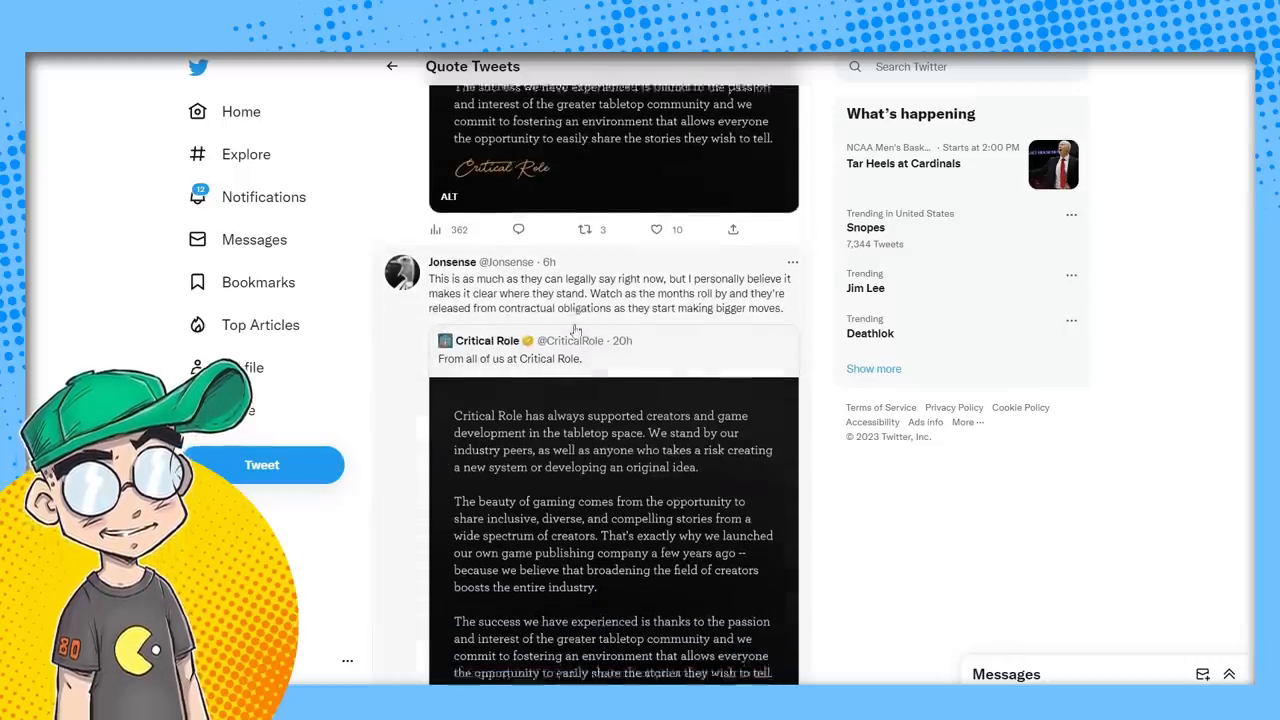
{"action": "scroll", "scroll_direction": "down", "scroll_amount": 3}
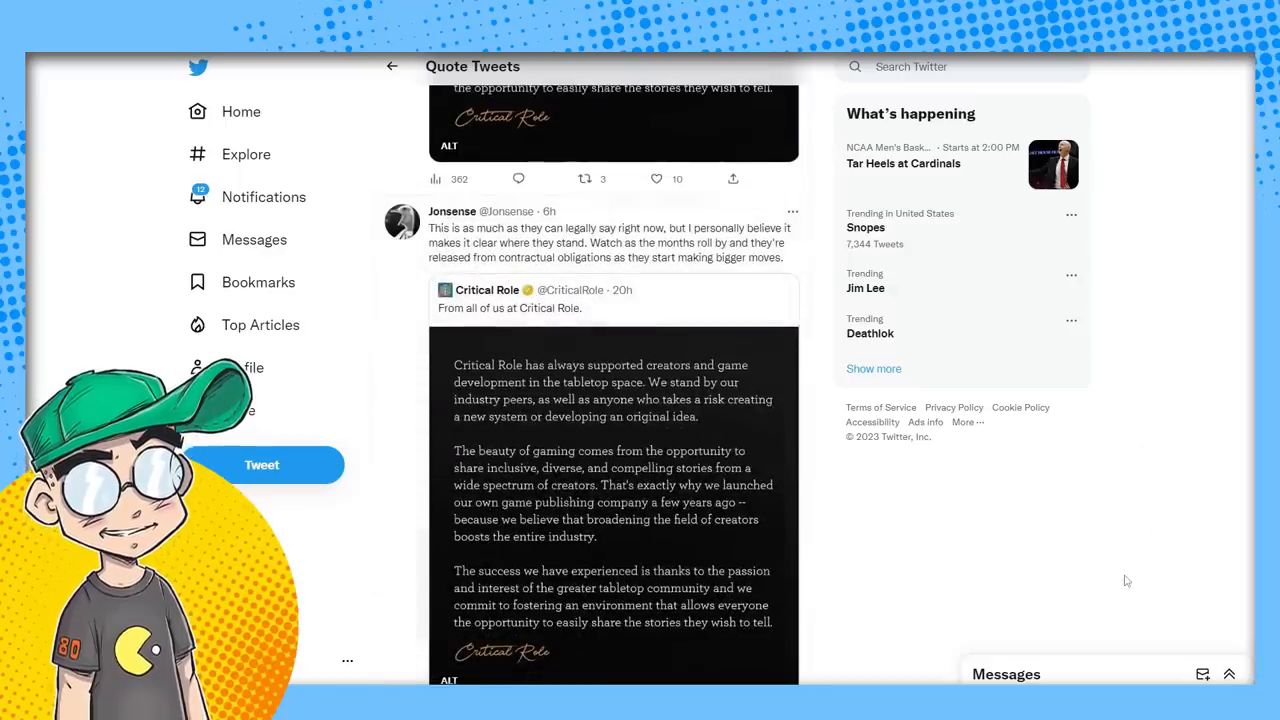
{"action": "scroll", "scroll_direction": "down", "scroll_amount": 3}
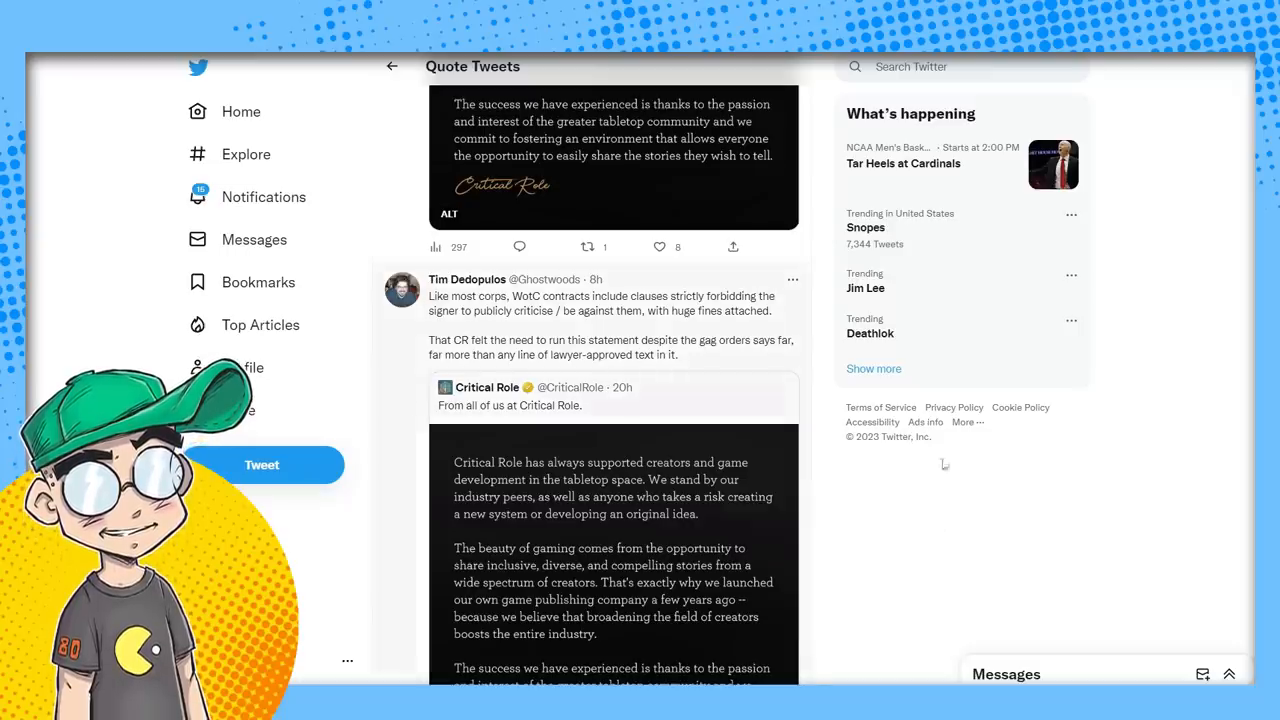
{"action": "scroll", "scroll_direction": "down", "scroll_amount": 3}
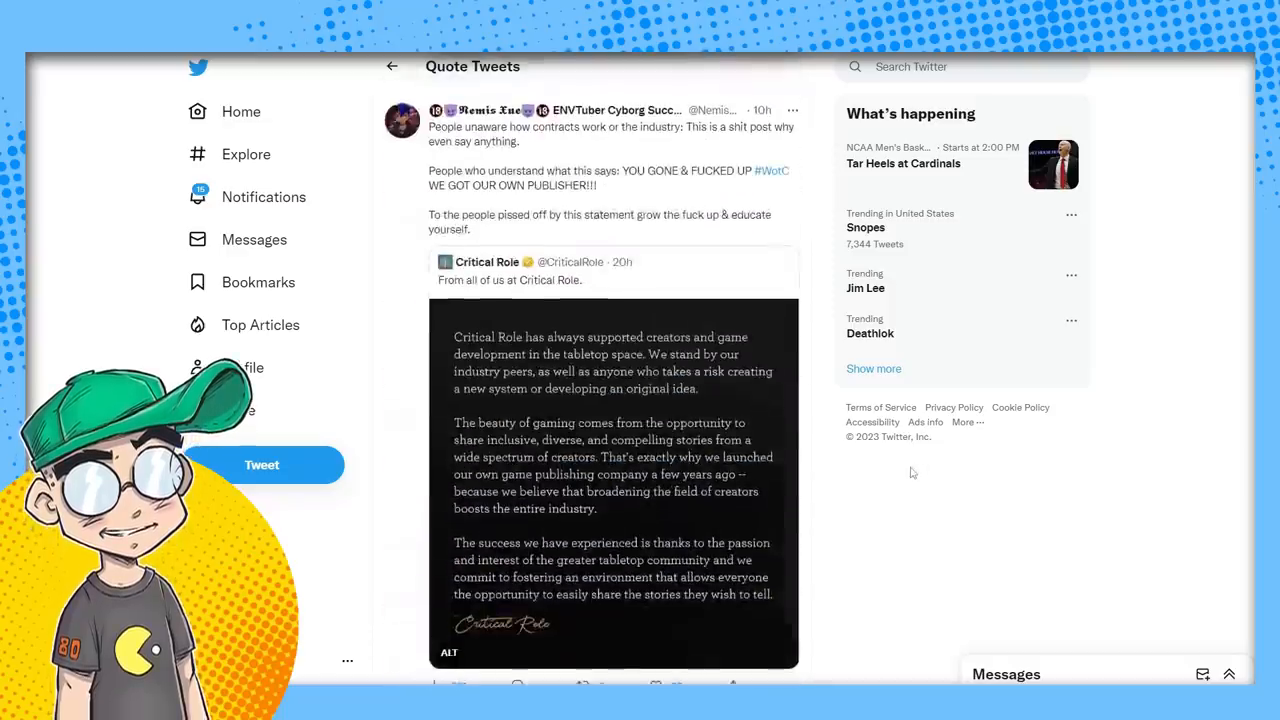
{"action": "scroll", "scroll_direction": "down", "scroll_amount": 3}
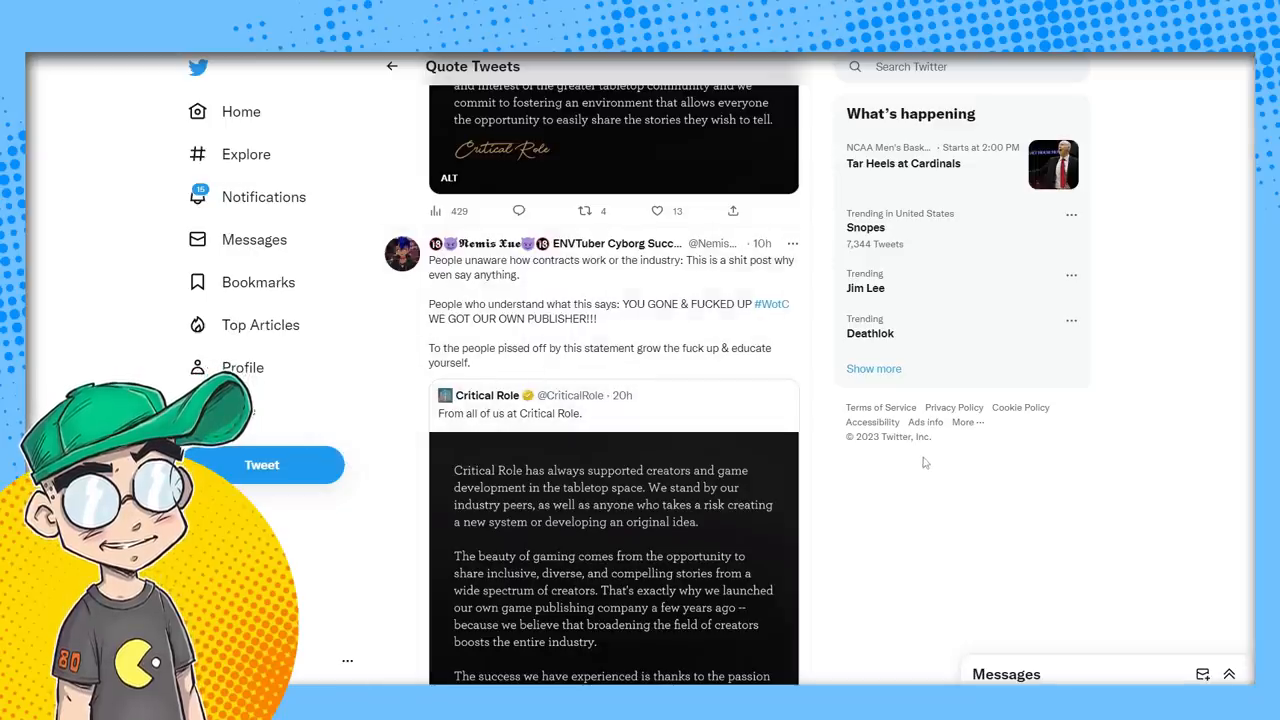
{"action": "scroll", "scroll_direction": "down", "scroll_amount": 3}
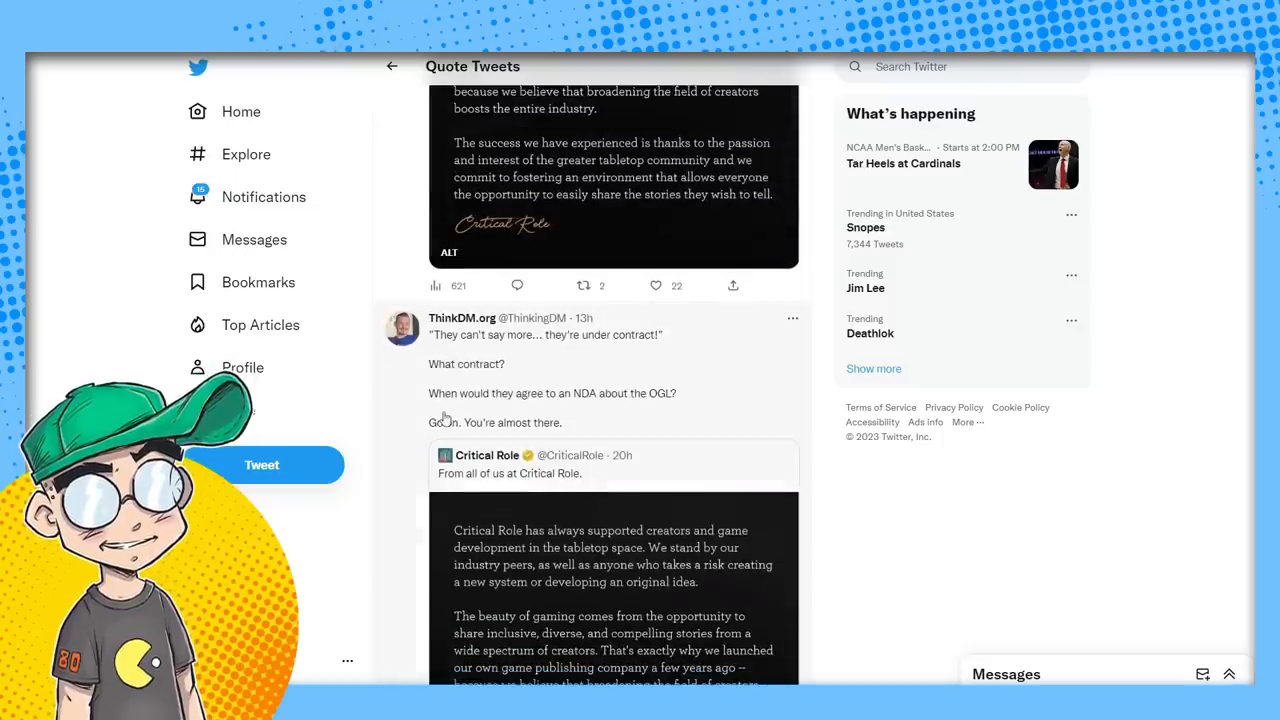
{"action": "mouse_move", "coordinate": [640, 409]}
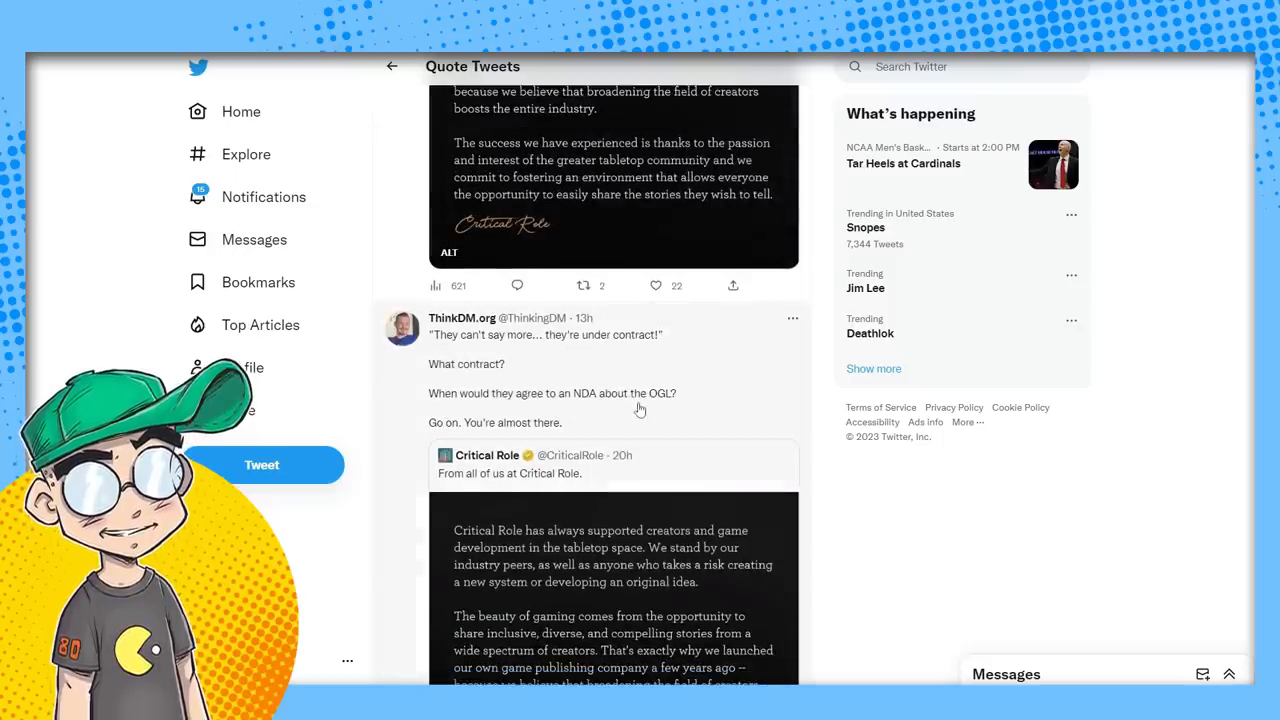
{"action": "scroll", "scroll_direction": "down", "scroll_amount": 3}
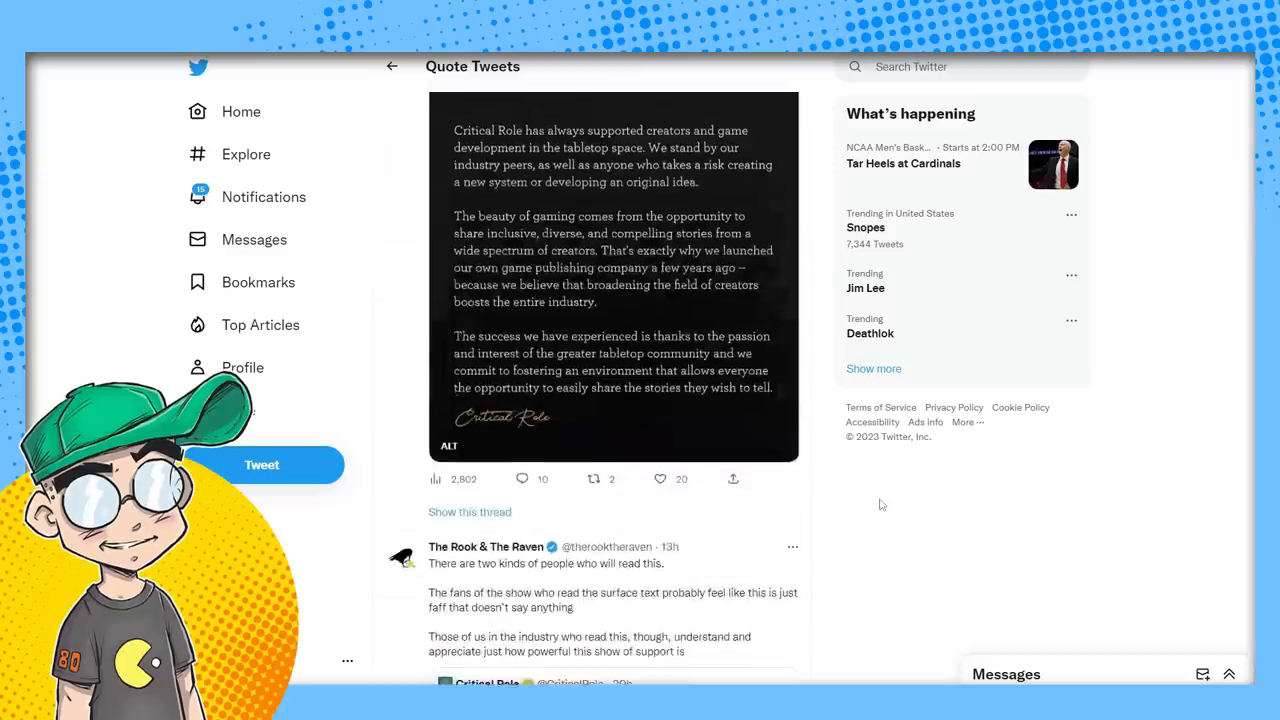
{"action": "scroll", "scroll_direction": "down", "scroll_amount": 3}
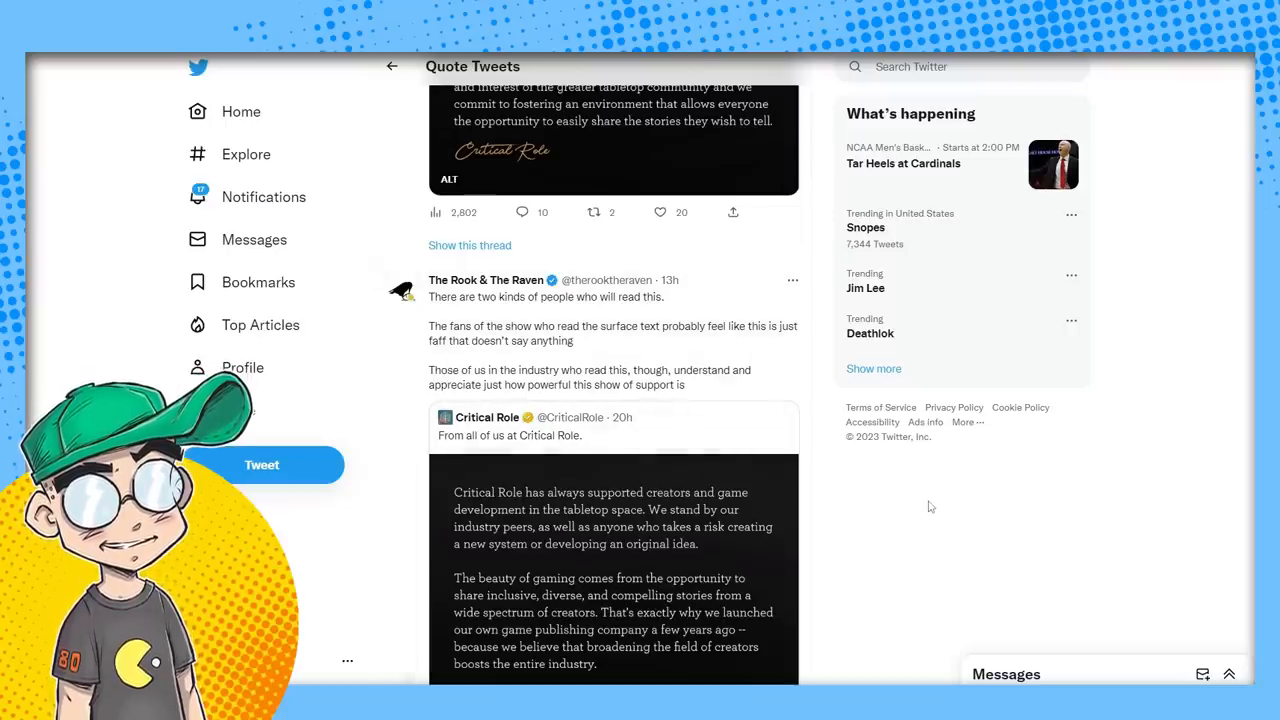
{"action": "scroll", "scroll_direction": "down", "scroll_amount": 3}
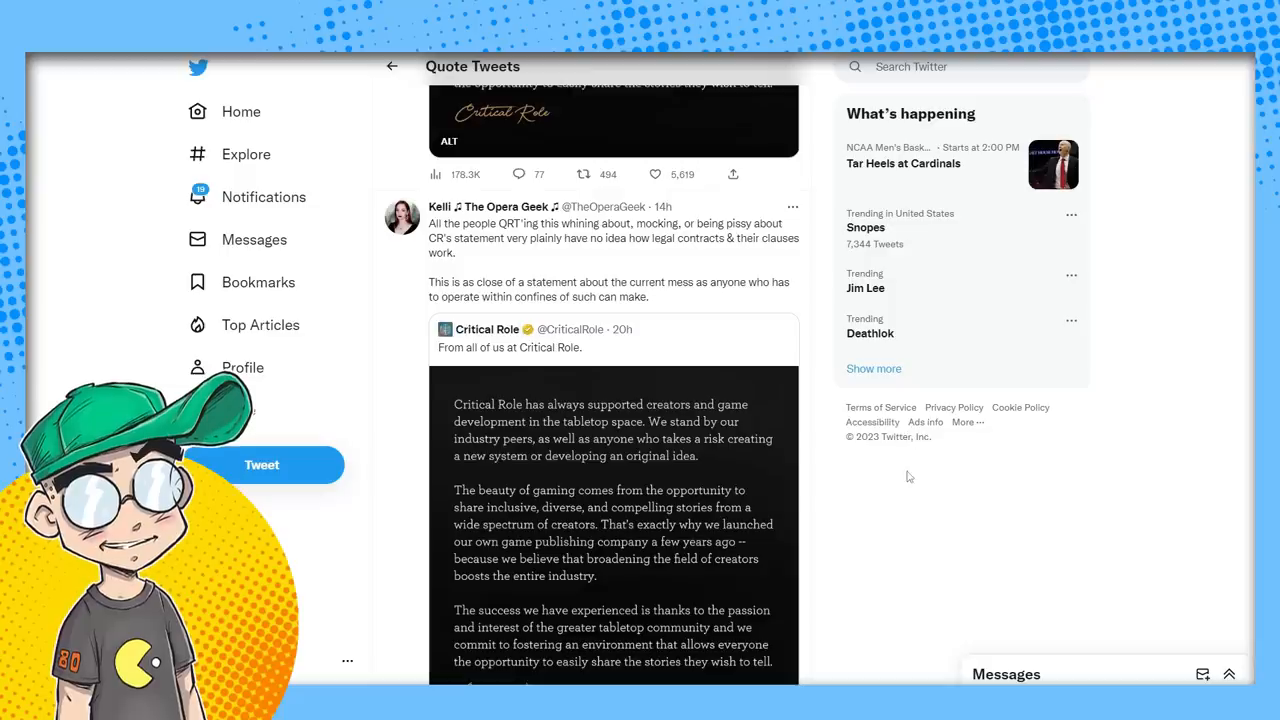
{"action": "scroll", "scroll_direction": "down", "scroll_amount": 3}
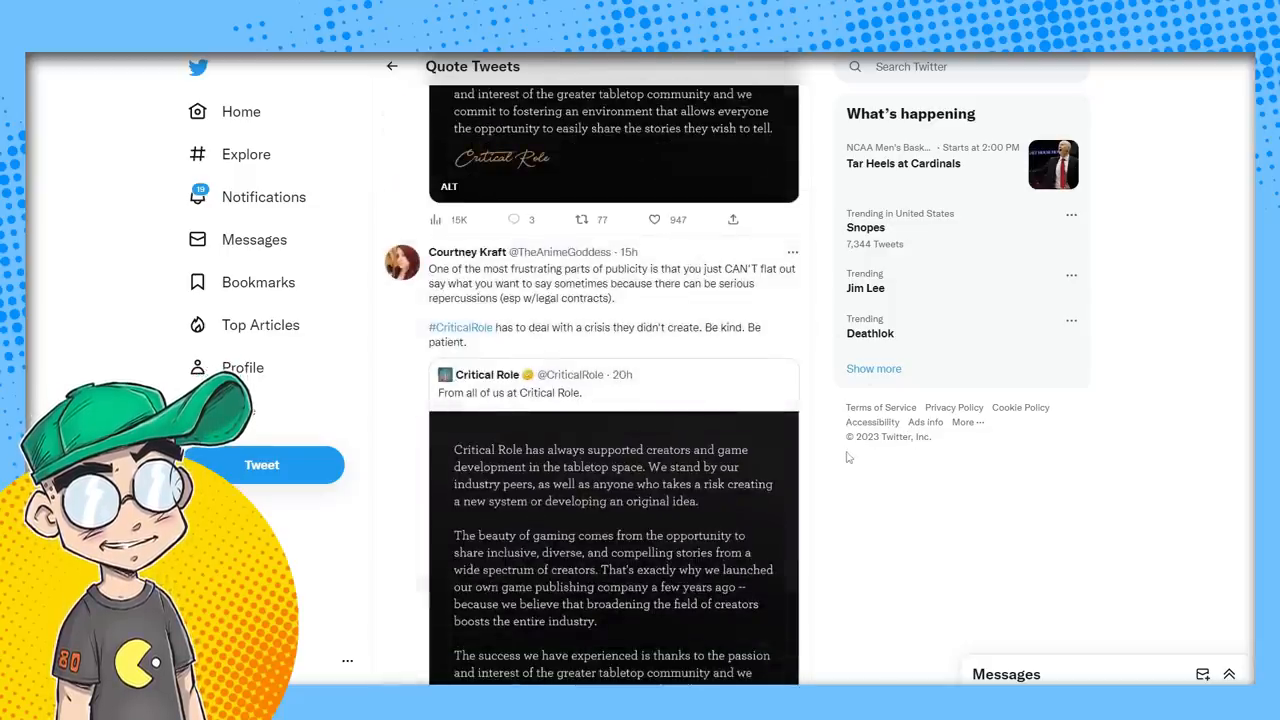
{"action": "scroll", "scroll_direction": "down", "scroll_amount": 3}
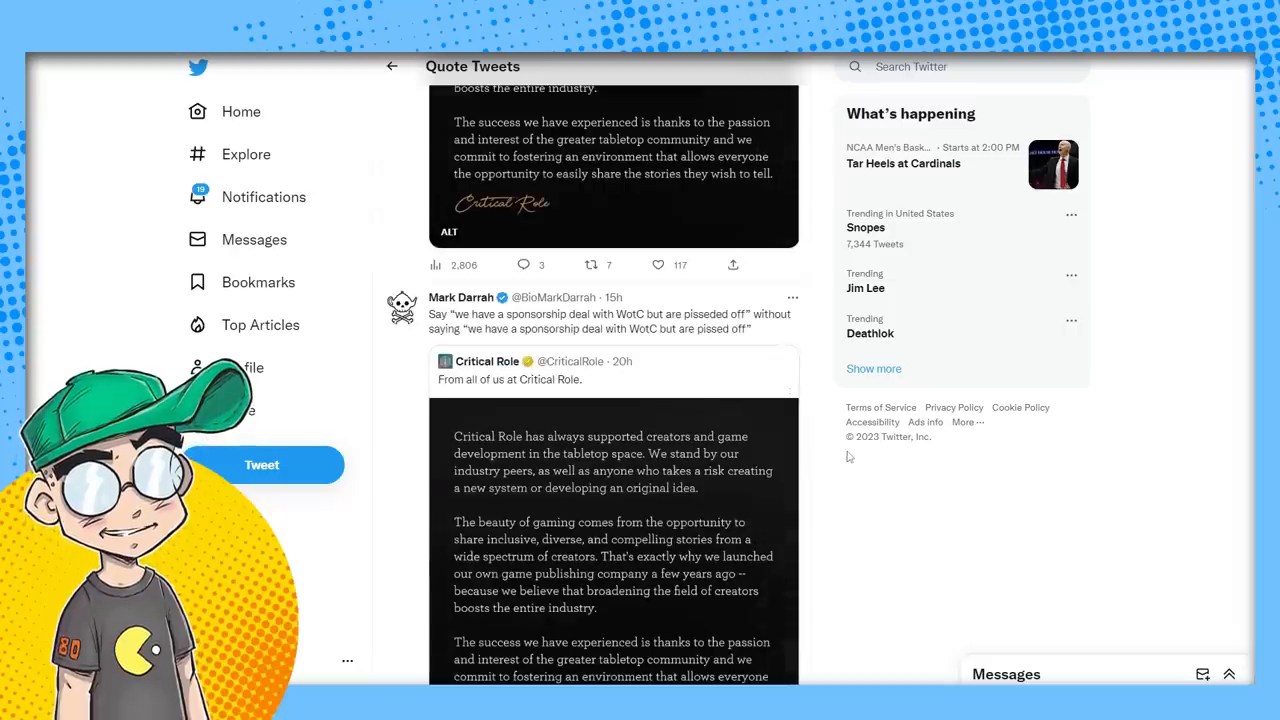
{"action": "mouse_move", "coordinate": [670, 328]}
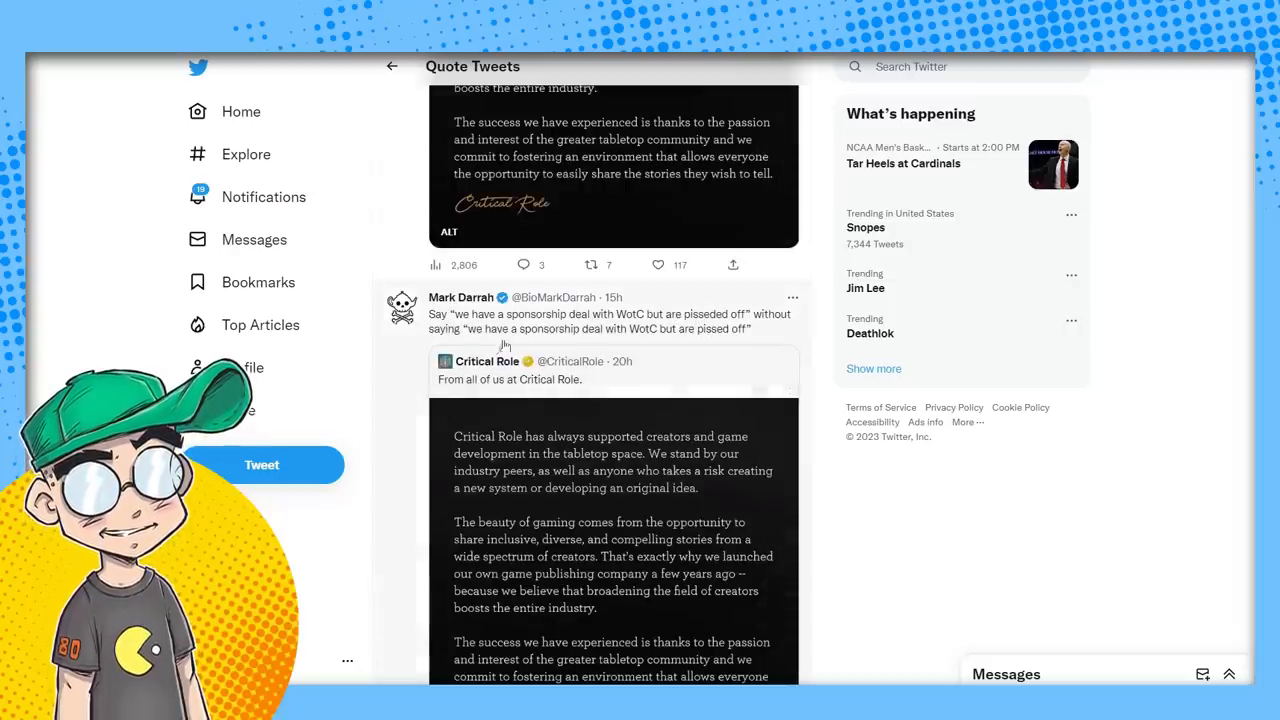
{"action": "scroll", "scroll_direction": "down", "scroll_amount": 3}
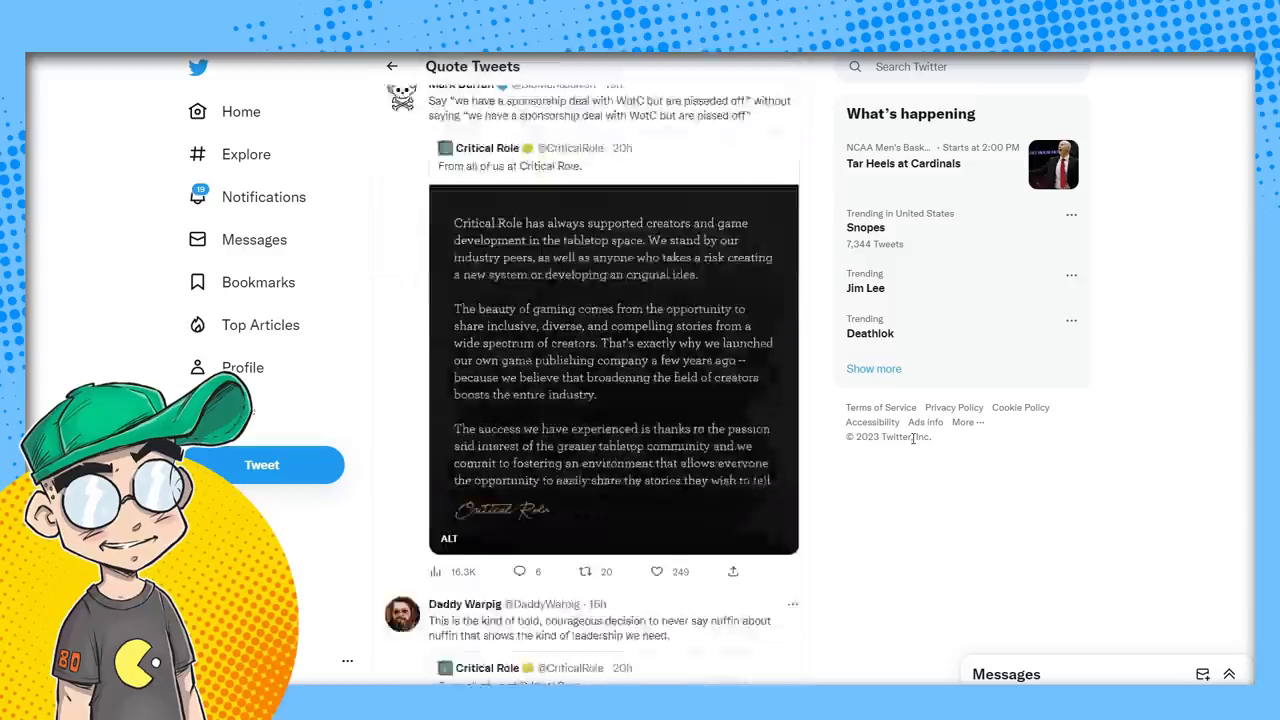
{"action": "scroll", "scroll_direction": "down", "scroll_amount": 3}
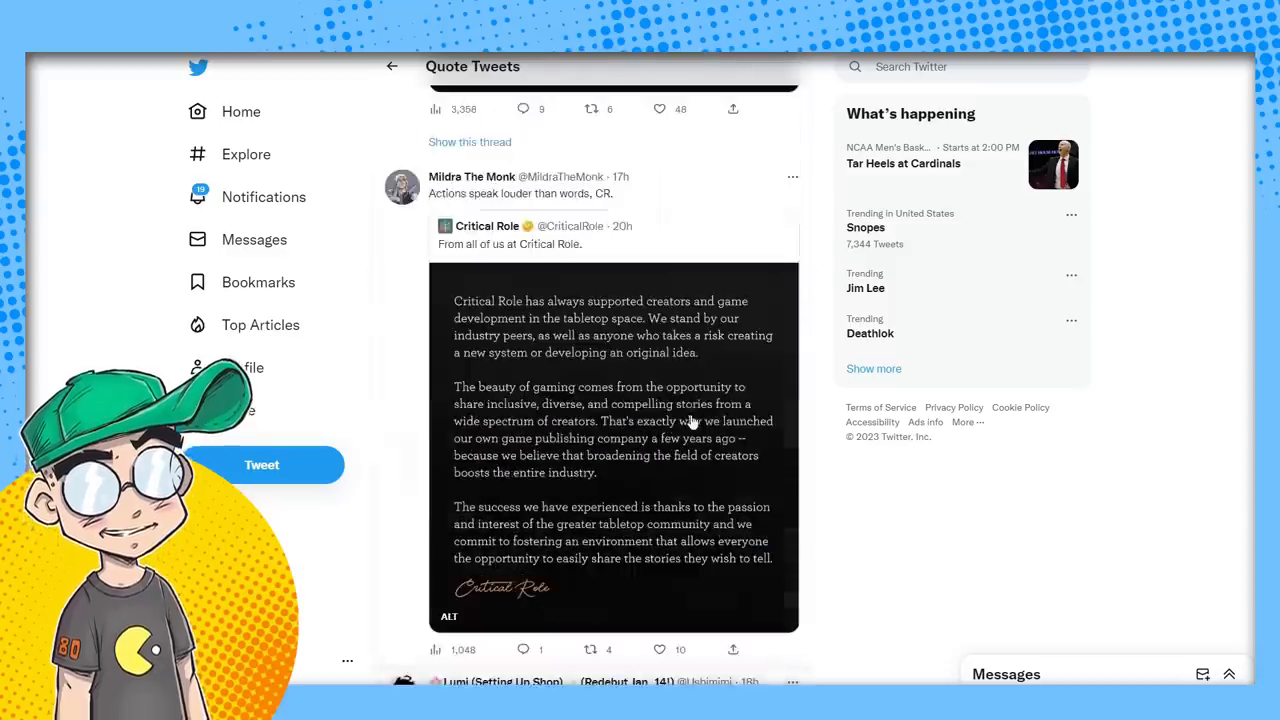
{"action": "scroll", "scroll_direction": "down", "scroll_amount": 3}
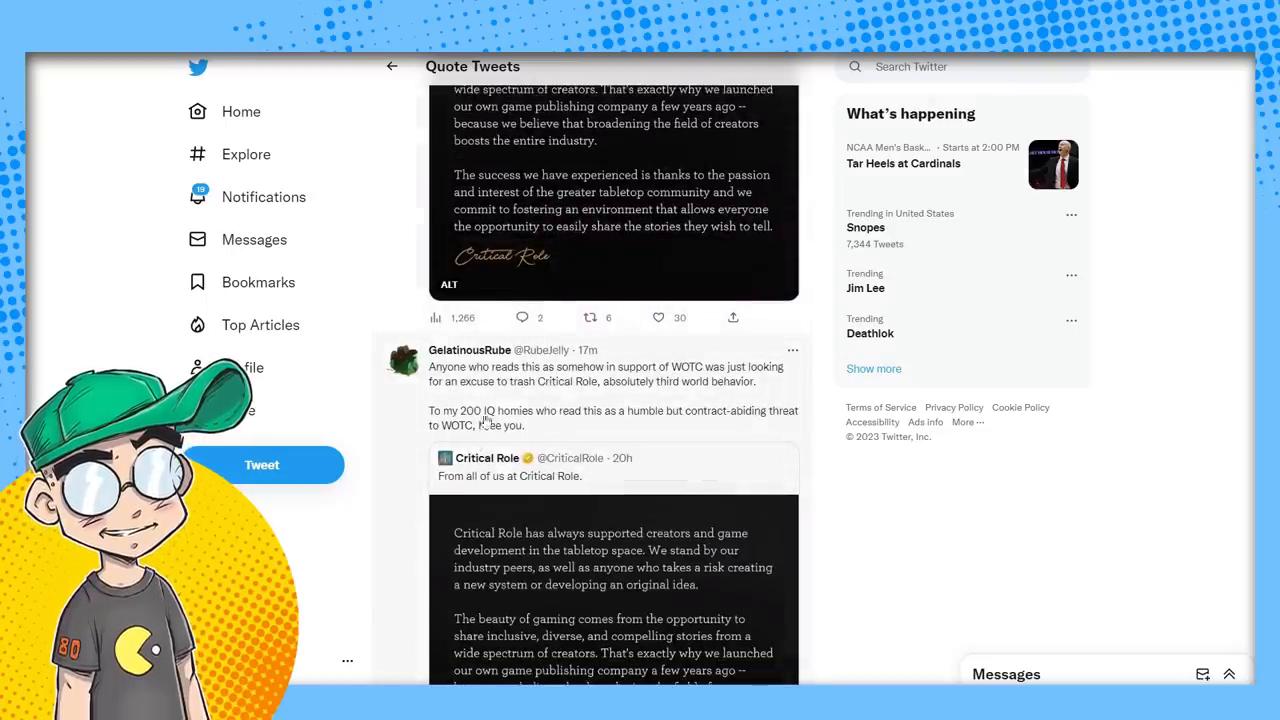
{"action": "mouse_move", "coordinate": [739, 479]}
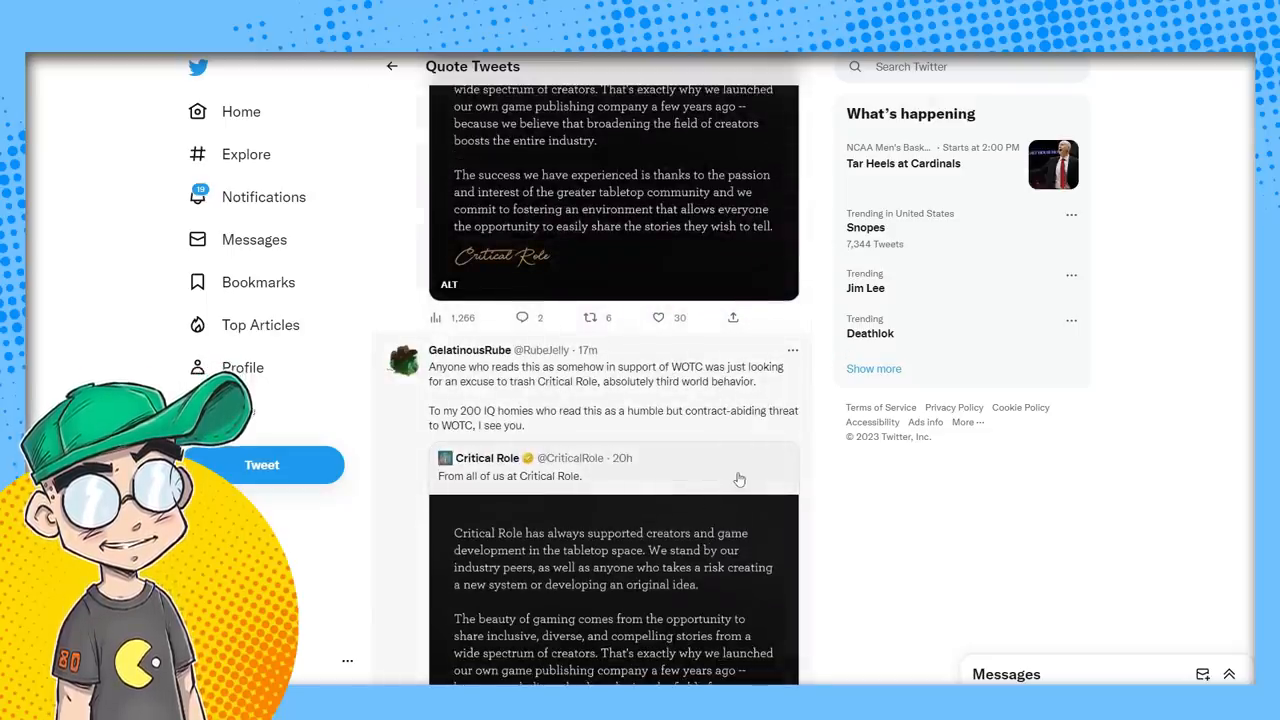
{"action": "scroll", "scroll_direction": "down", "scroll_amount": 3}
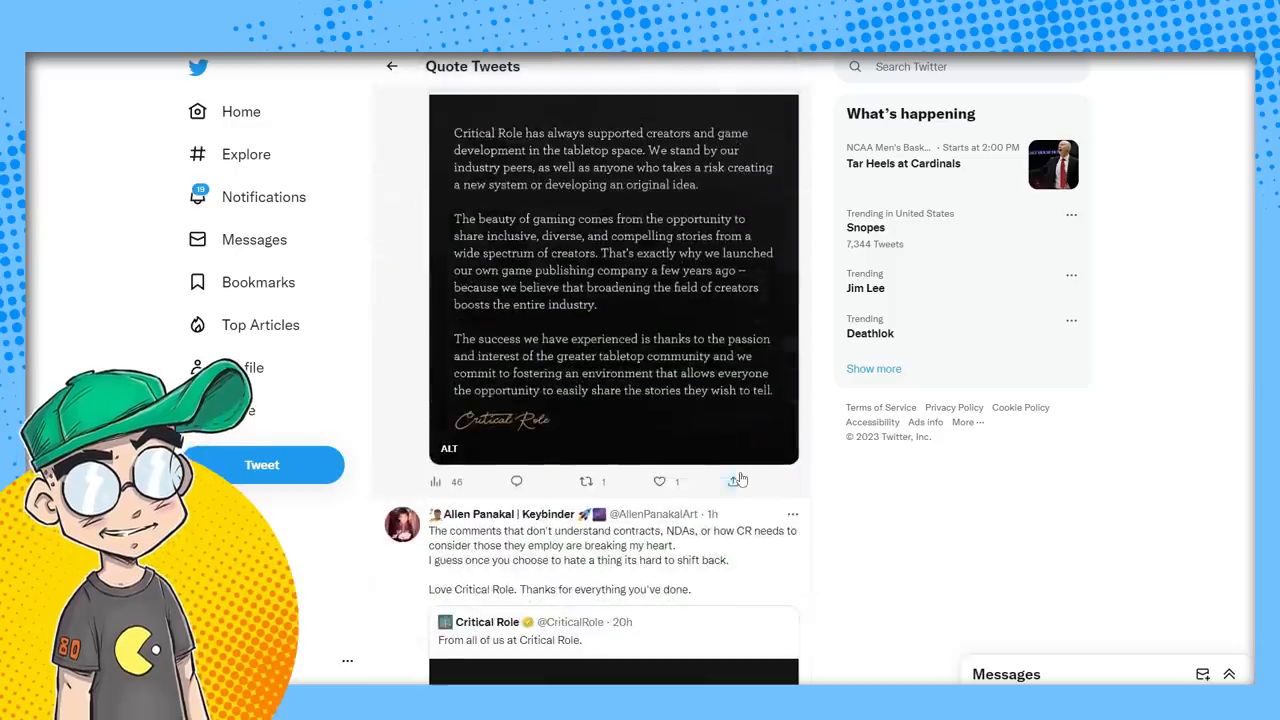
{"action": "scroll", "scroll_direction": "down", "scroll_amount": 3}
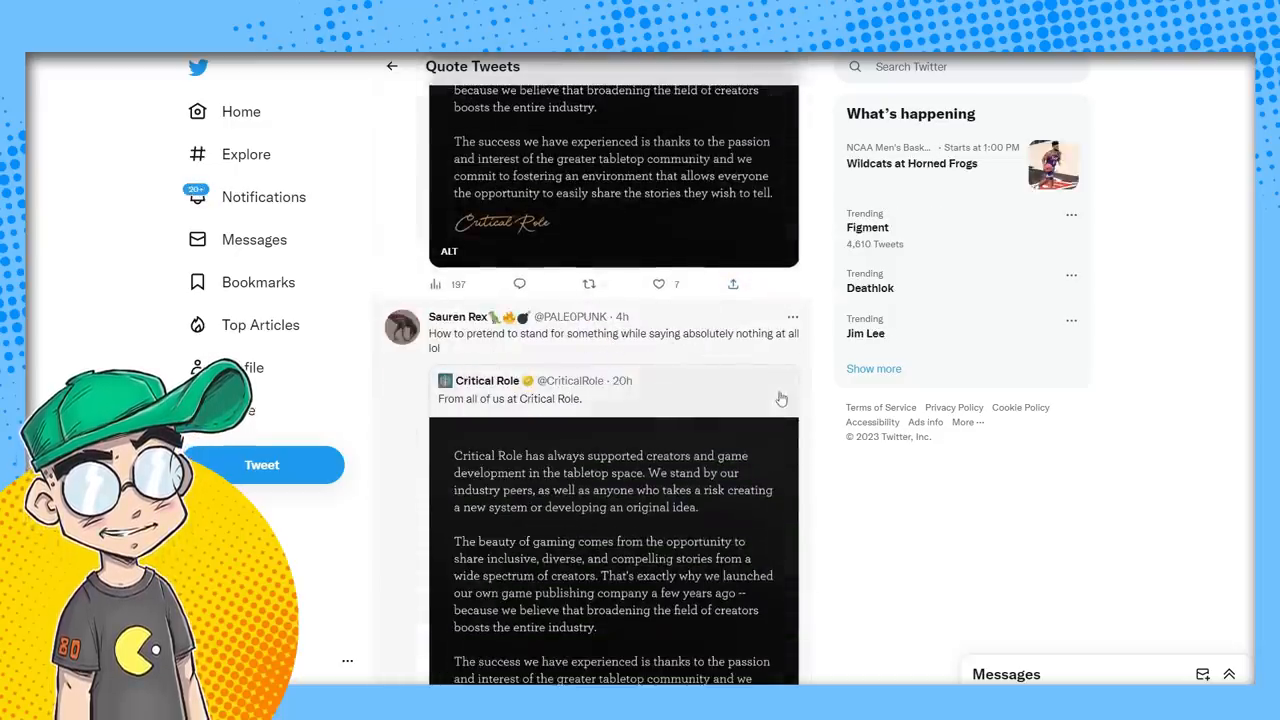
Scroll past the 'Not a single mention of D&D?' quote to Alphastream's 'had a week' remark
{"action": "scroll", "scroll_direction": "down", "scroll_amount": 3}
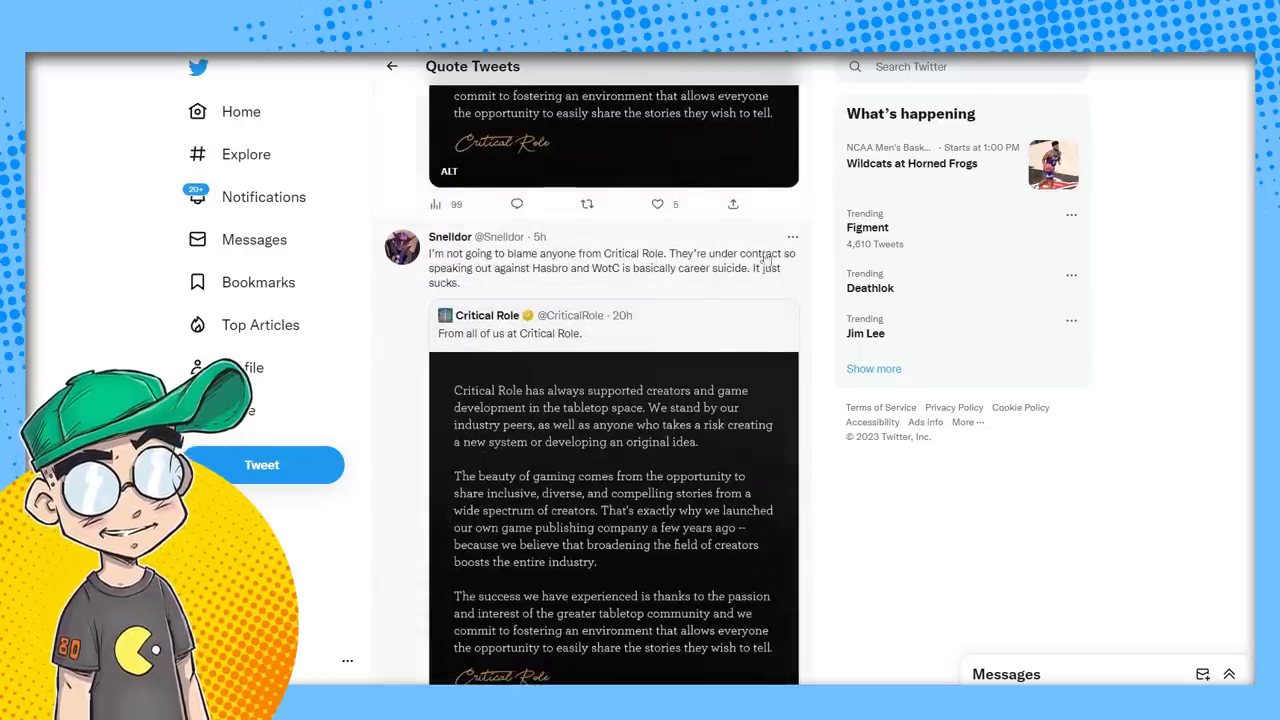
{"action": "mouse_move", "coordinate": [714, 364]}
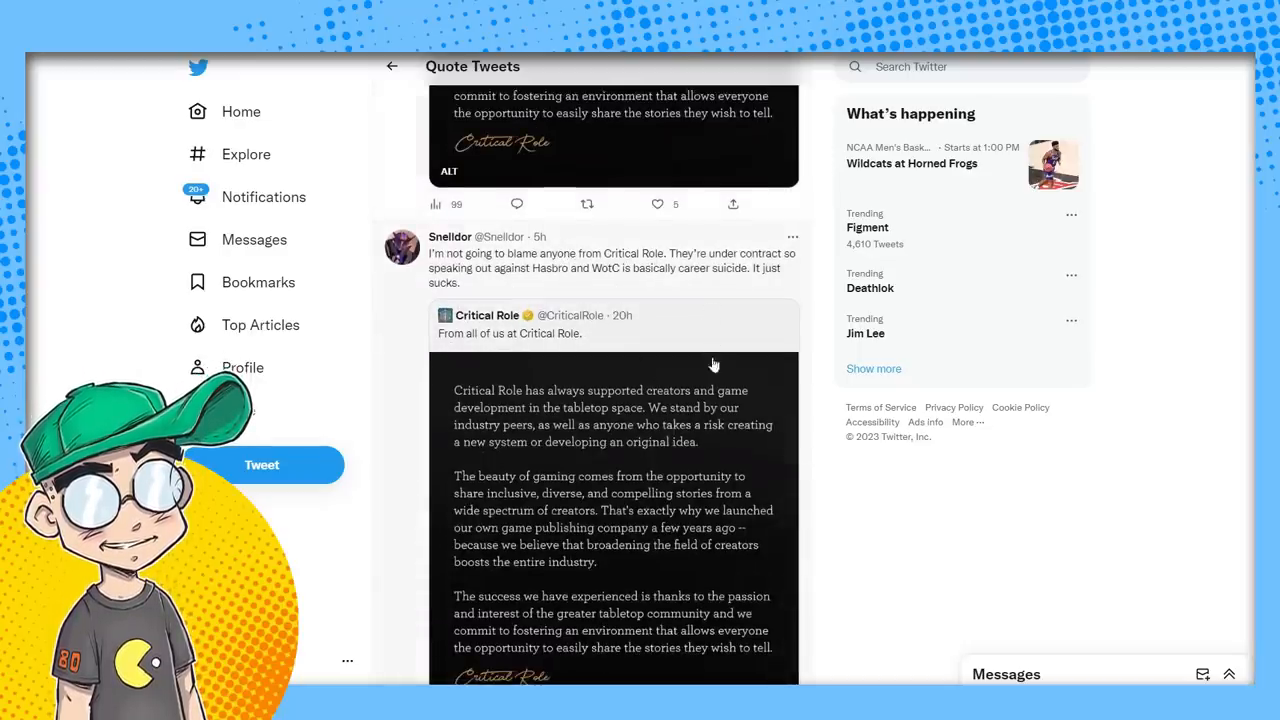
{"action": "scroll", "scroll_direction": "down", "scroll_amount": 3}
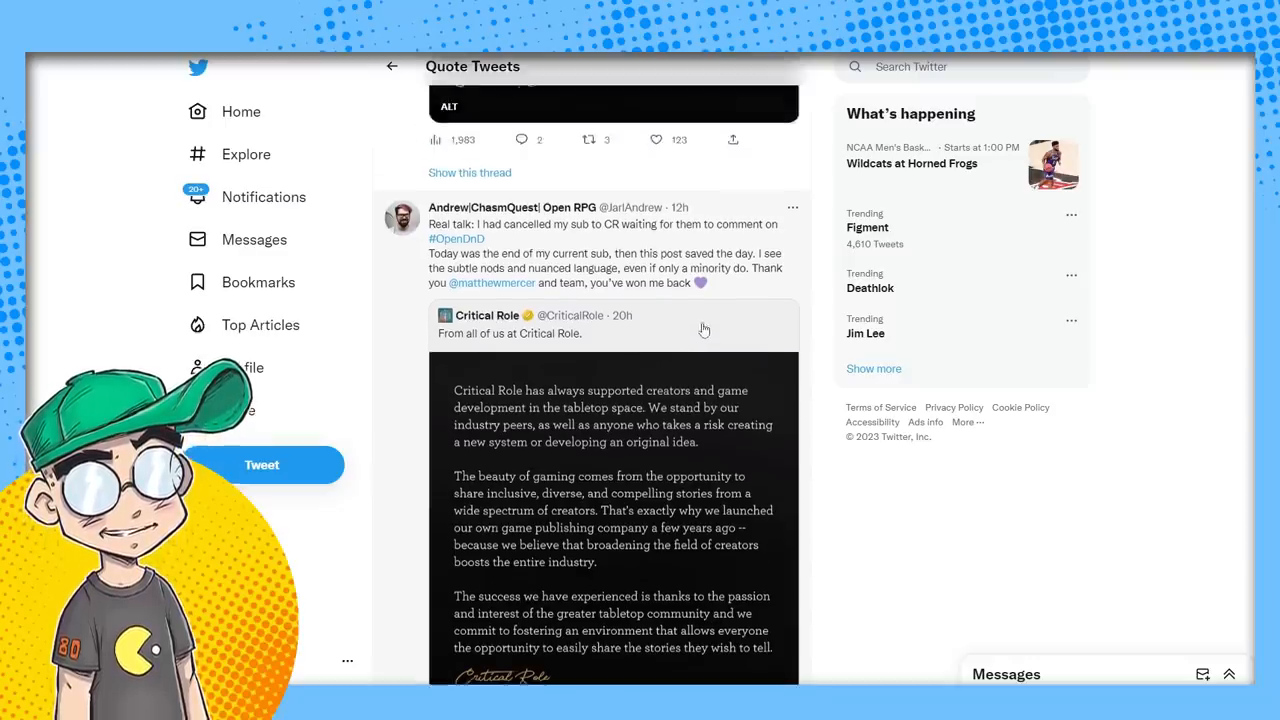
{"action": "scroll", "scroll_direction": "down", "scroll_amount": 3}
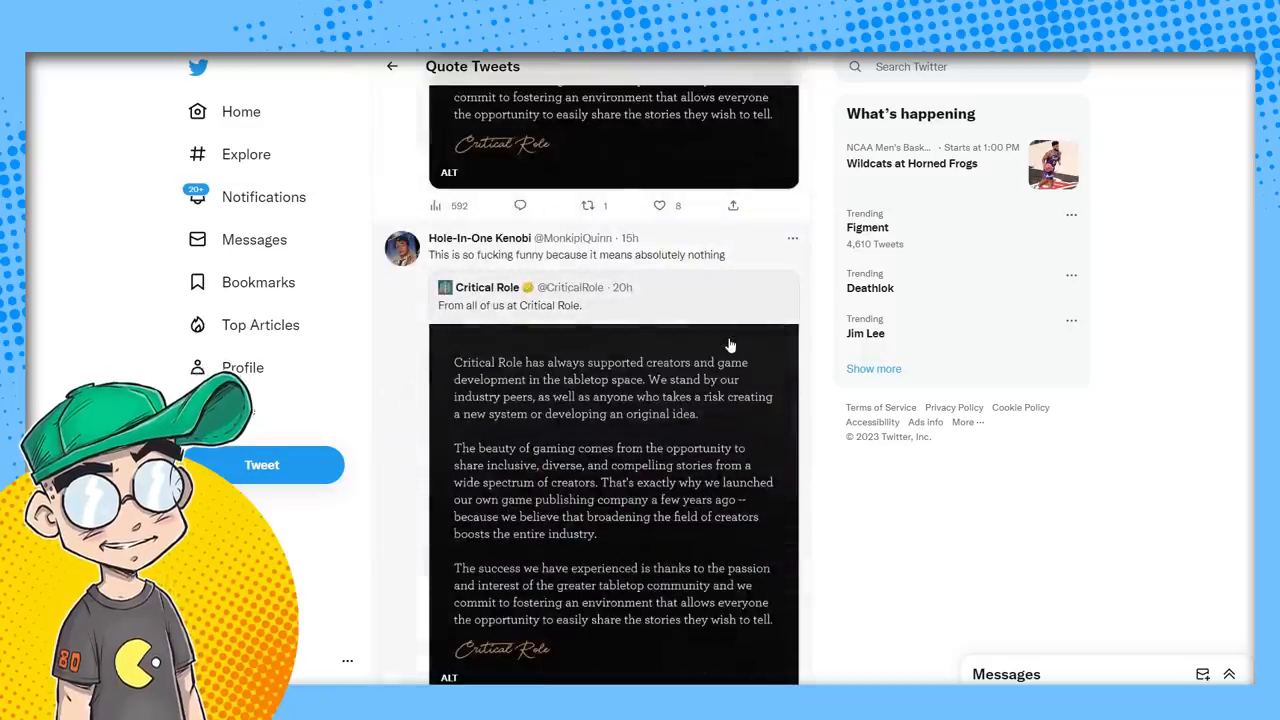
{"action": "scroll", "scroll_direction": "down", "scroll_amount": 3}
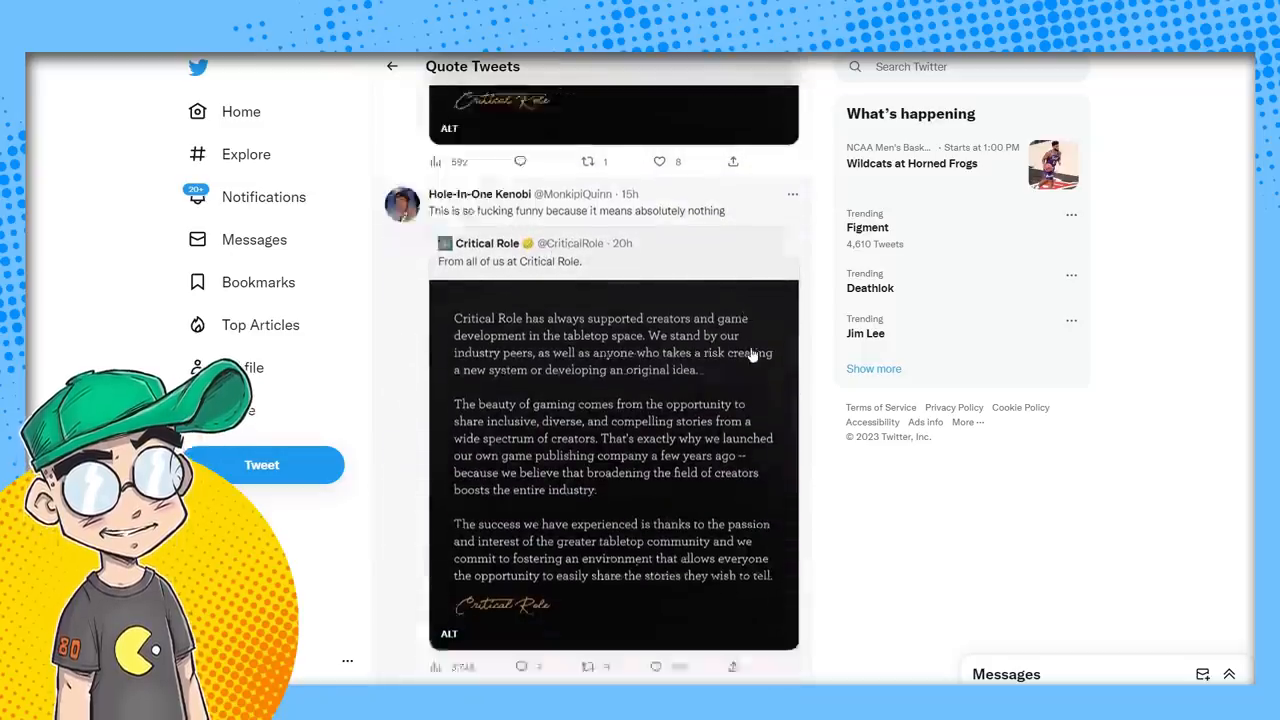
{"action": "scroll", "scroll_direction": "down", "scroll_amount": 3}
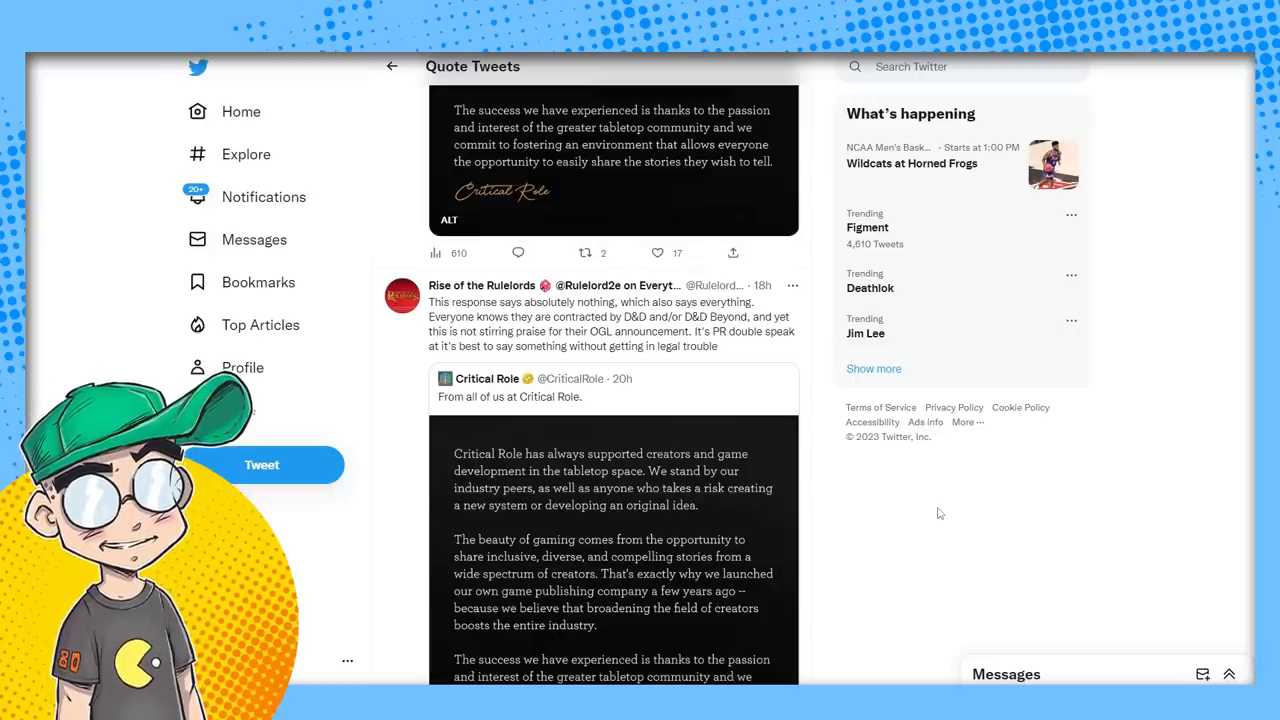
{"action": "scroll", "scroll_direction": "down", "scroll_amount": 3}
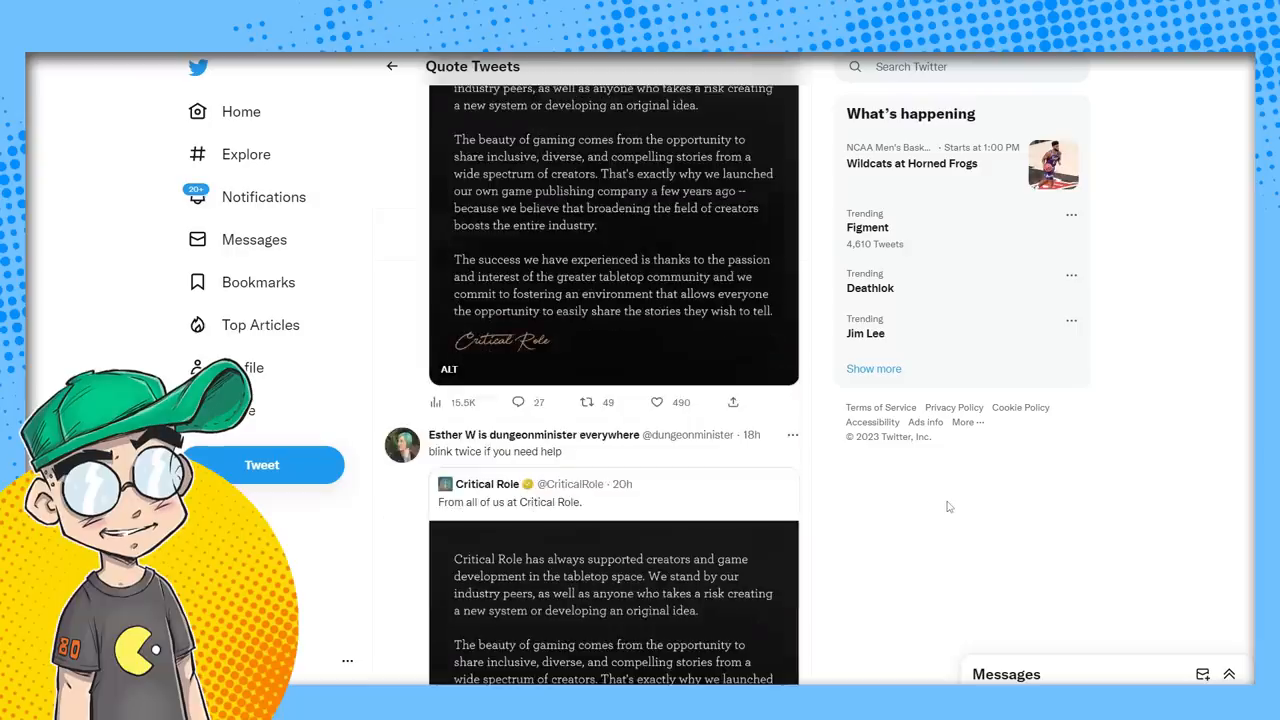
{"action": "scroll", "scroll_direction": "down", "scroll_amount": 3}
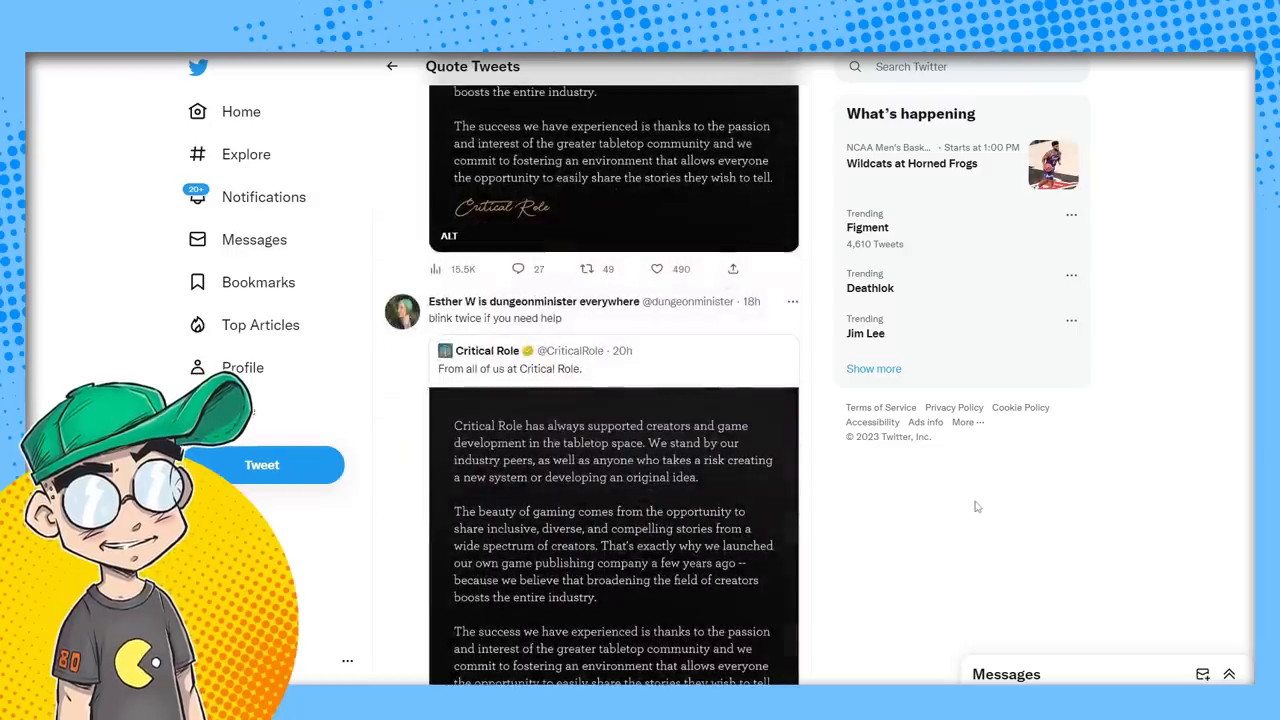
{"action": "scroll", "scroll_direction": "down", "scroll_amount": 3}
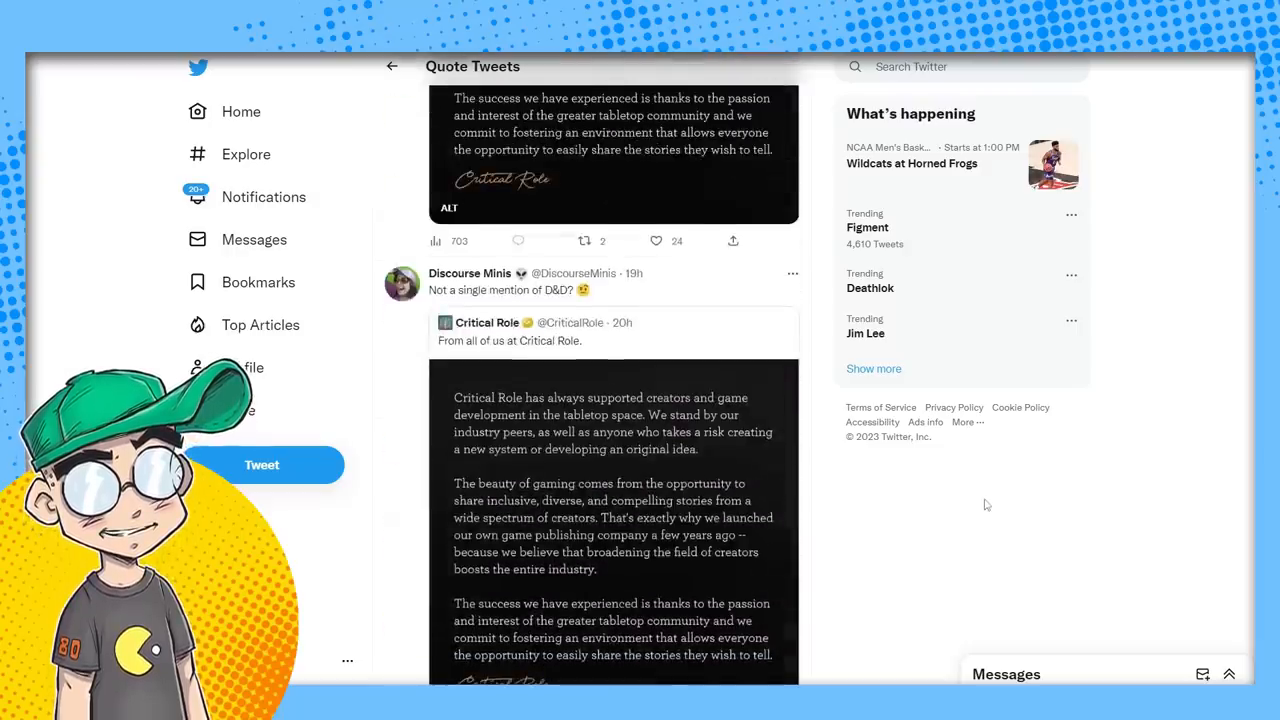
{"action": "scroll", "scroll_direction": "down", "scroll_amount": 3}
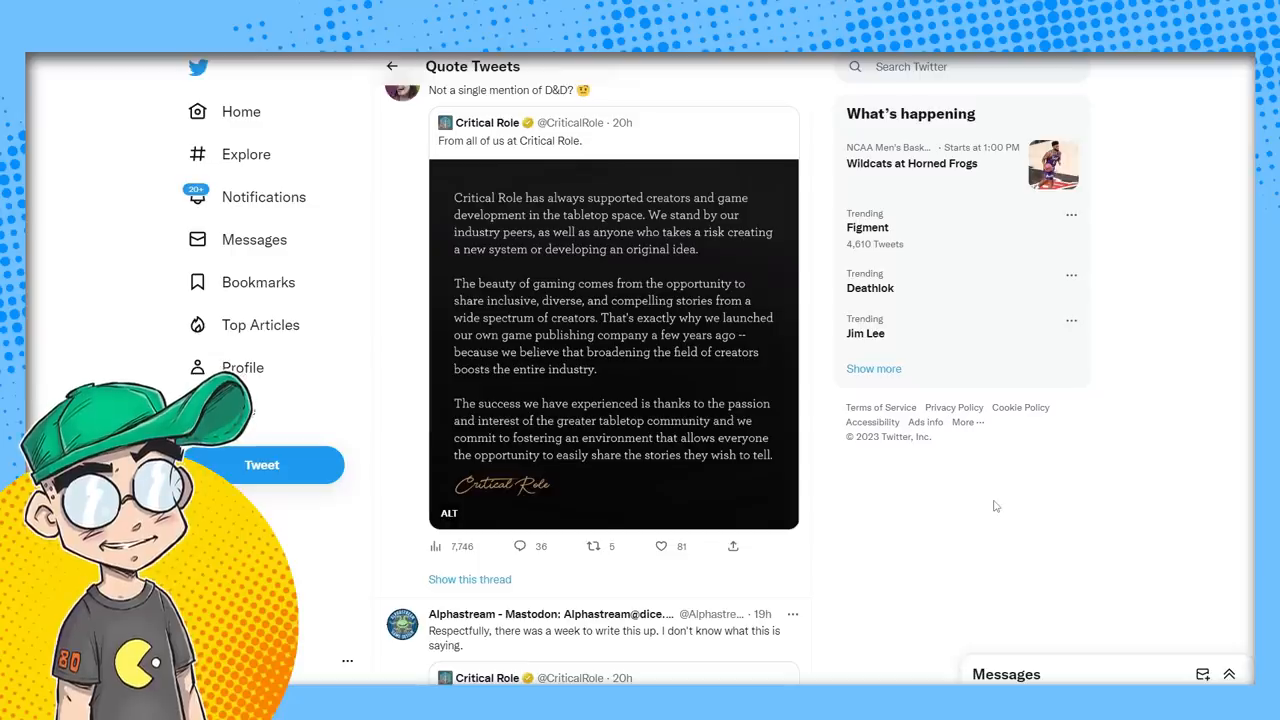
{"action": "scroll", "scroll_direction": "down", "scroll_amount": 3}
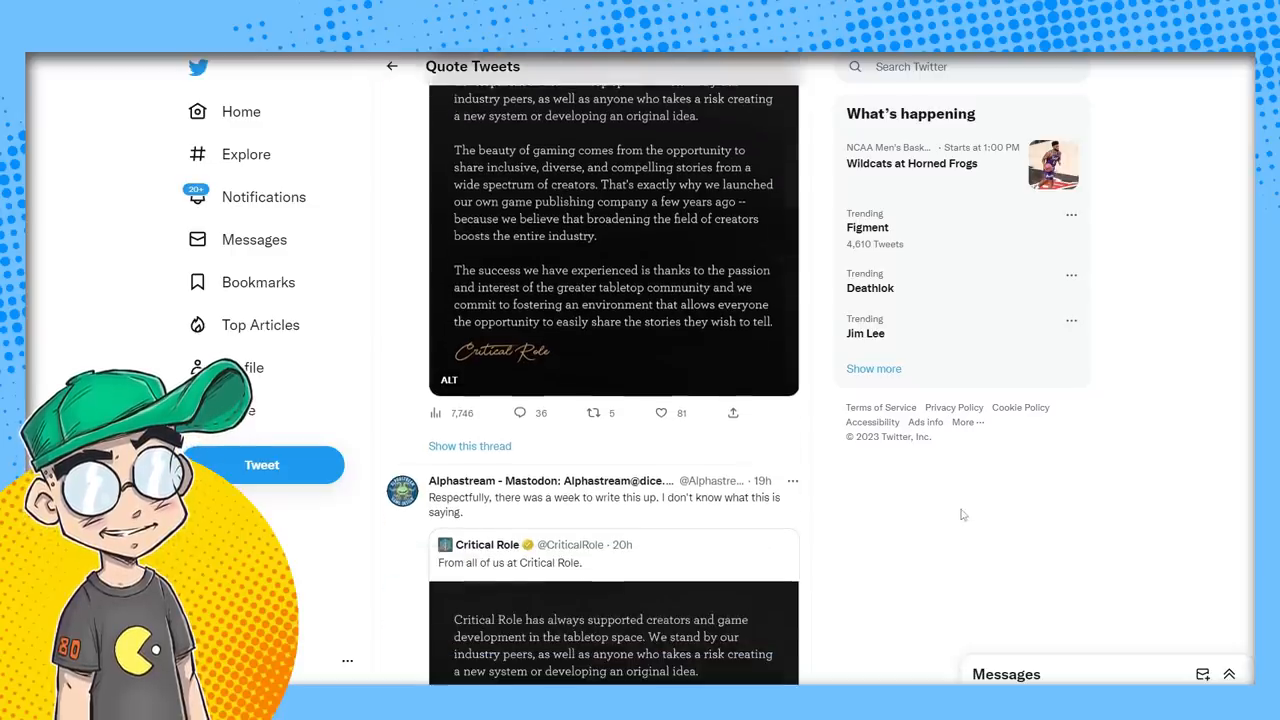
{"action": "scroll", "scroll_direction": "down", "scroll_amount": 3}
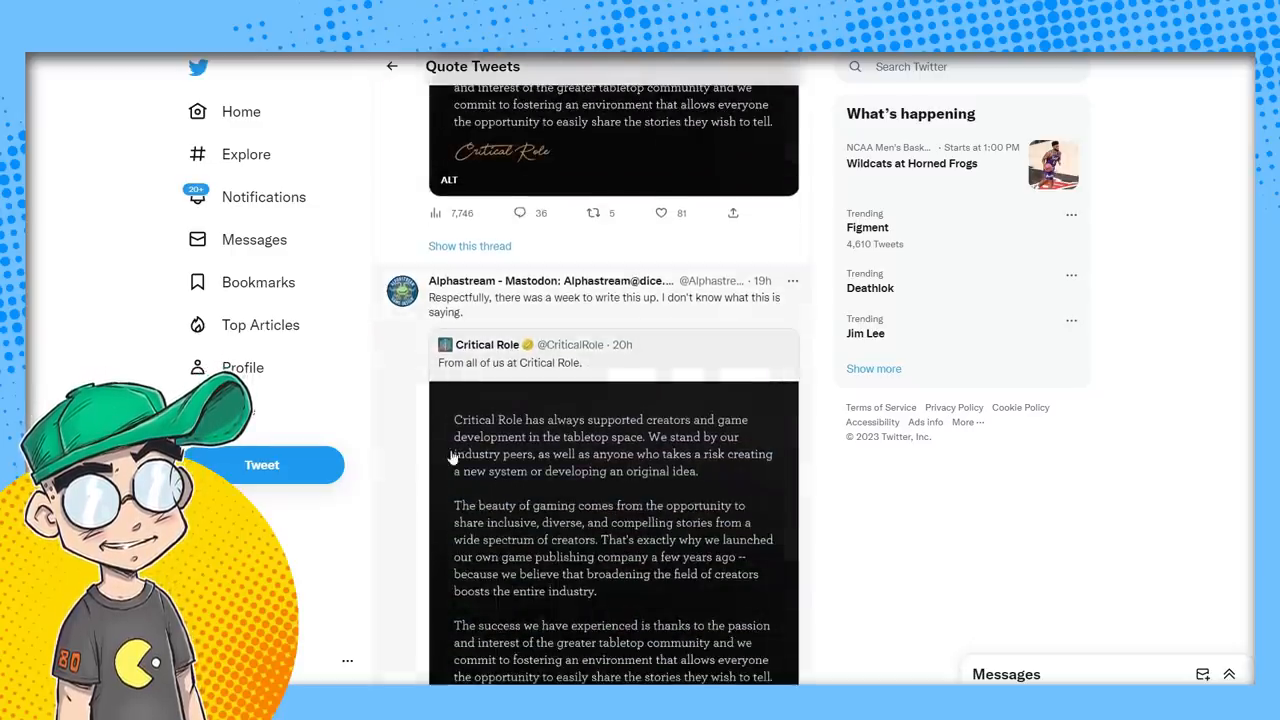
{"action": "scroll", "scroll_direction": "down", "scroll_amount": 3}
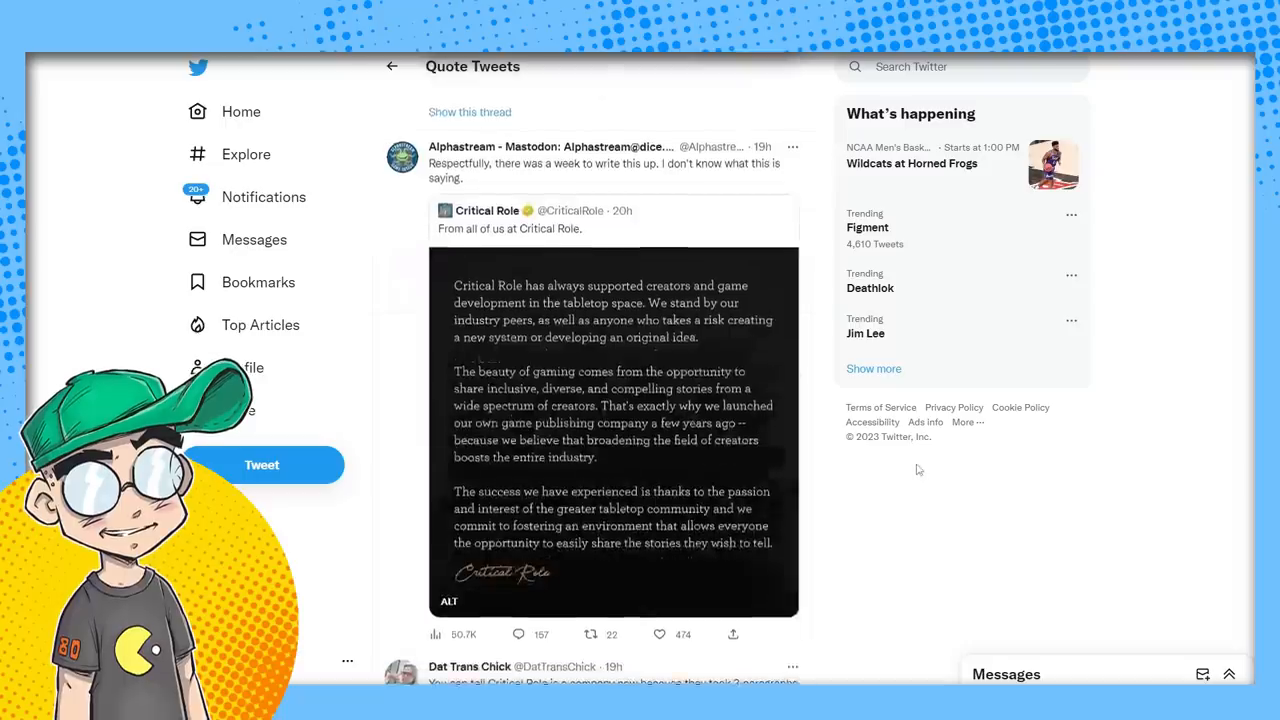
{"action": "scroll", "scroll_direction": "down", "scroll_amount": 3}
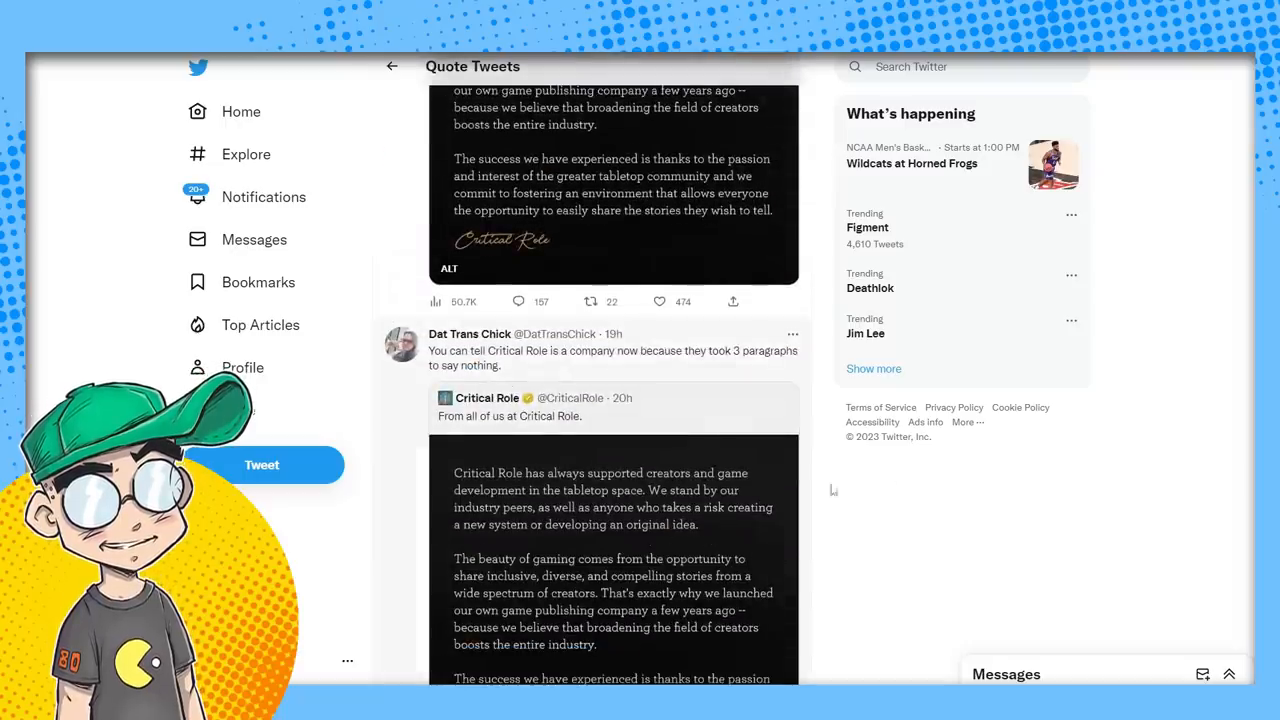
{"action": "scroll", "scroll_direction": "down", "scroll_amount": 3}
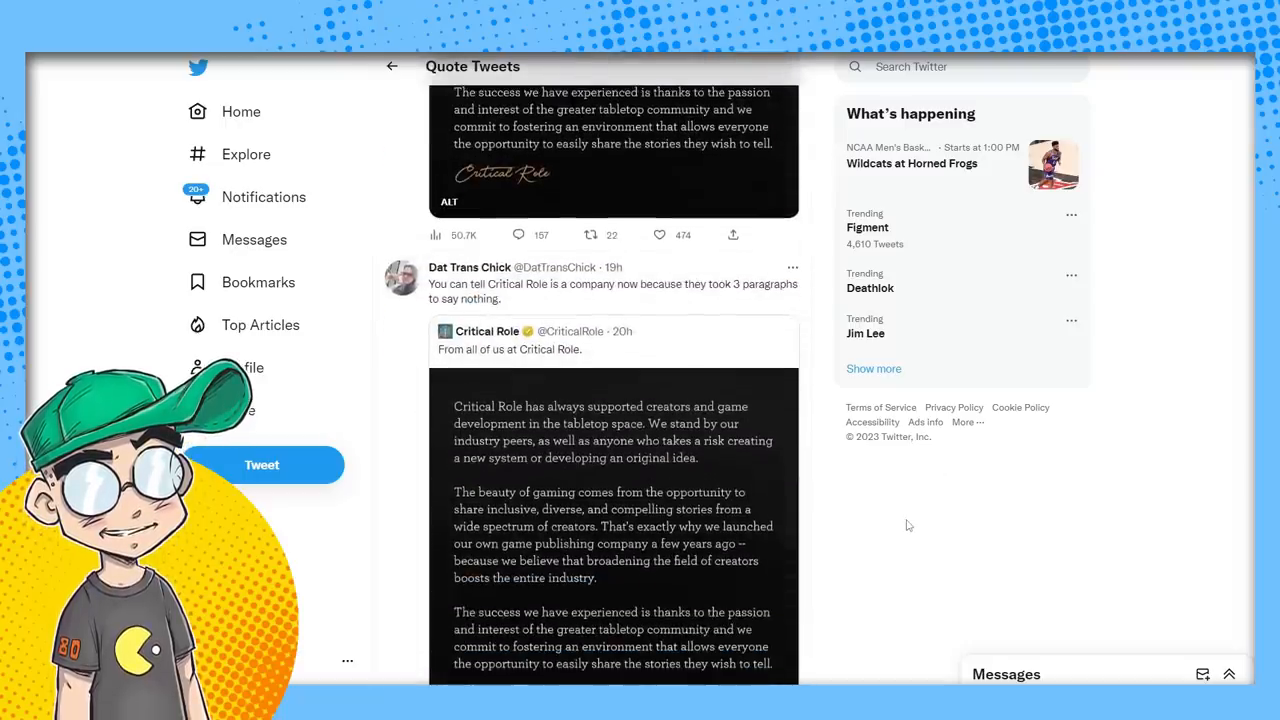
{"action": "scroll", "scroll_direction": "down", "scroll_amount": 3}
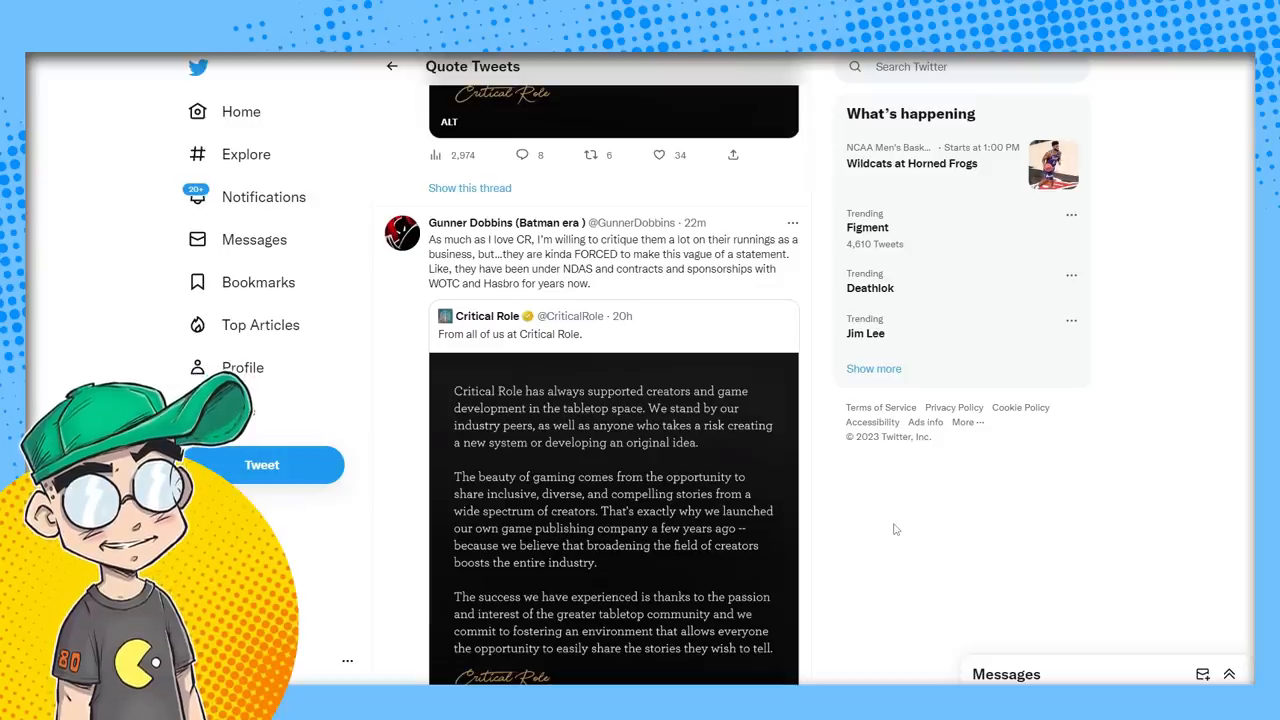
{"action": "scroll", "scroll_direction": "down", "scroll_amount": 3}
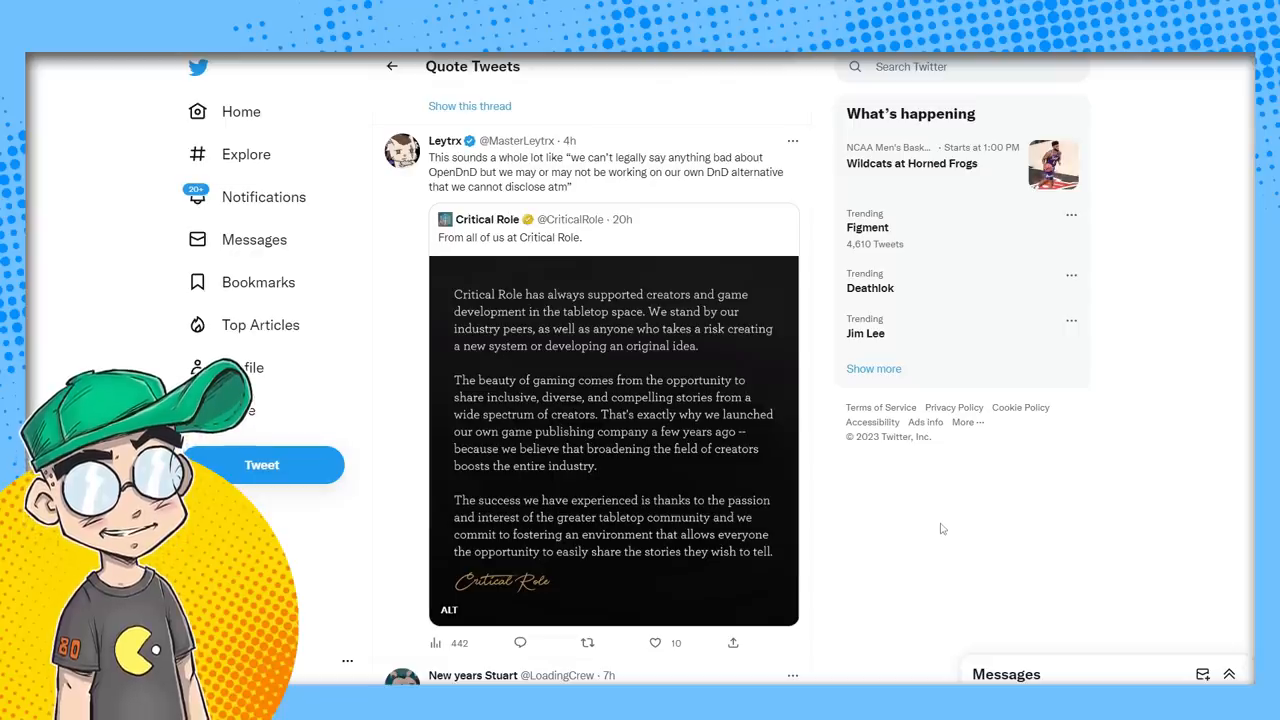
{"action": "scroll", "scroll_direction": "down", "scroll_amount": 3}
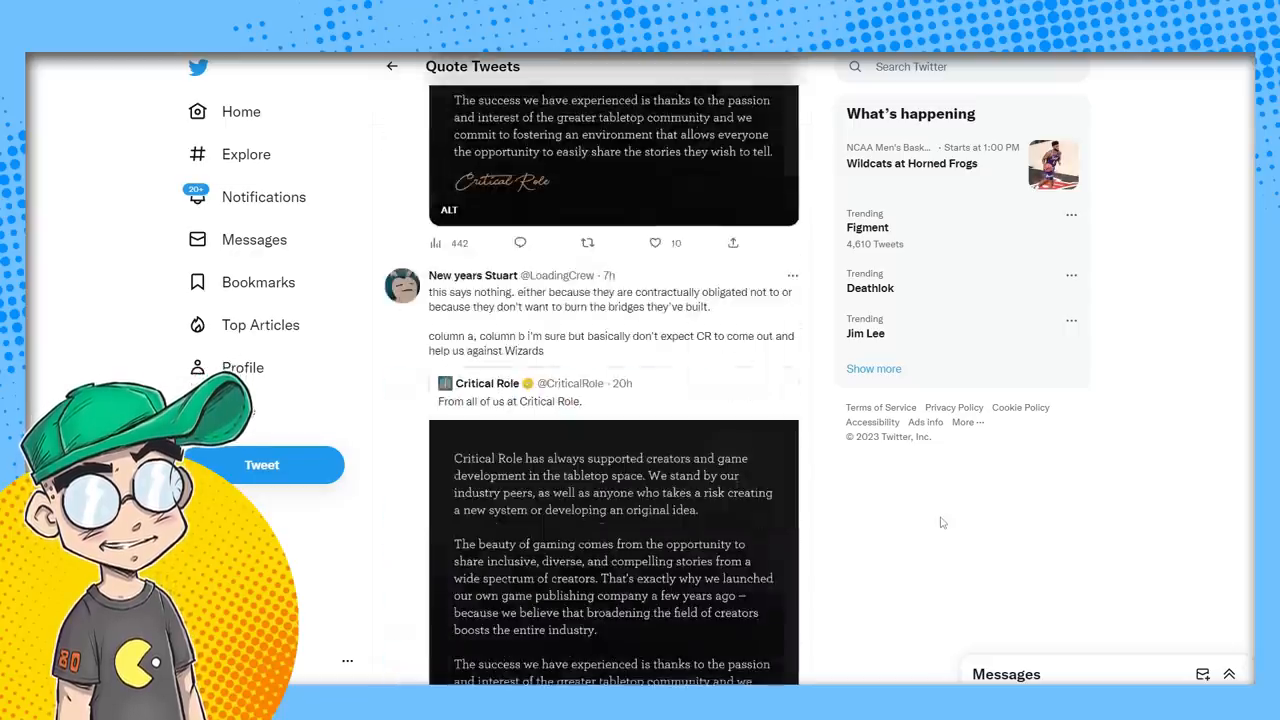
{"action": "scroll", "scroll_direction": "down", "scroll_amount": 3}
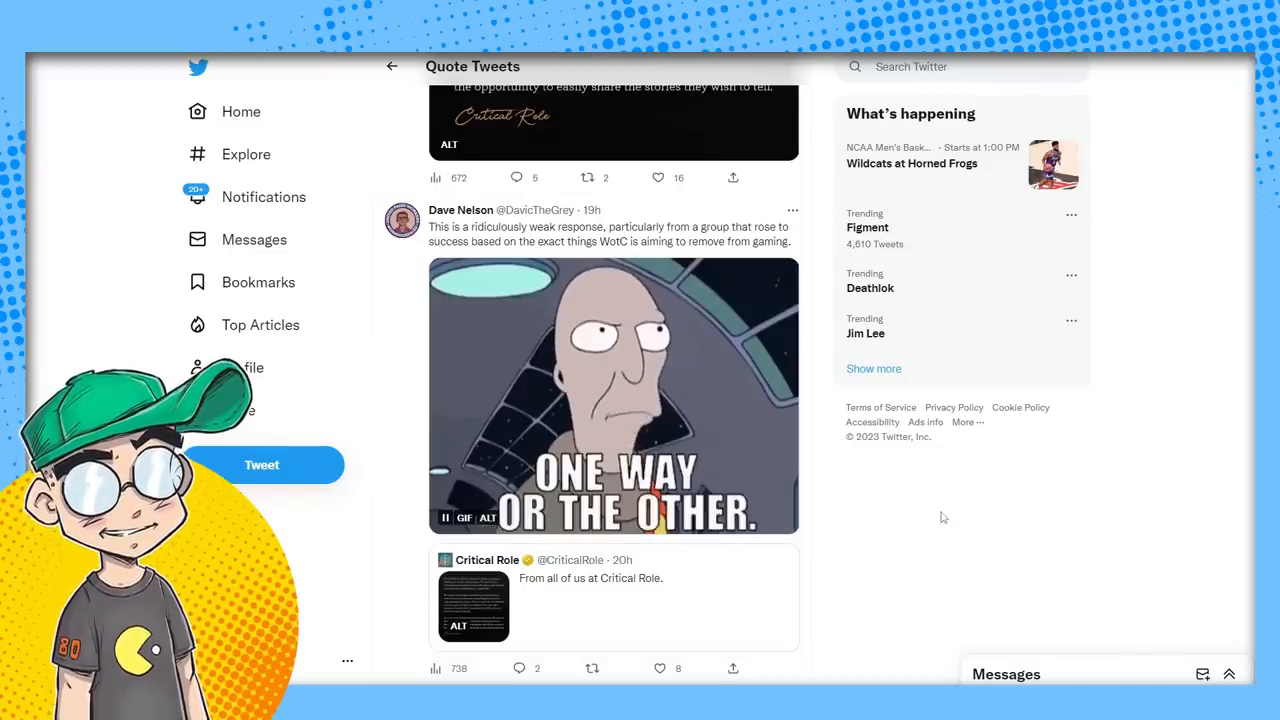
{"action": "scroll", "scroll_direction": "down", "scroll_amount": 3}
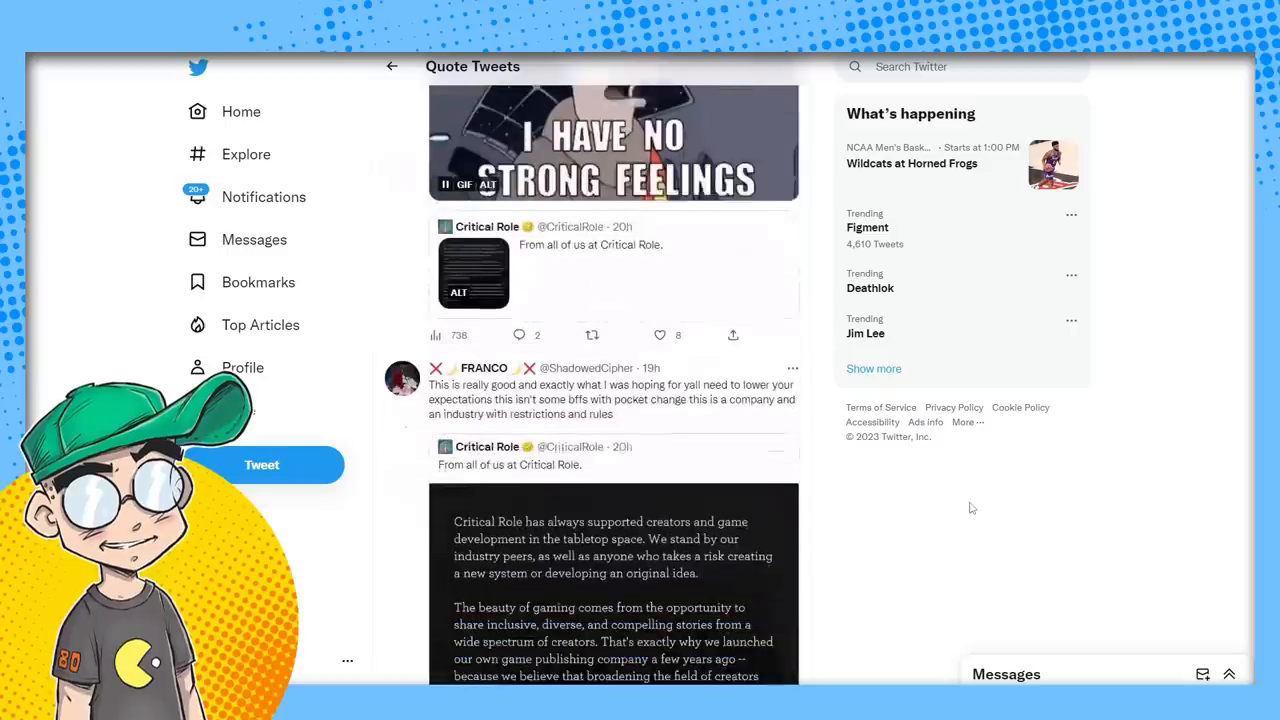
{"action": "scroll", "scroll_direction": "down", "scroll_amount": 3}
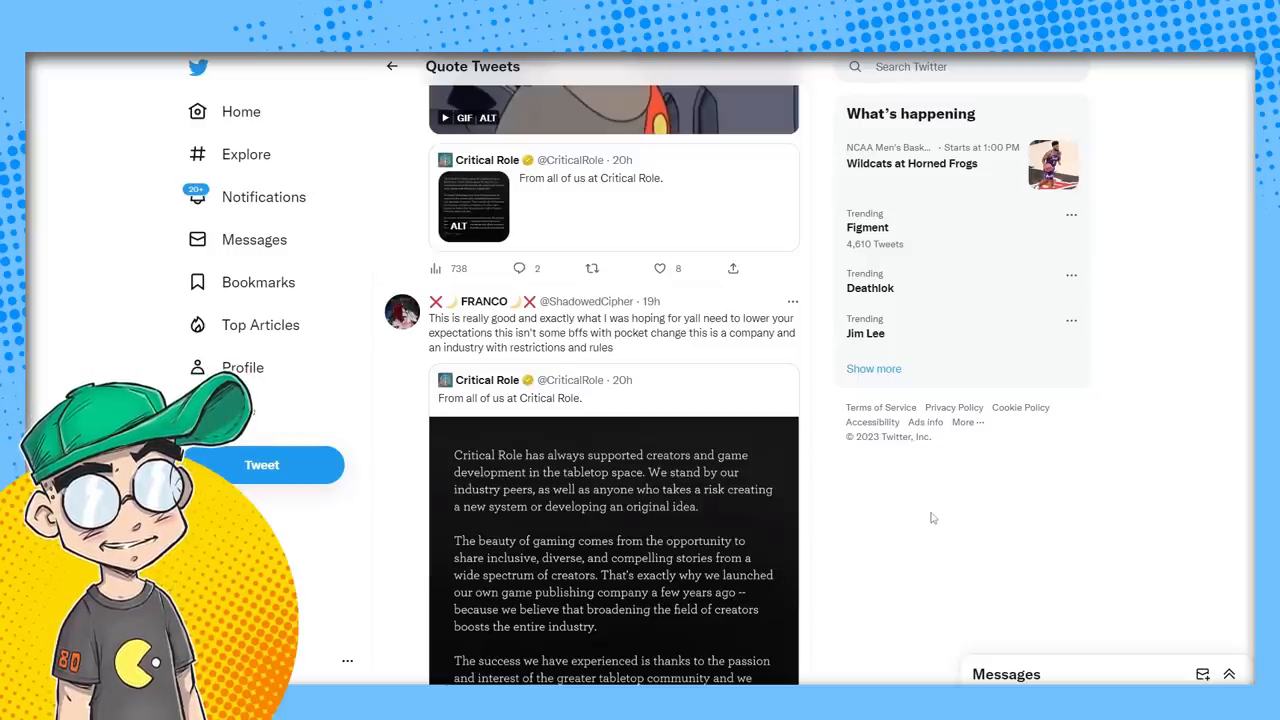
{"action": "scroll", "scroll_direction": "down", "scroll_amount": 3}
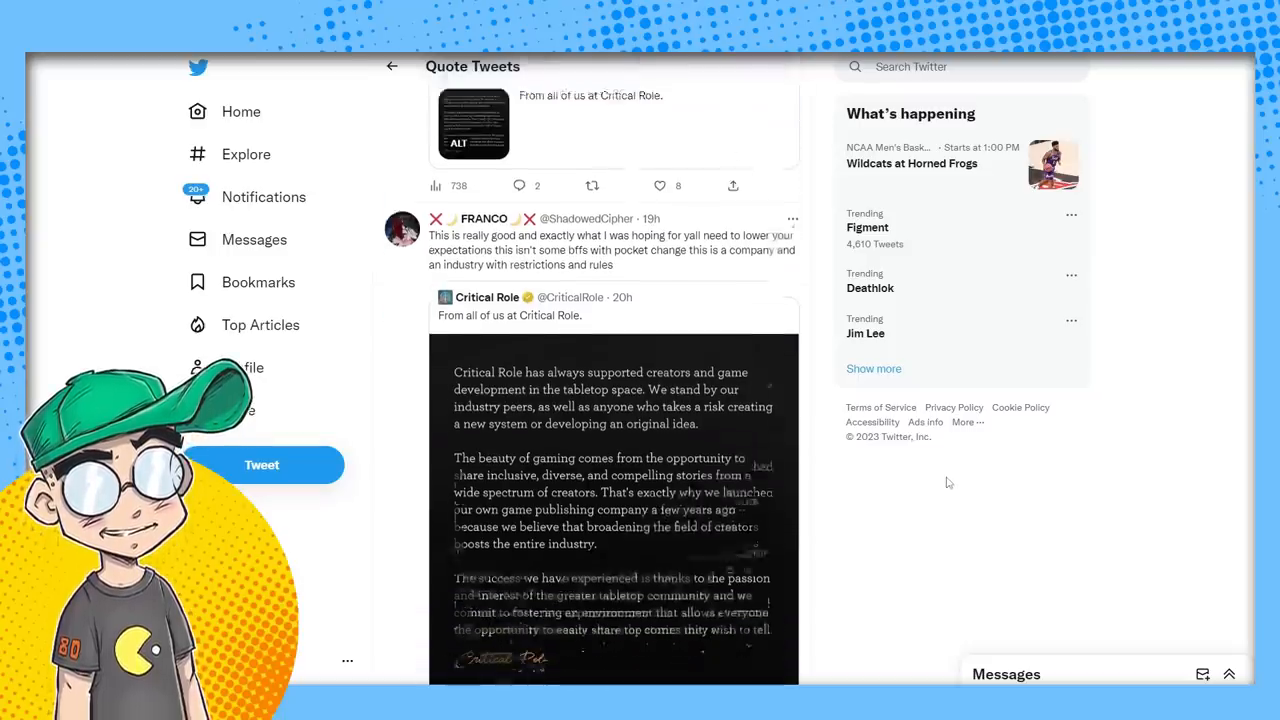
{"action": "scroll", "scroll_direction": "down", "scroll_amount": 3}
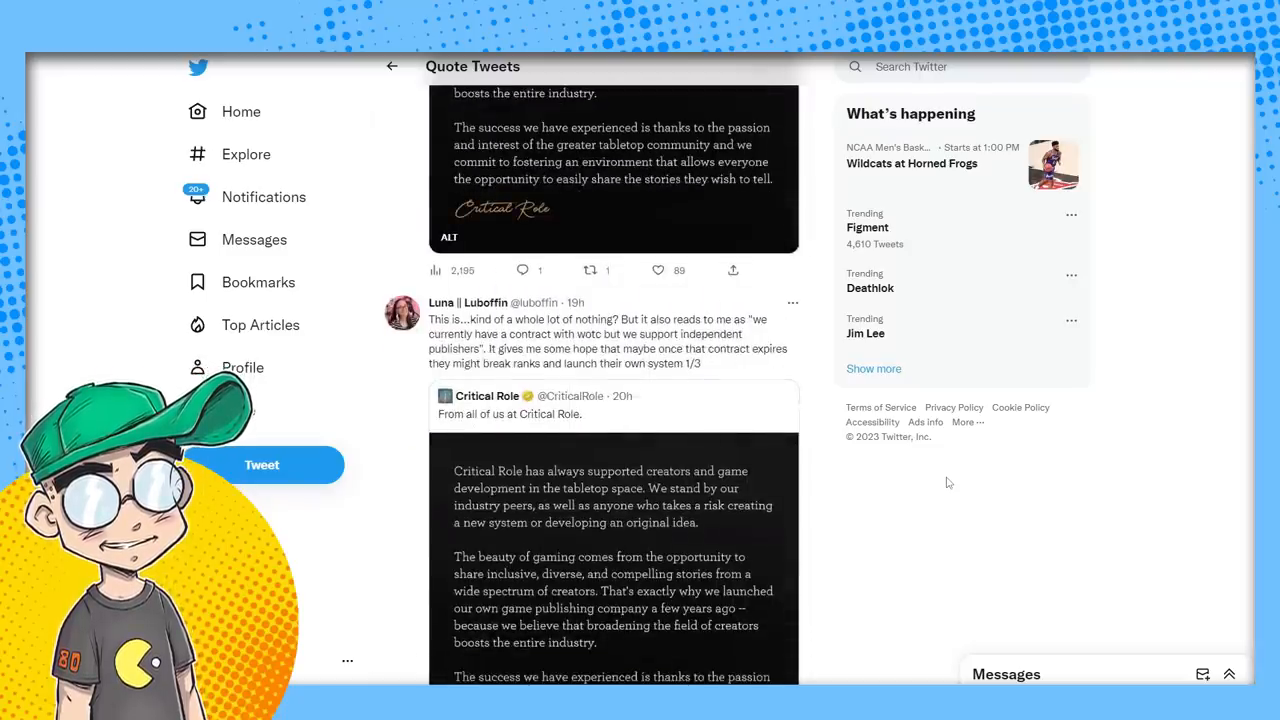
{"action": "scroll", "scroll_direction": "down", "scroll_amount": 3}
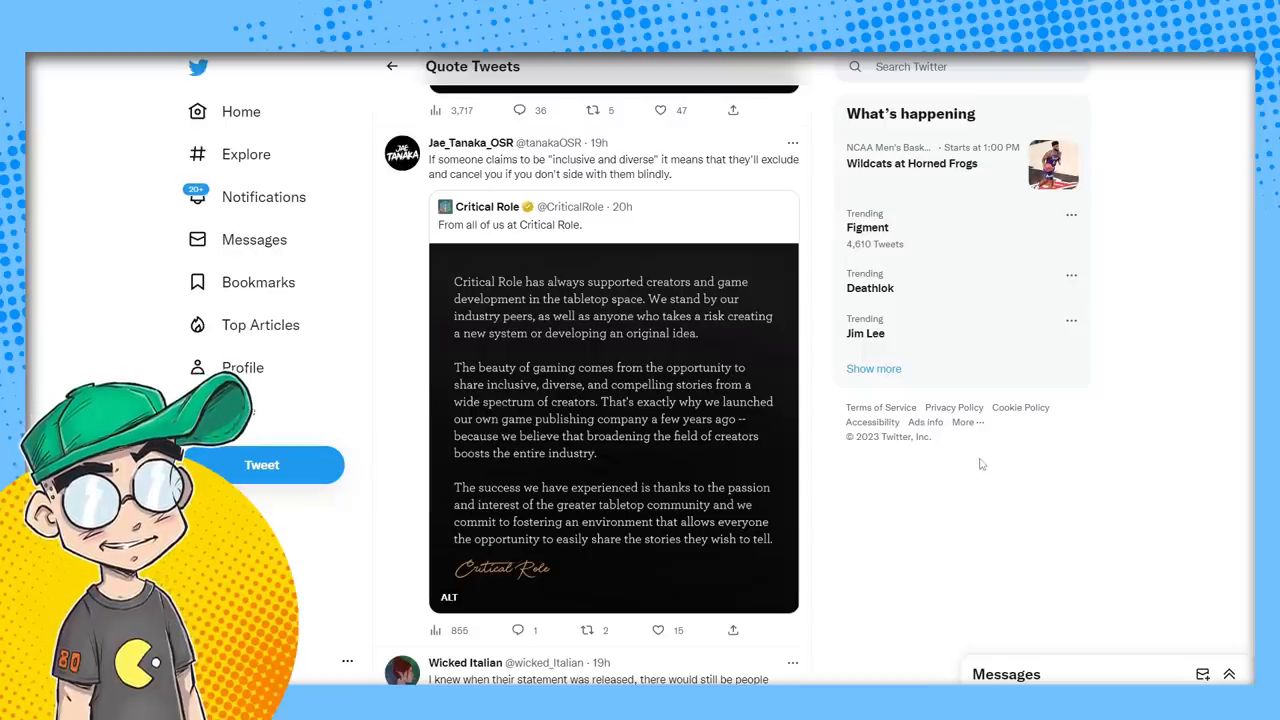
{"action": "scroll", "scroll_direction": "down", "scroll_amount": 3}
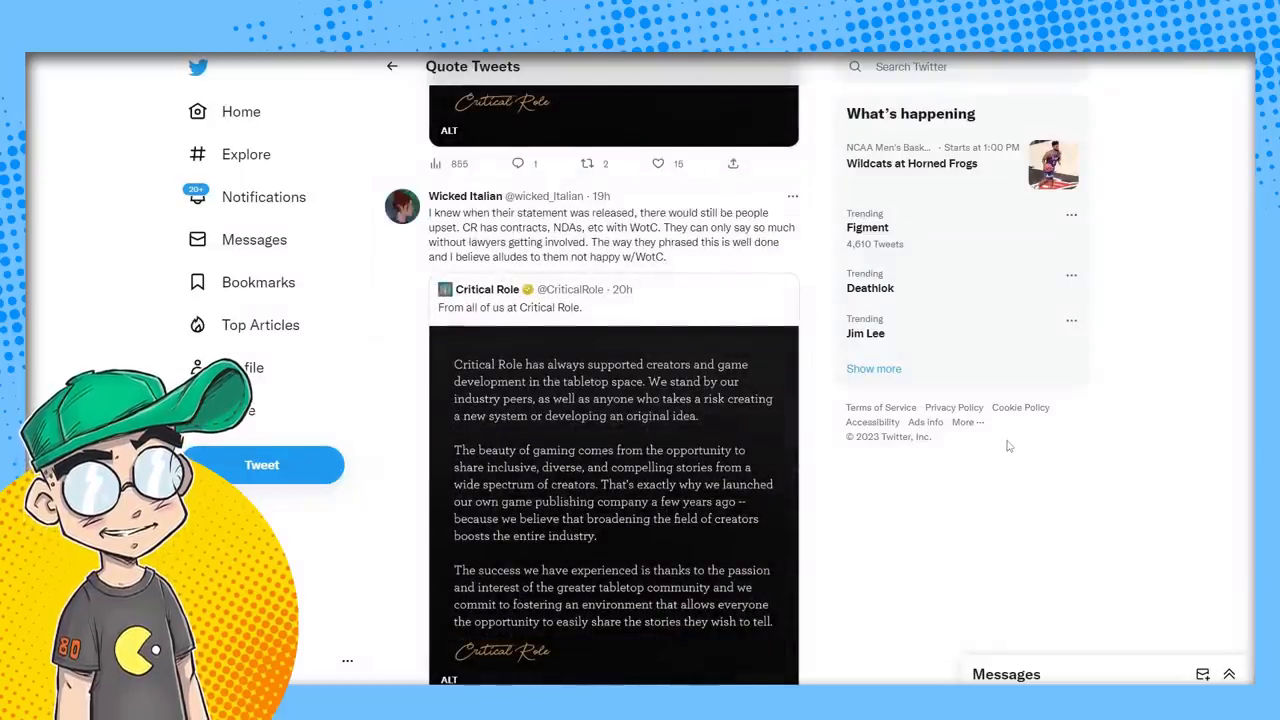
{"action": "scroll", "scroll_direction": "down", "scroll_amount": 3}
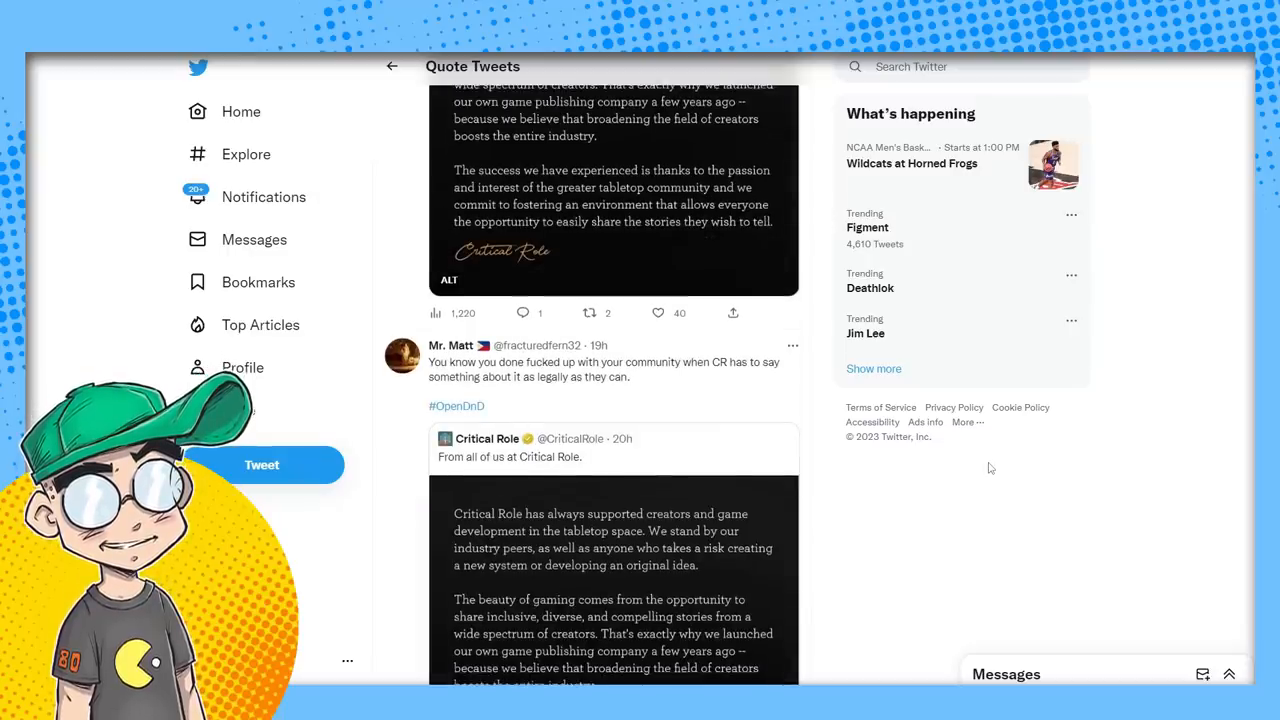
{"action": "scroll", "scroll_direction": "down", "scroll_amount": 3}
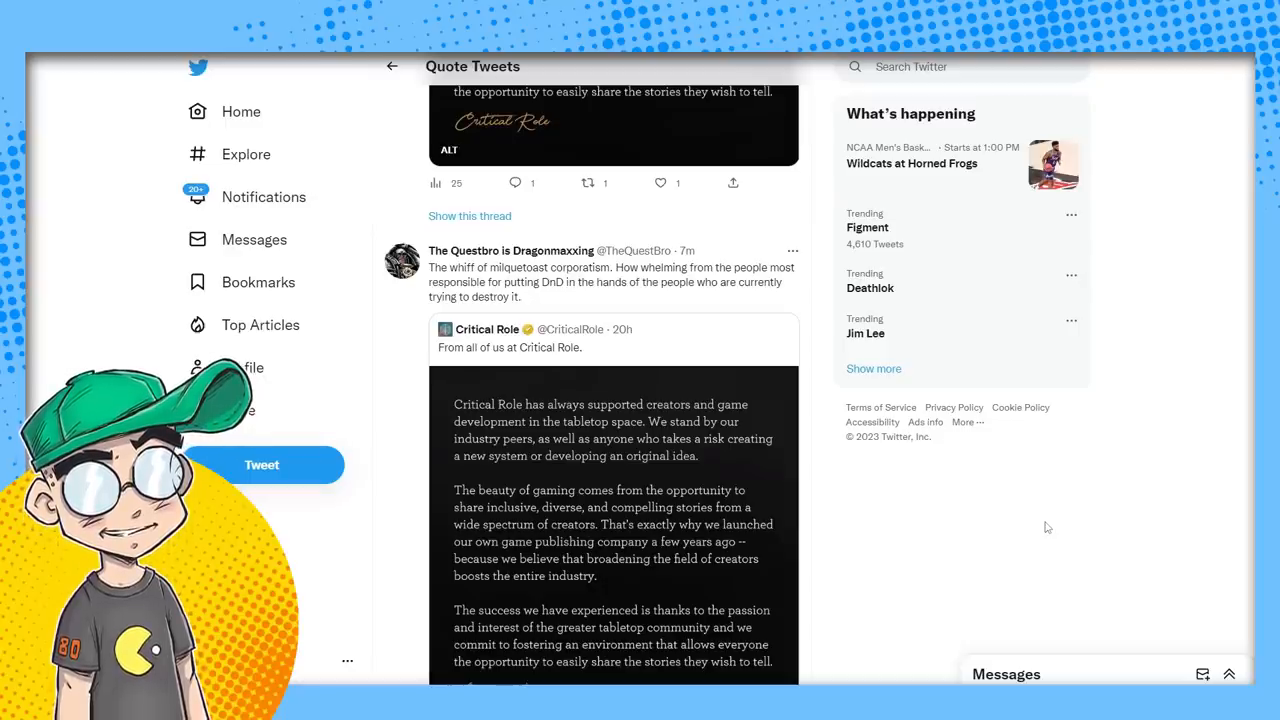
{"action": "scroll", "scroll_direction": "down", "scroll_amount": 3}
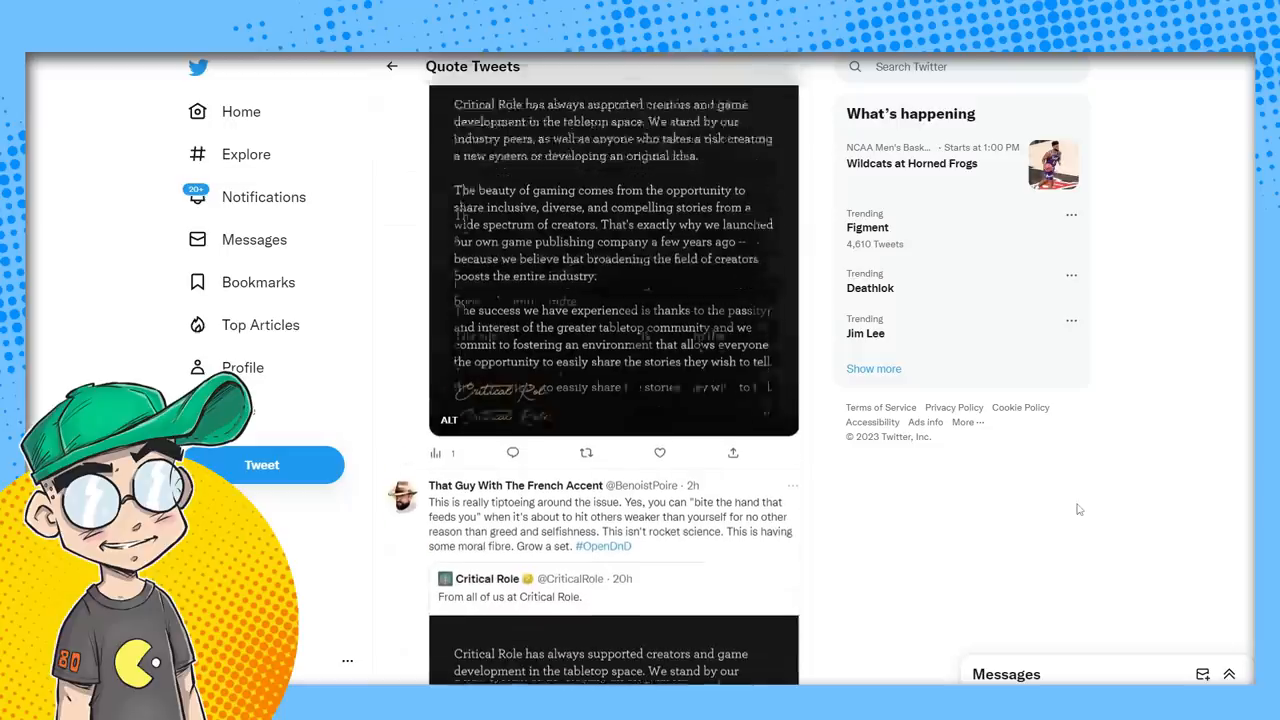
{"action": "scroll", "scroll_direction": "down", "scroll_amount": 3}
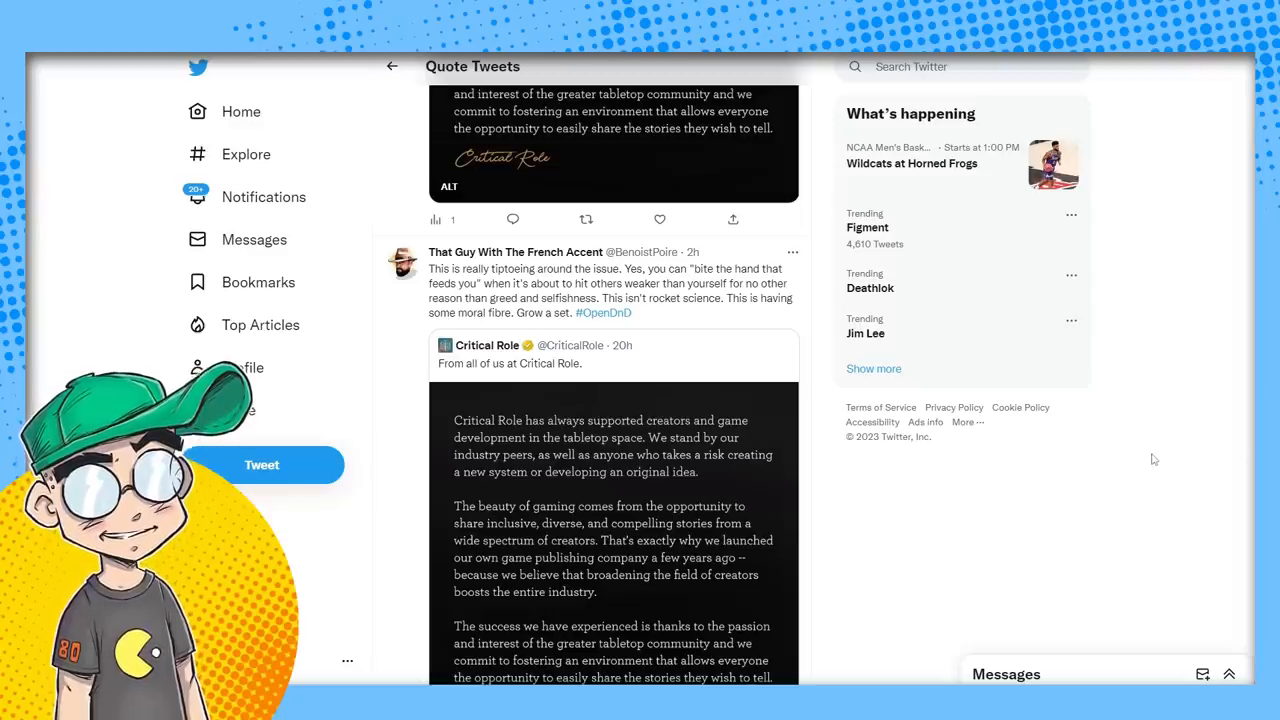
{"action": "scroll", "scroll_direction": "down", "scroll_amount": 3}
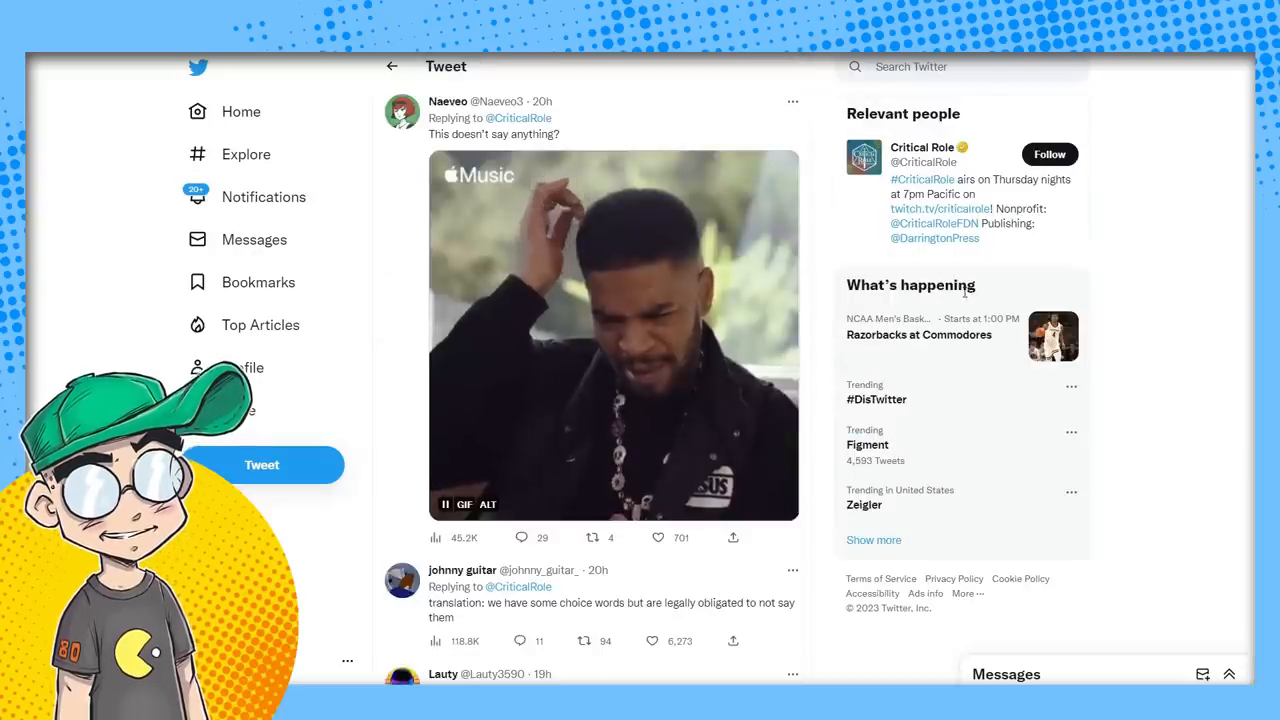
{"action": "scroll", "scroll_direction": "down", "scroll_amount": 3}
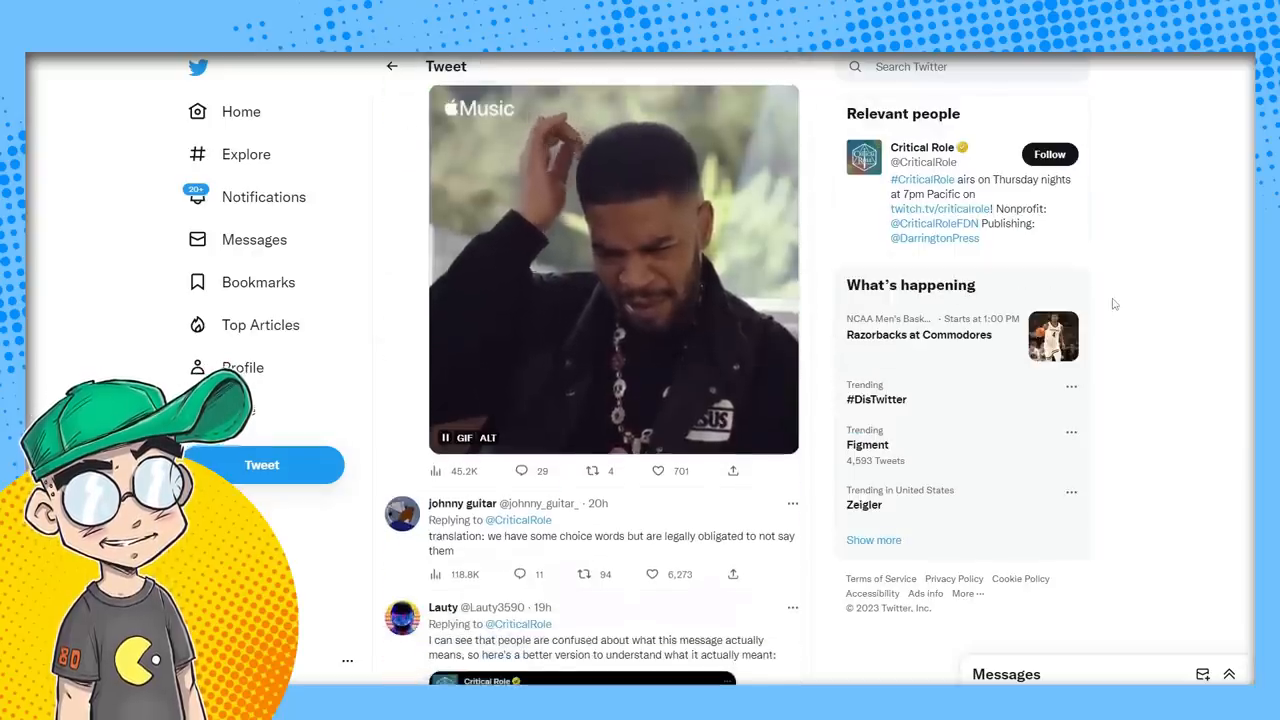
{"action": "scroll", "scroll_direction": "down", "scroll_amount": 3}
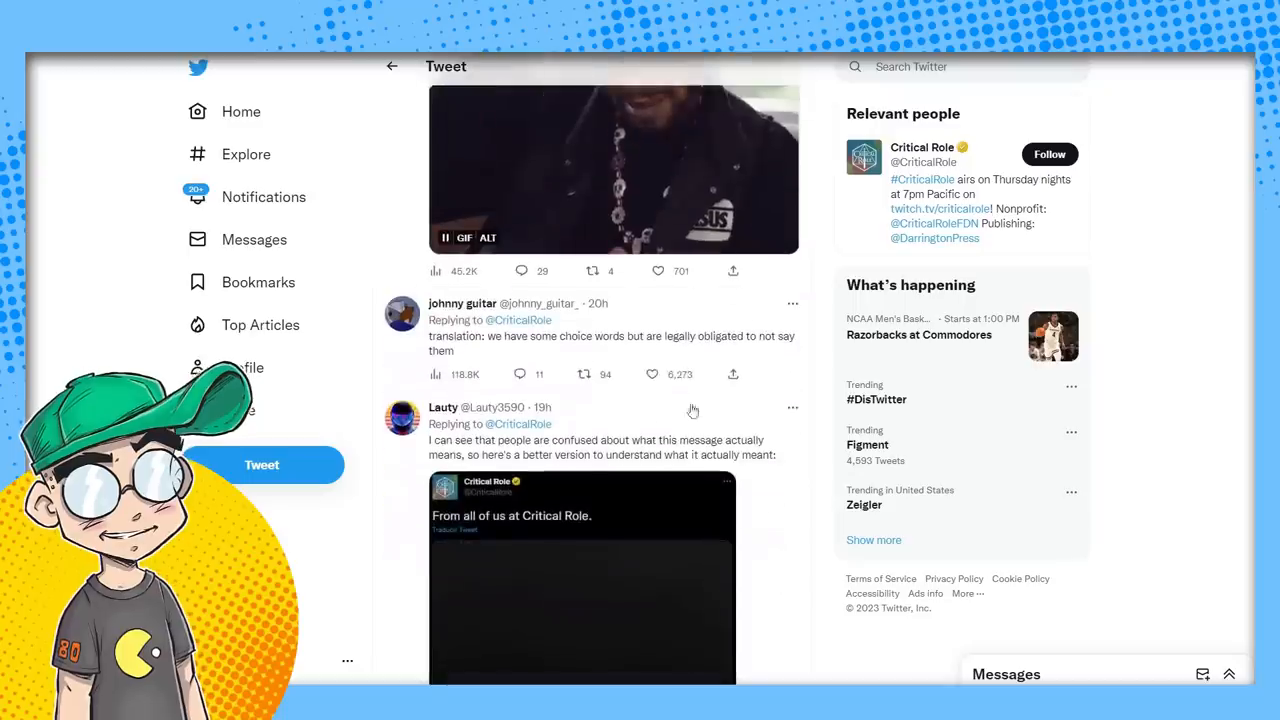
{"action": "scroll", "scroll_direction": "down", "scroll_amount": 3}
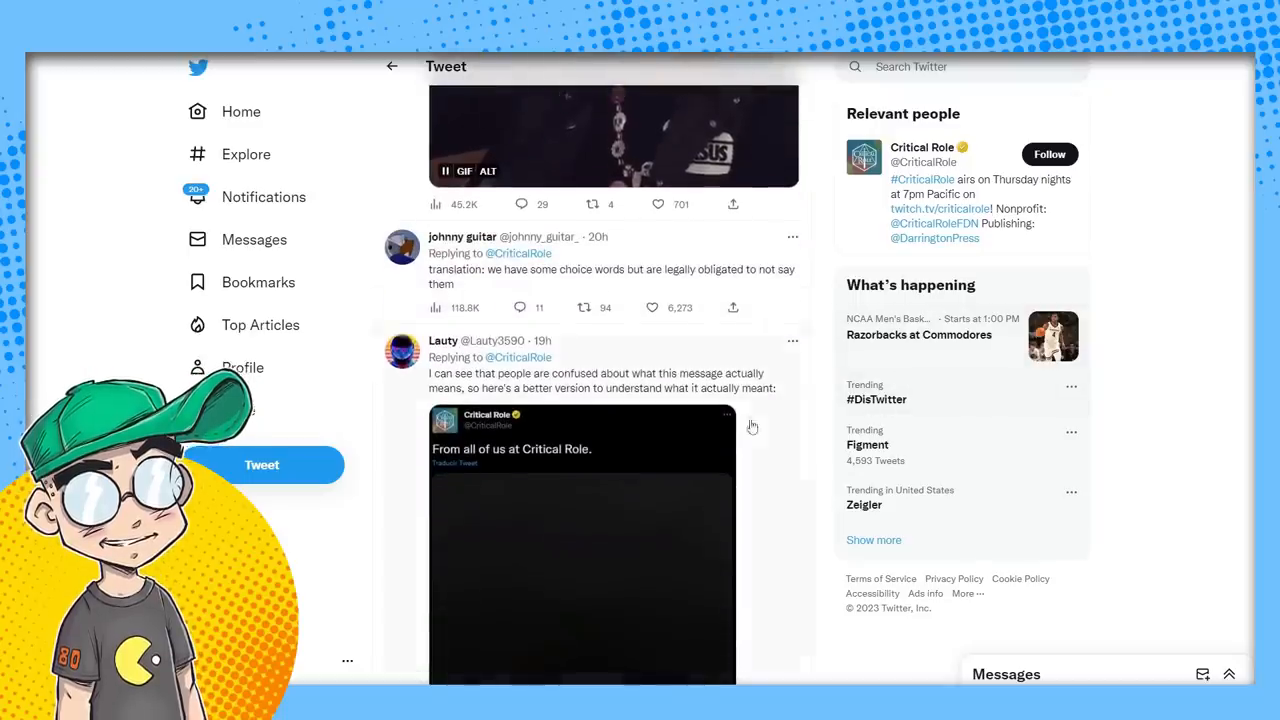
{"action": "mouse_move", "coordinate": [820, 403]}
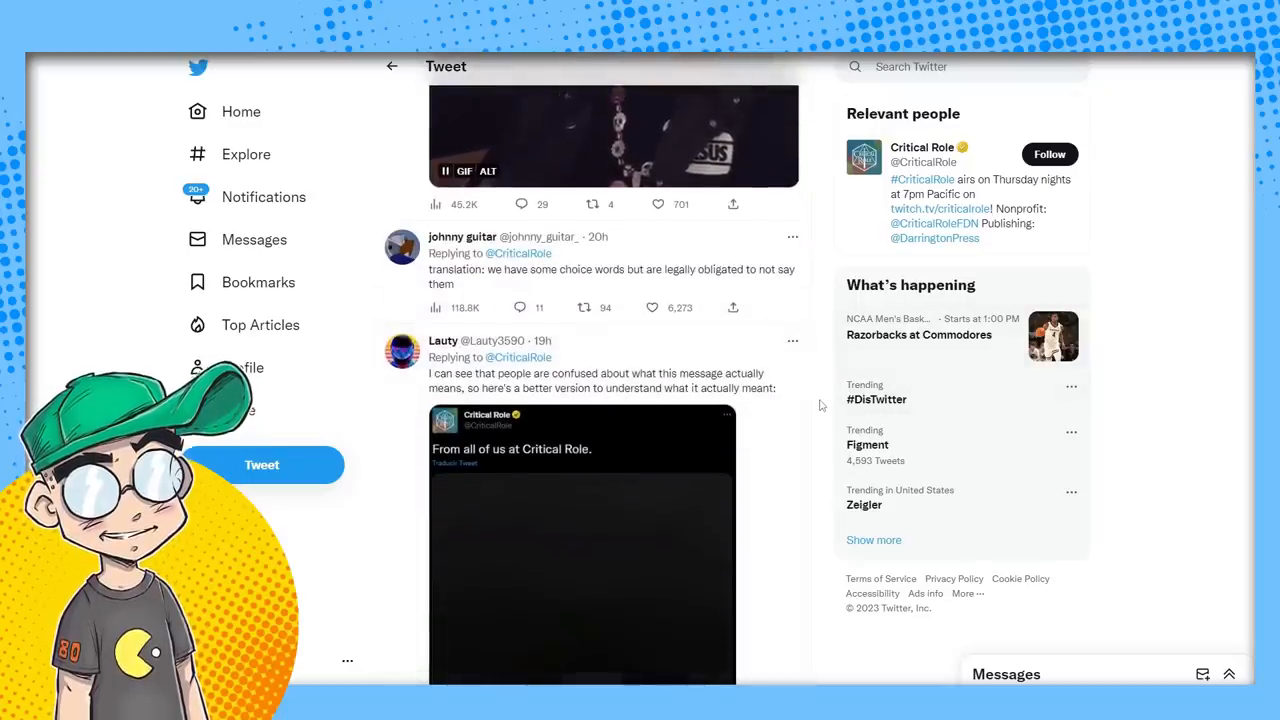
{"action": "scroll", "scroll_direction": "down", "scroll_amount": 3}
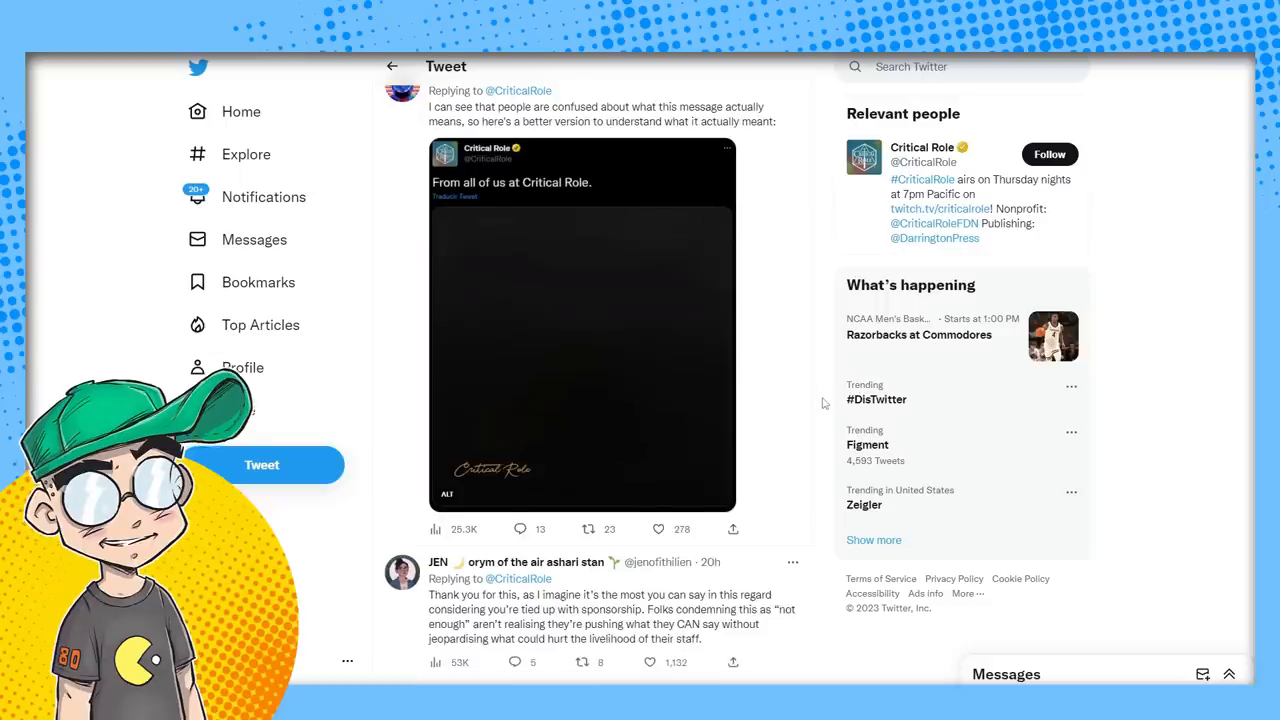
{"action": "scroll", "scroll_direction": "up", "scroll_amount": 3}
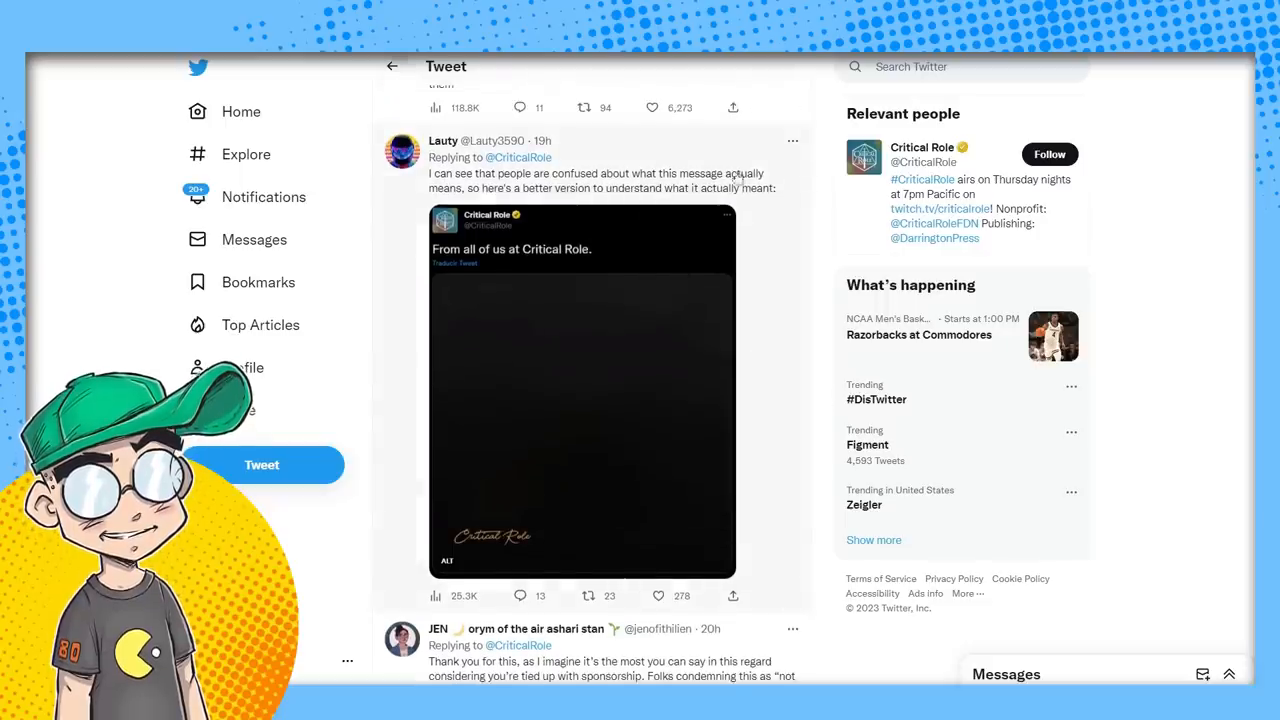
{"action": "mouse_move", "coordinate": [330, 390]}
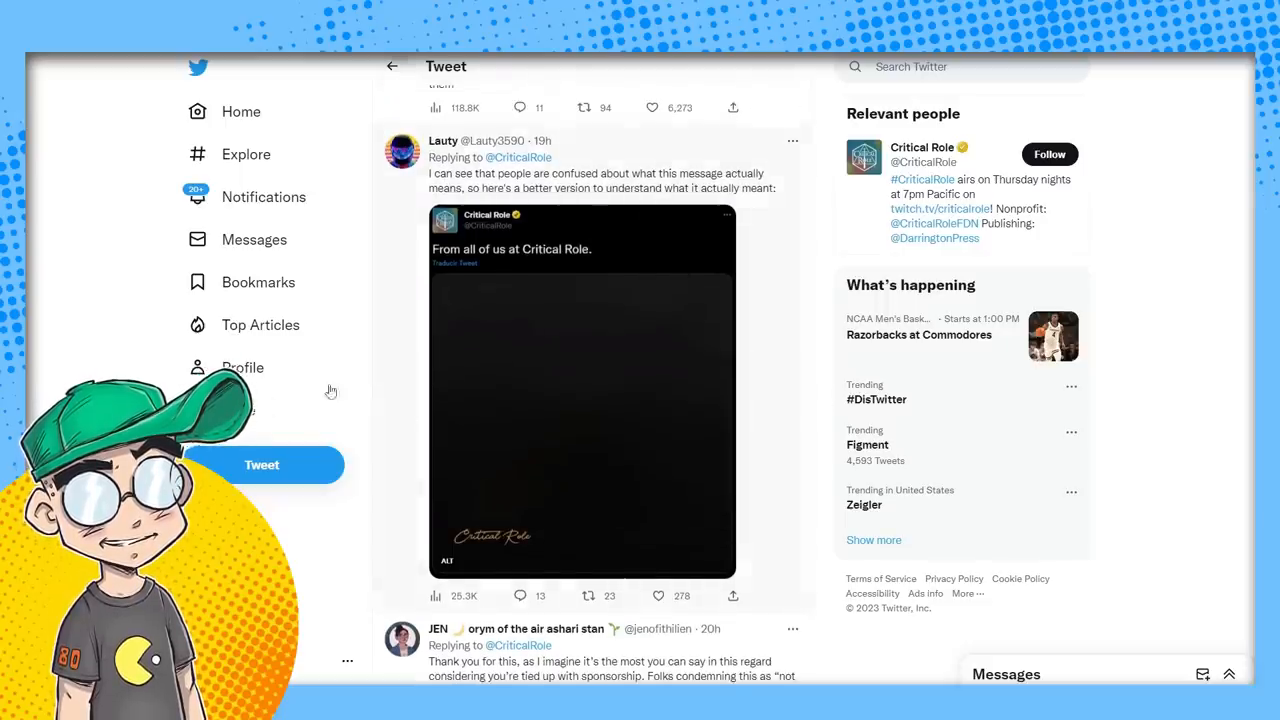
{"action": "scroll", "scroll_direction": "down", "scroll_amount": 3}
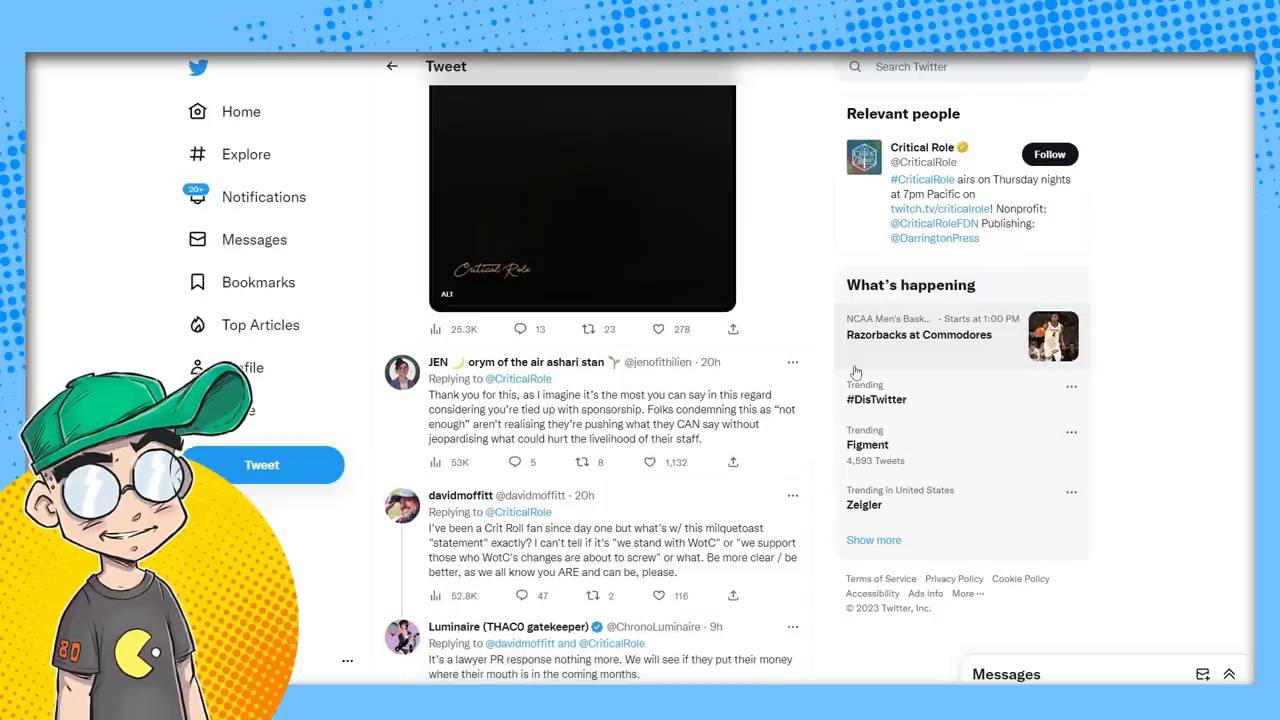
{"action": "scroll", "scroll_direction": "down", "scroll_amount": 3}
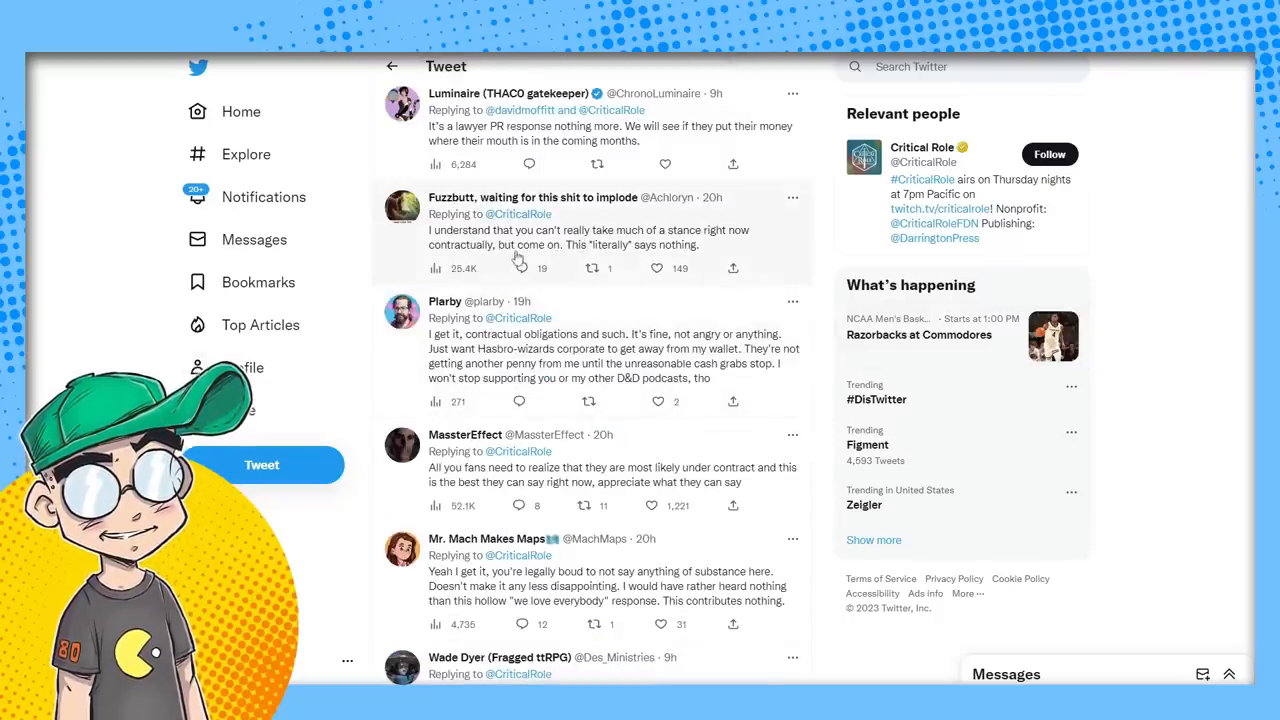
{"action": "mouse_move", "coordinate": [535, 380]}
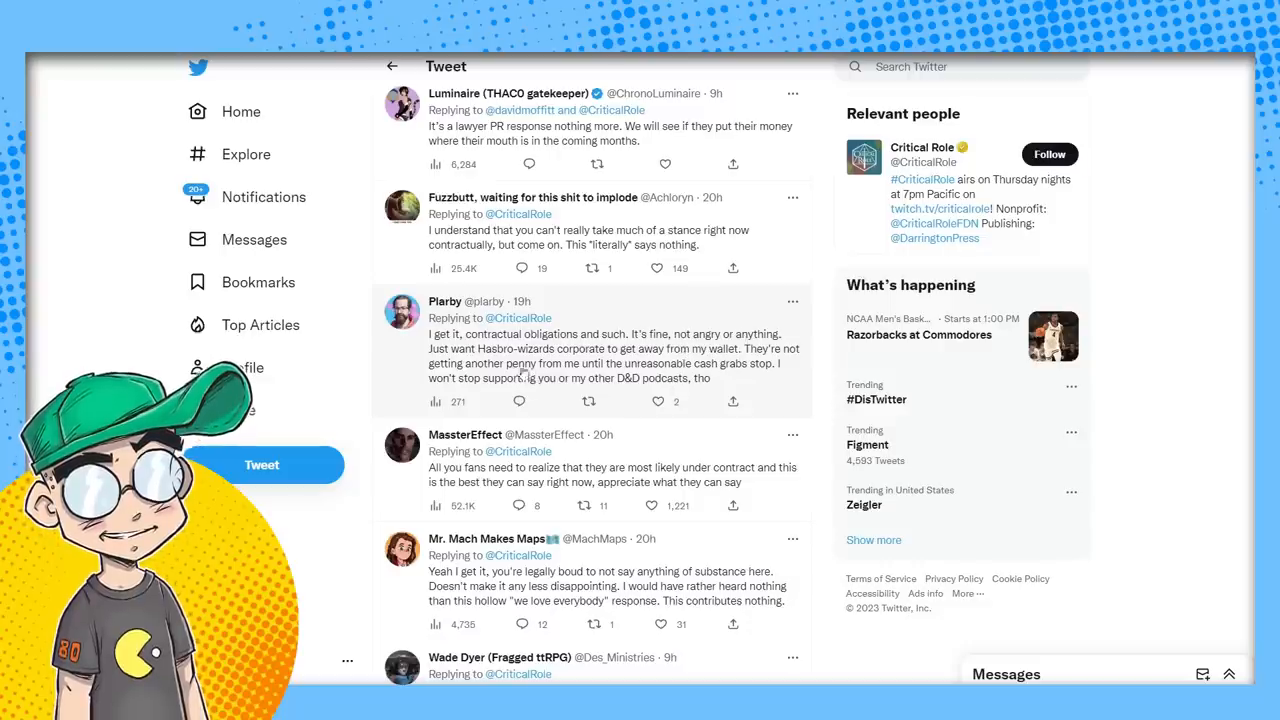
{"action": "mouse_move", "coordinate": [633, 368]}
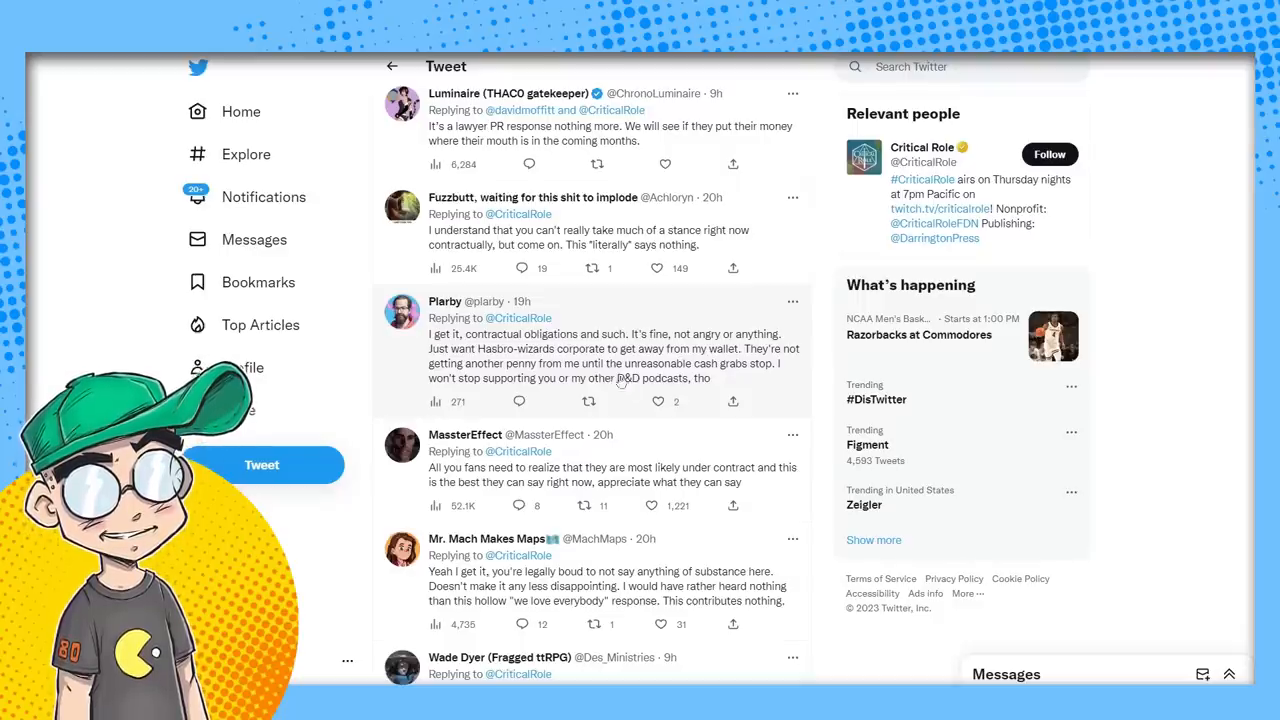
{"action": "scroll", "scroll_direction": "down", "scroll_amount": 3}
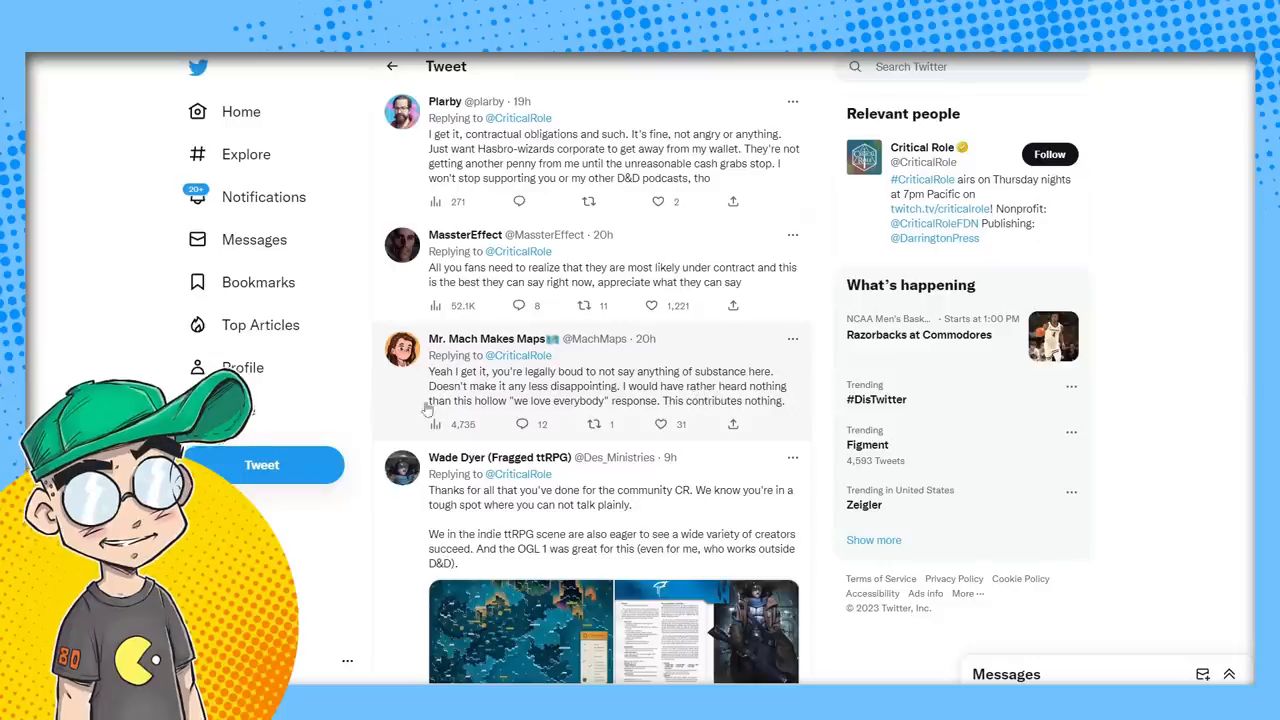
{"action": "mouse_move", "coordinate": [814, 495]}
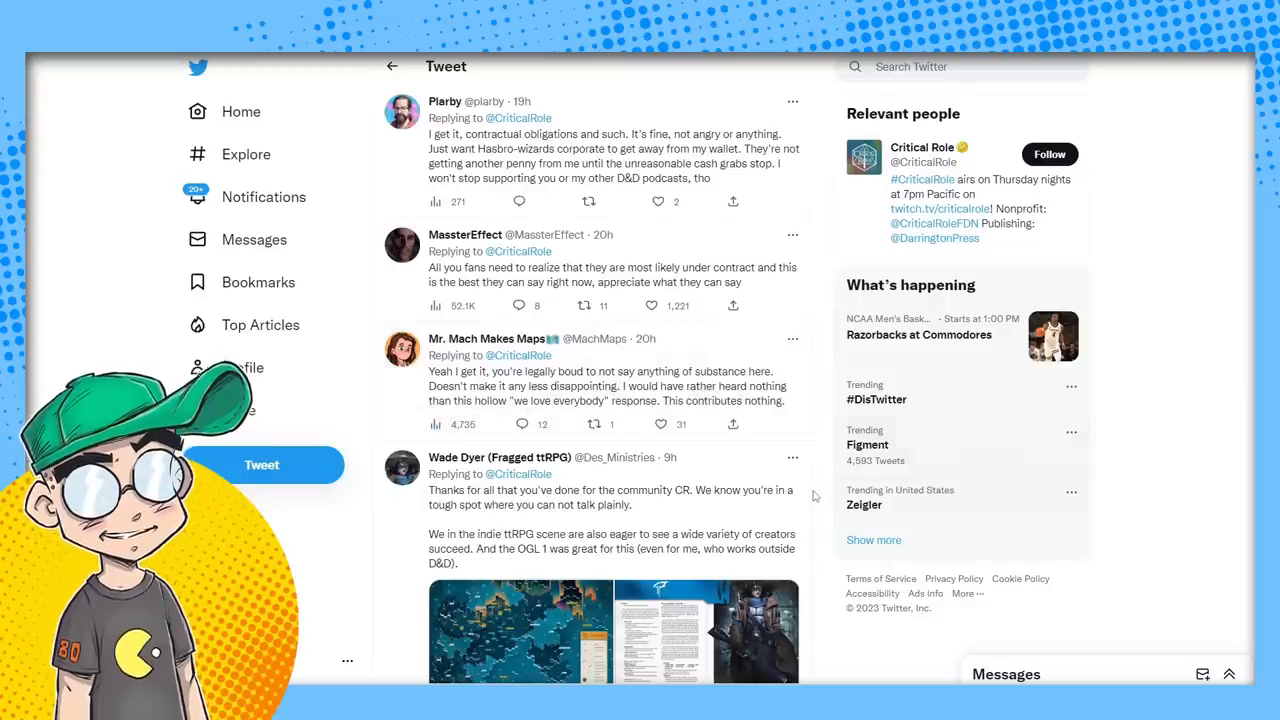
{"action": "scroll", "scroll_direction": "down", "scroll_amount": 3}
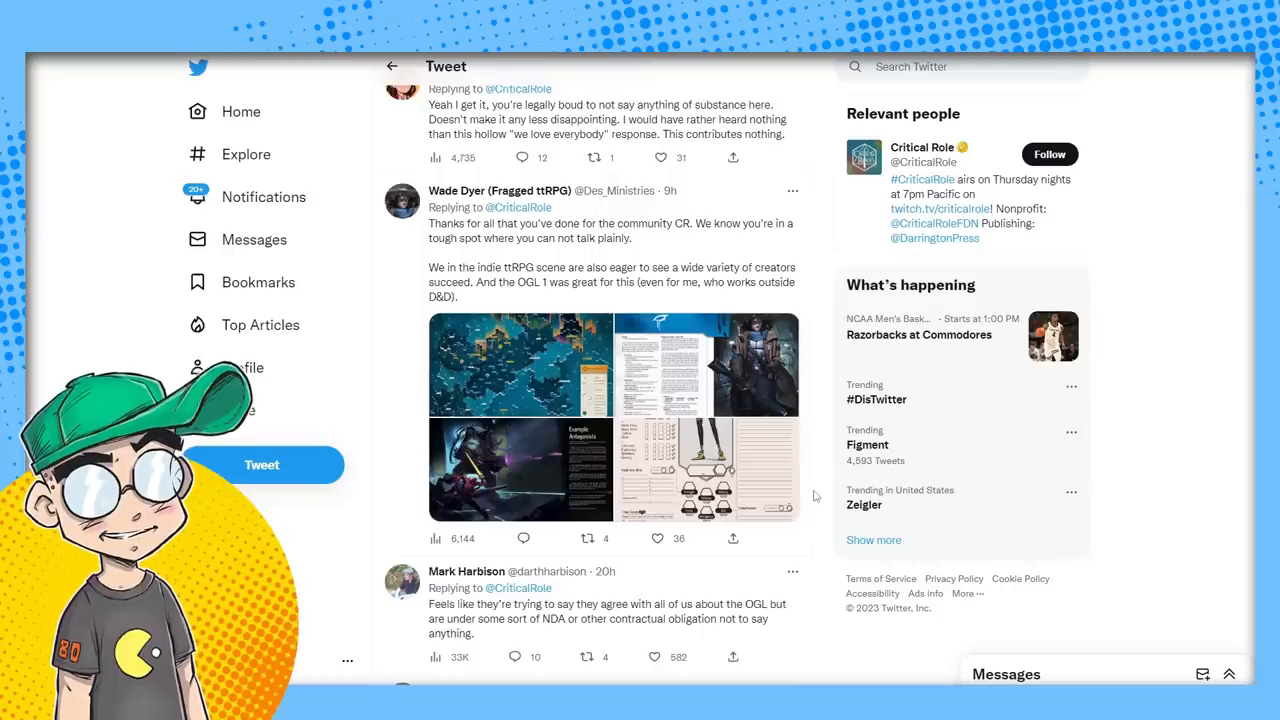
{"action": "left_click", "coordinate": [589, 538]}
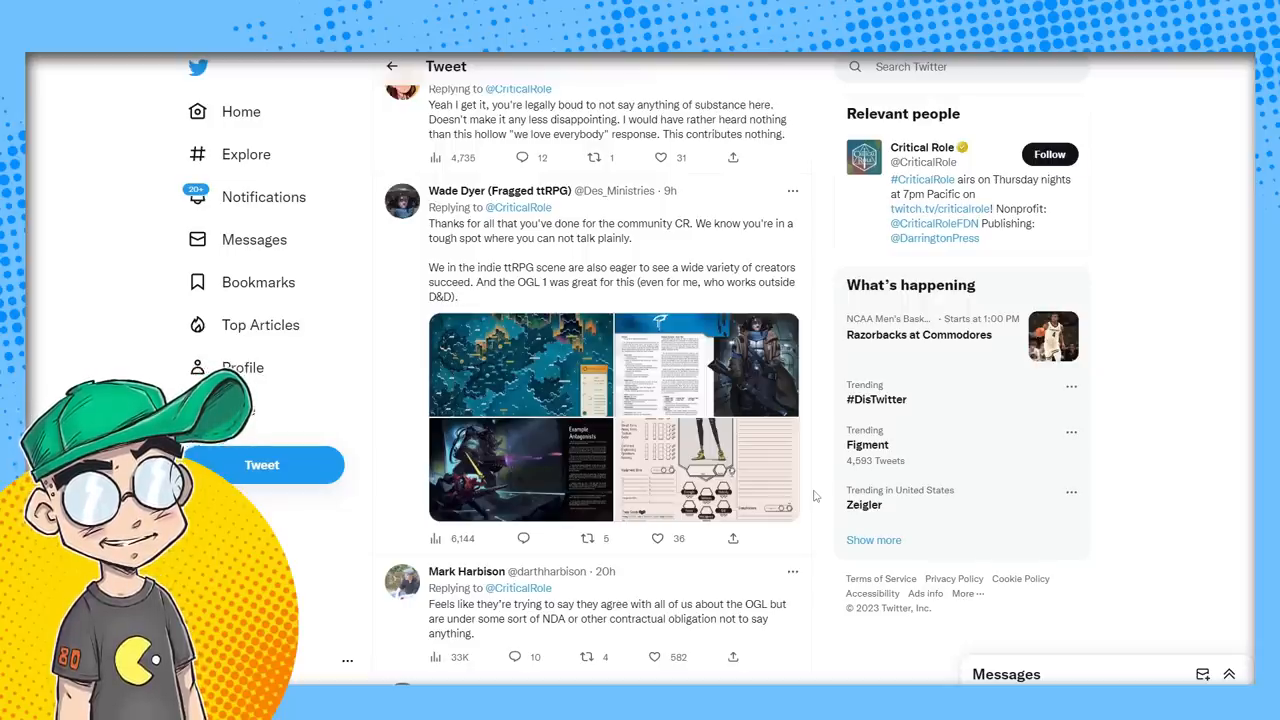
{"action": "mouse_move", "coordinate": [826, 498]}
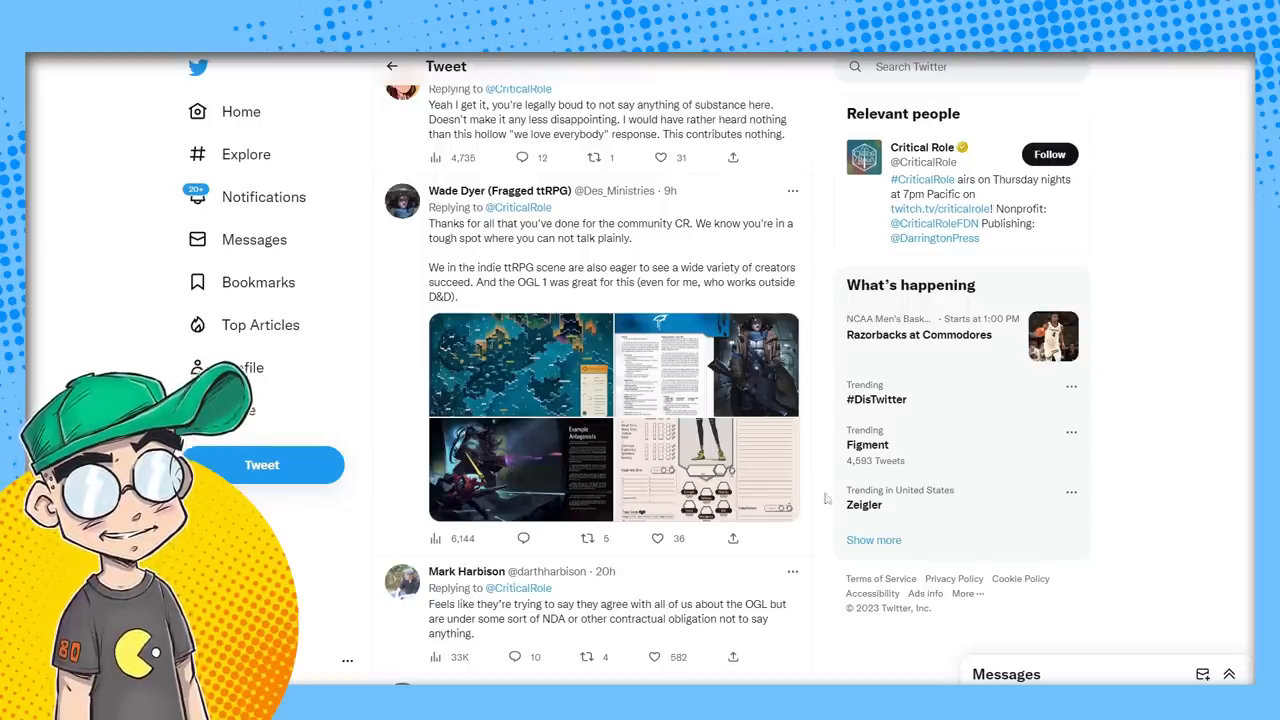